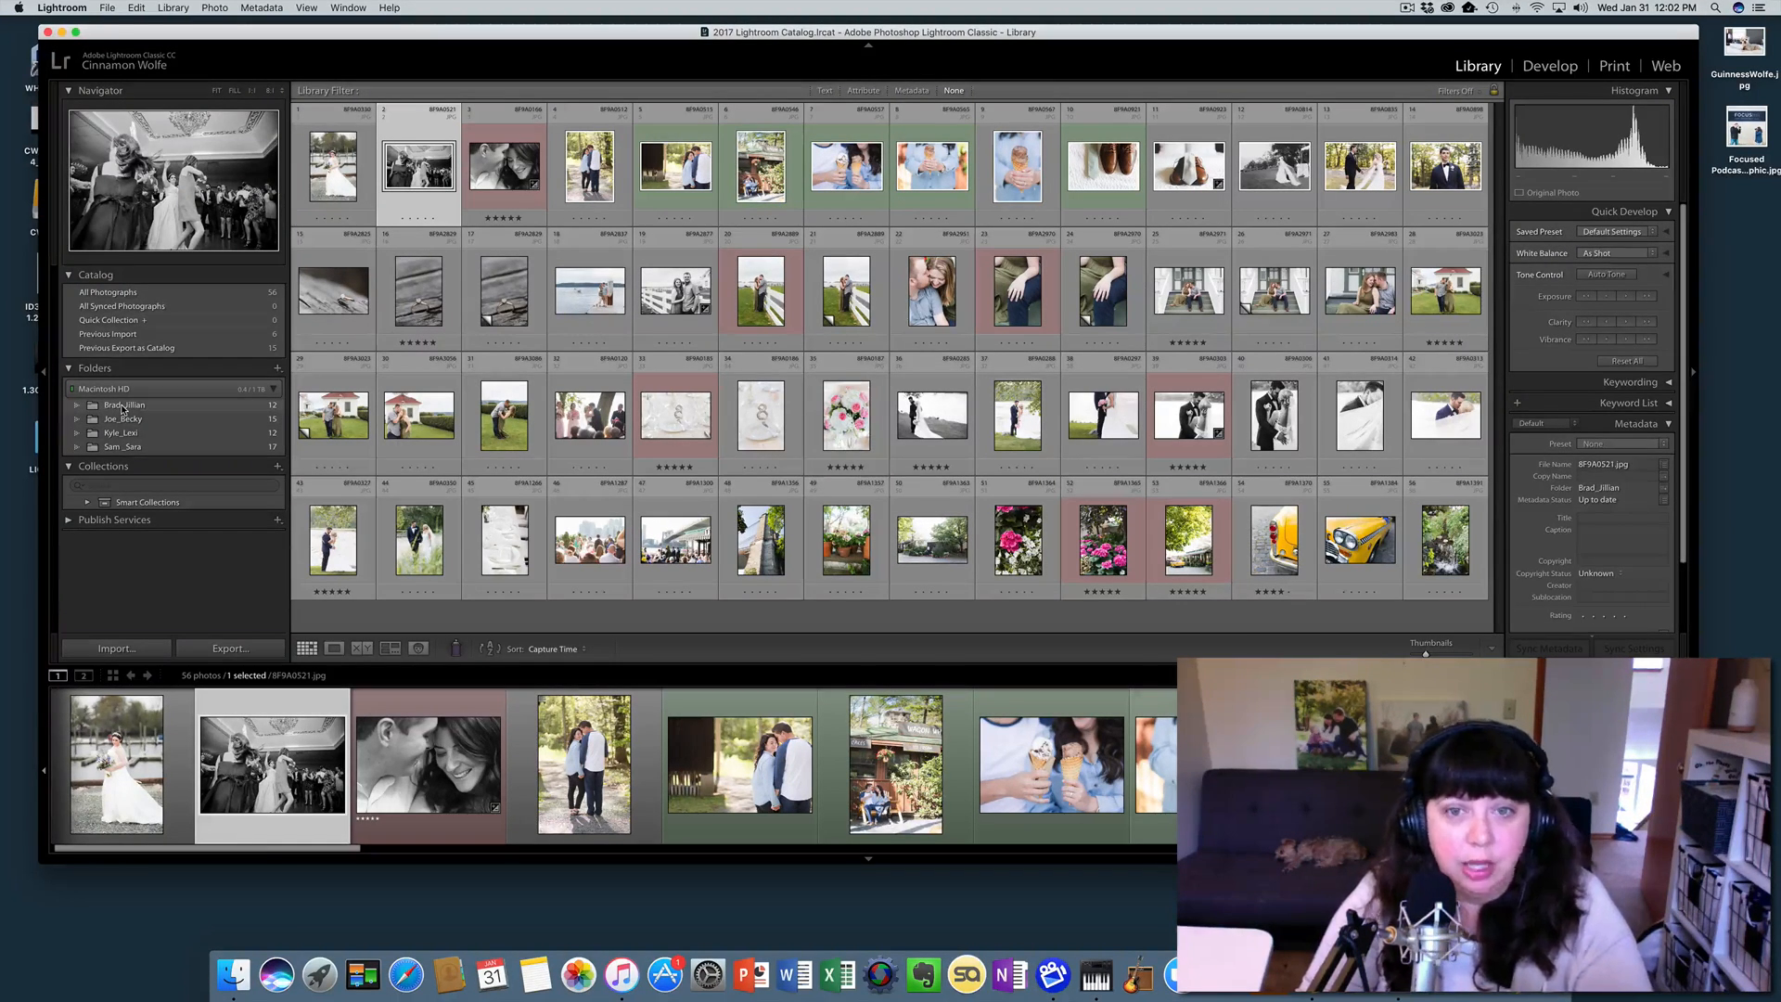
Step: View the Brad_Jillian, Joe_Becky and another session folder's photos one folder at a time
click(125, 405)
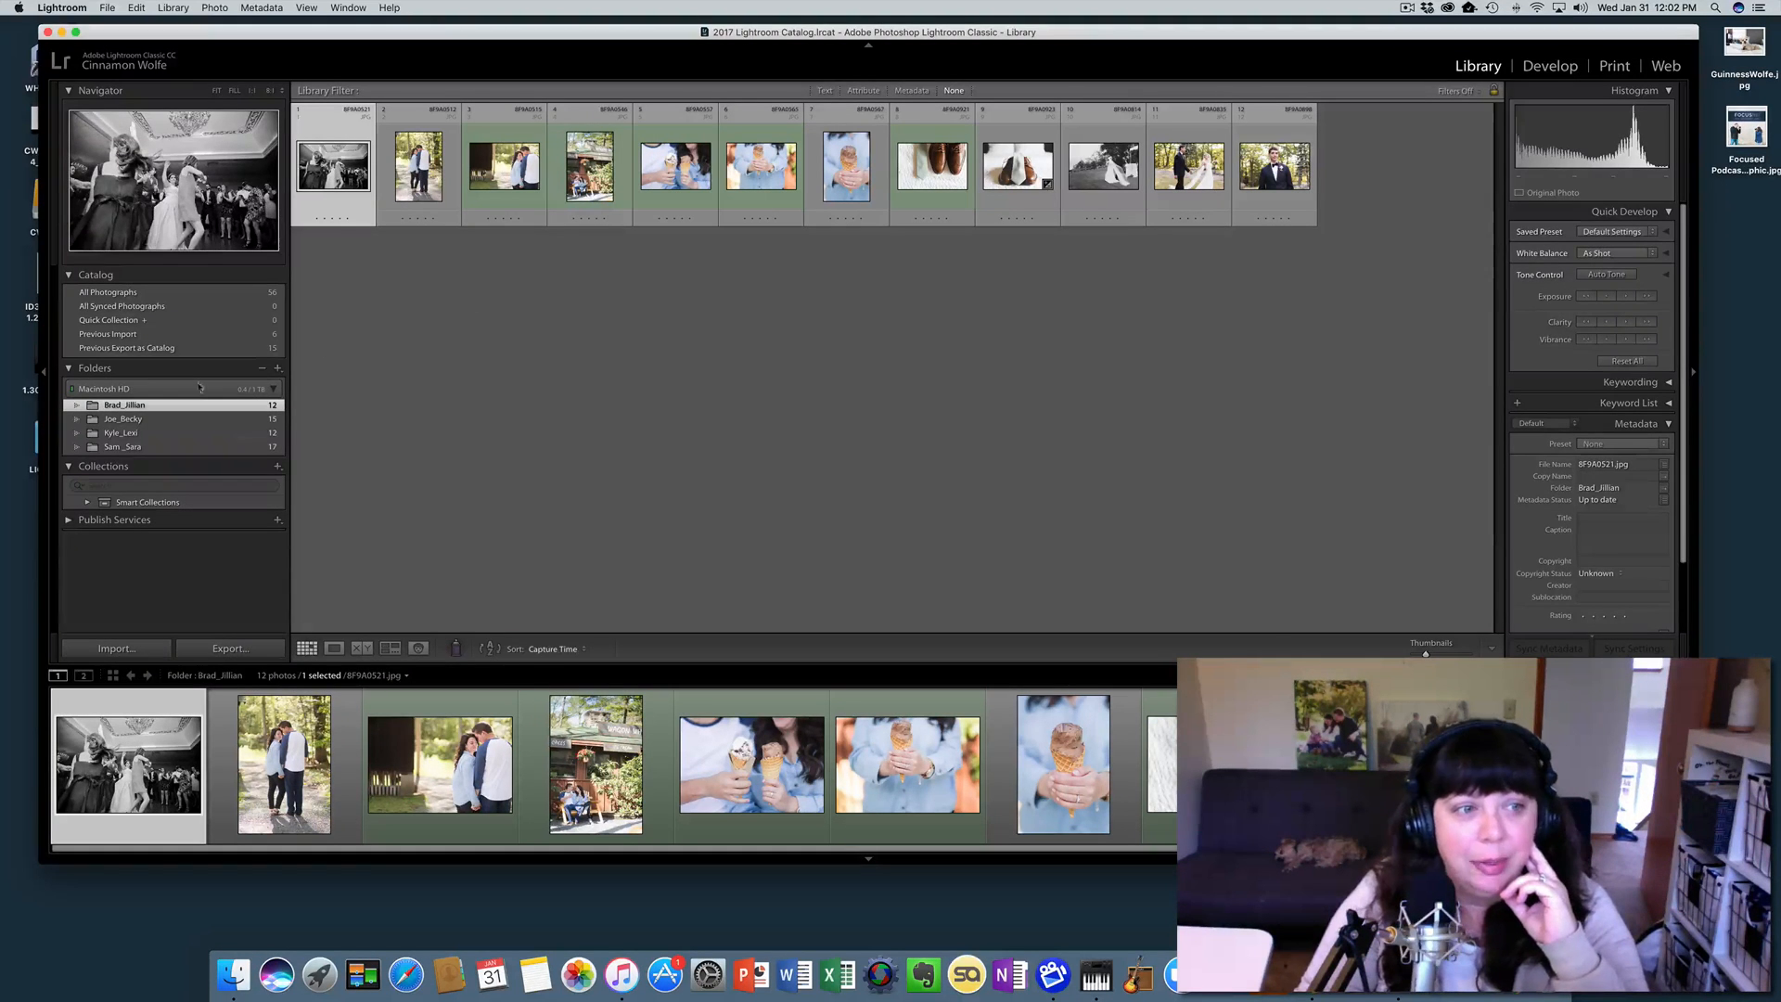
click(122, 418)
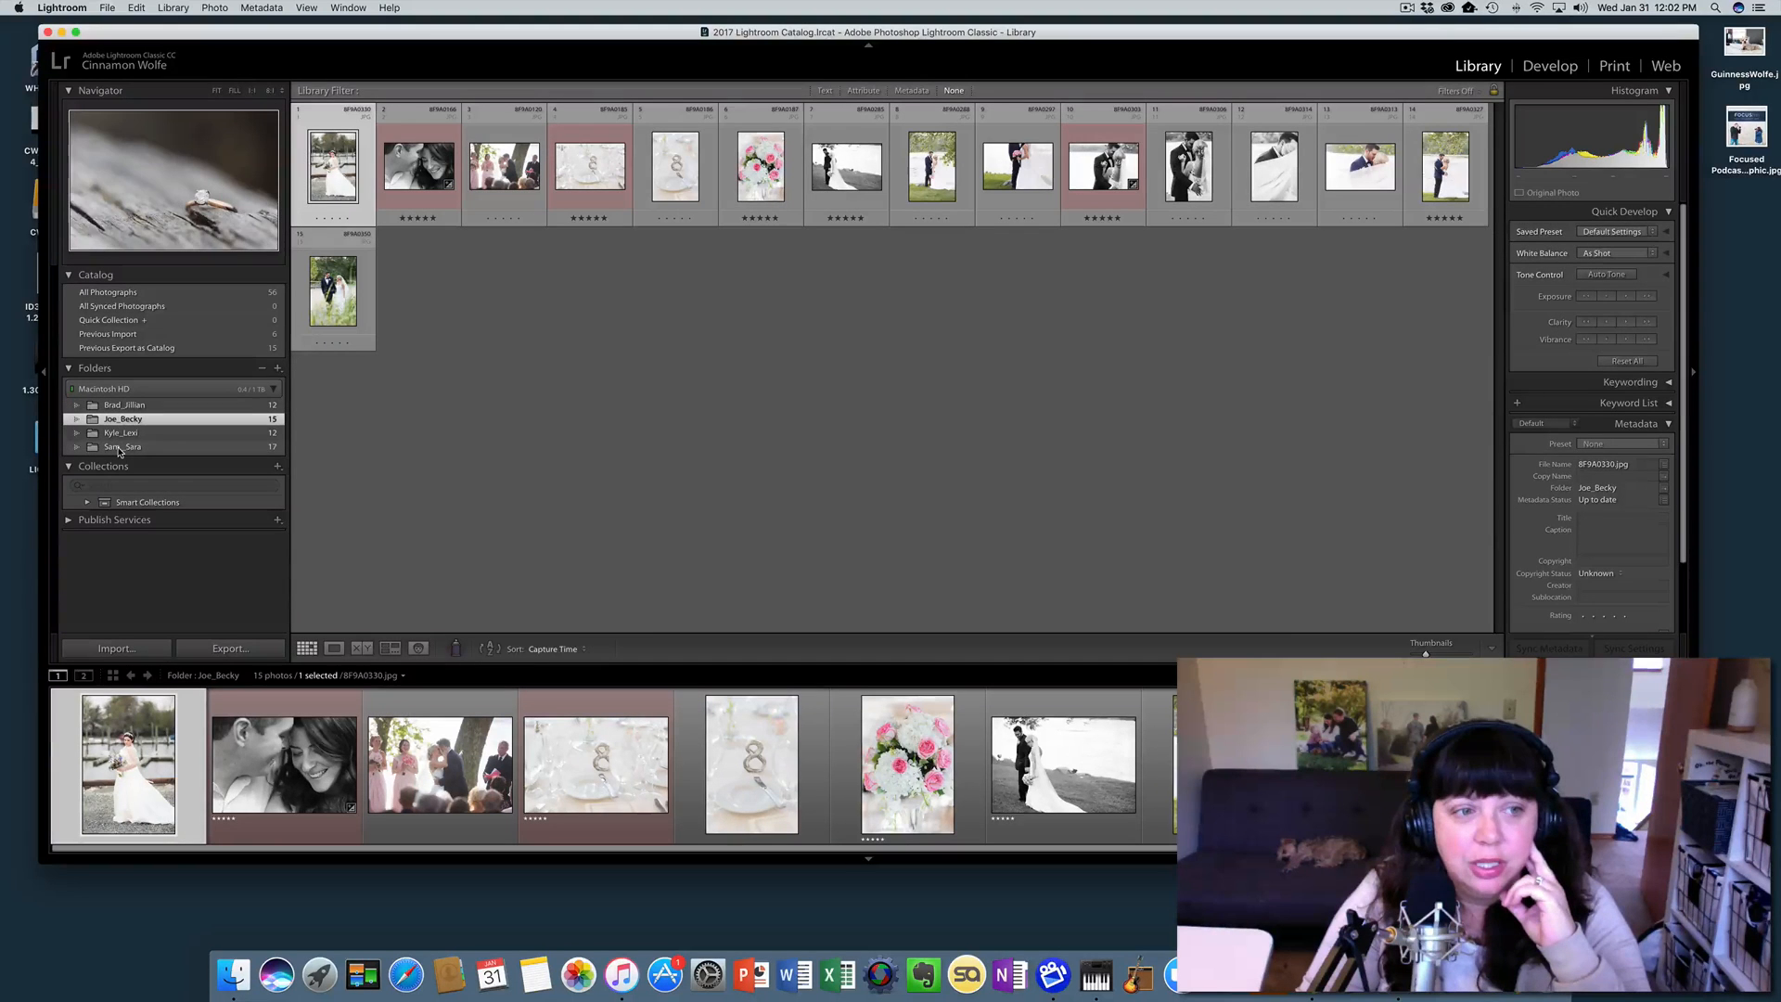
click(108, 292)
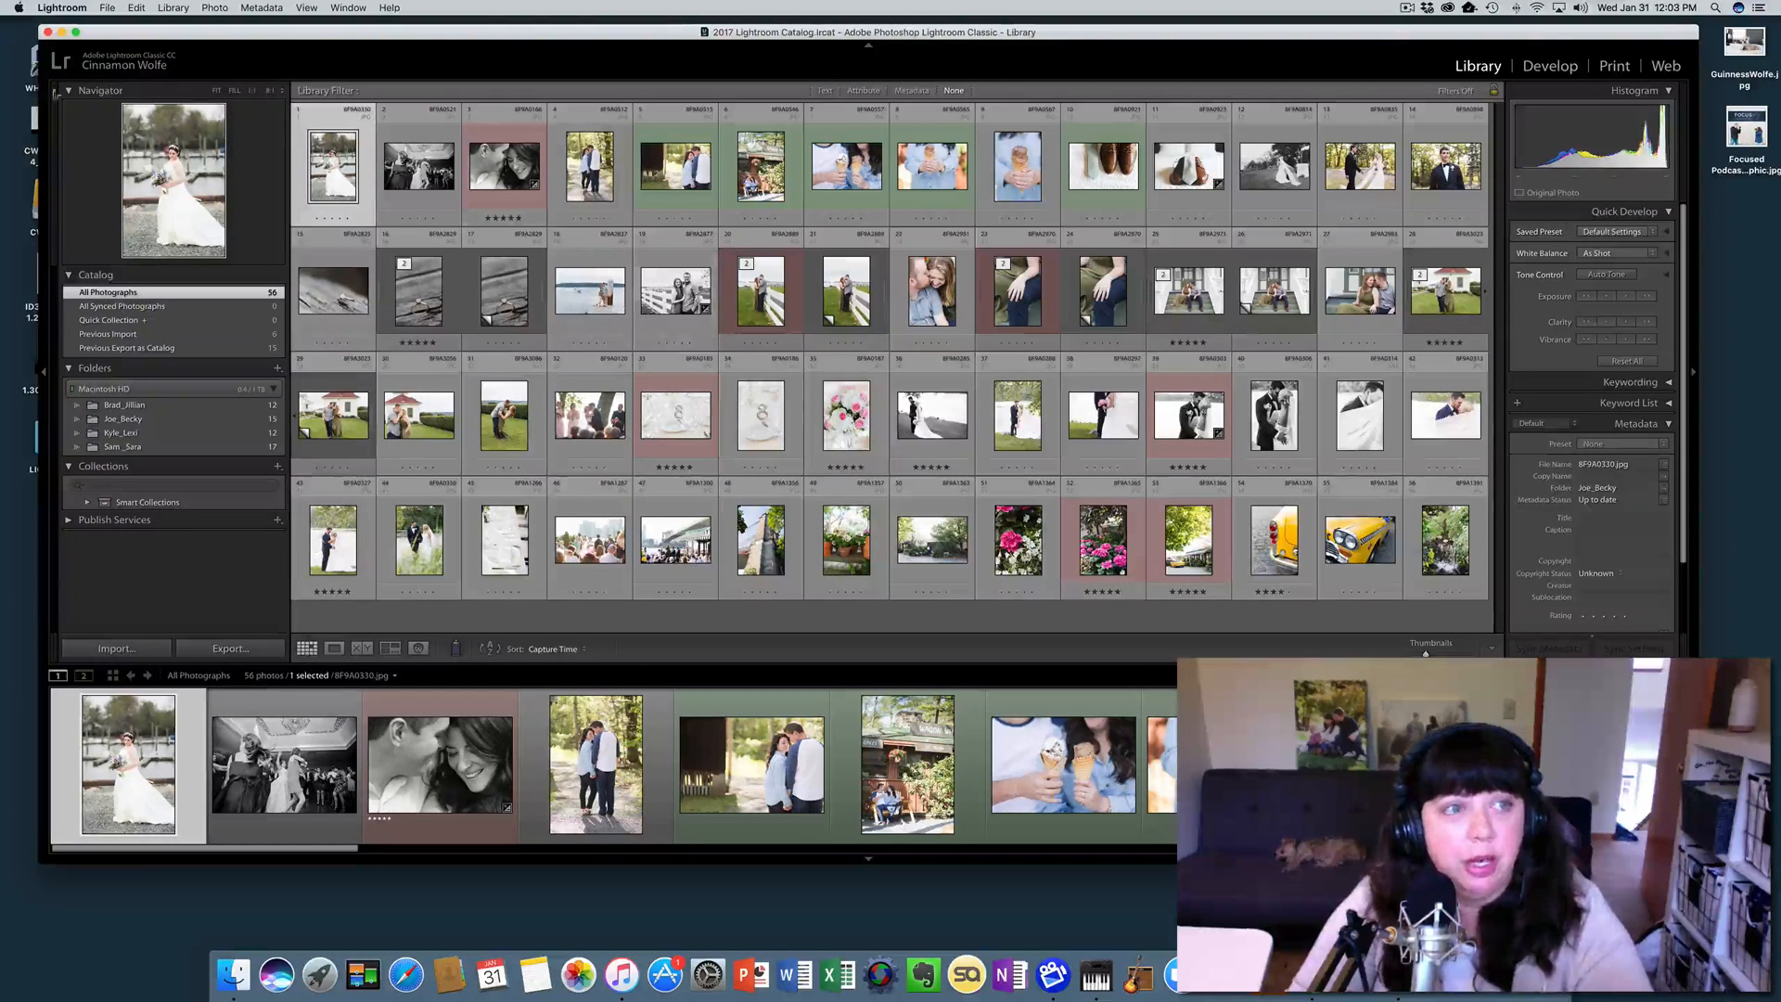
Step: Check the Lightroom menu, then choose File > New Catalog to bring up the folder dialog
click(62, 9)
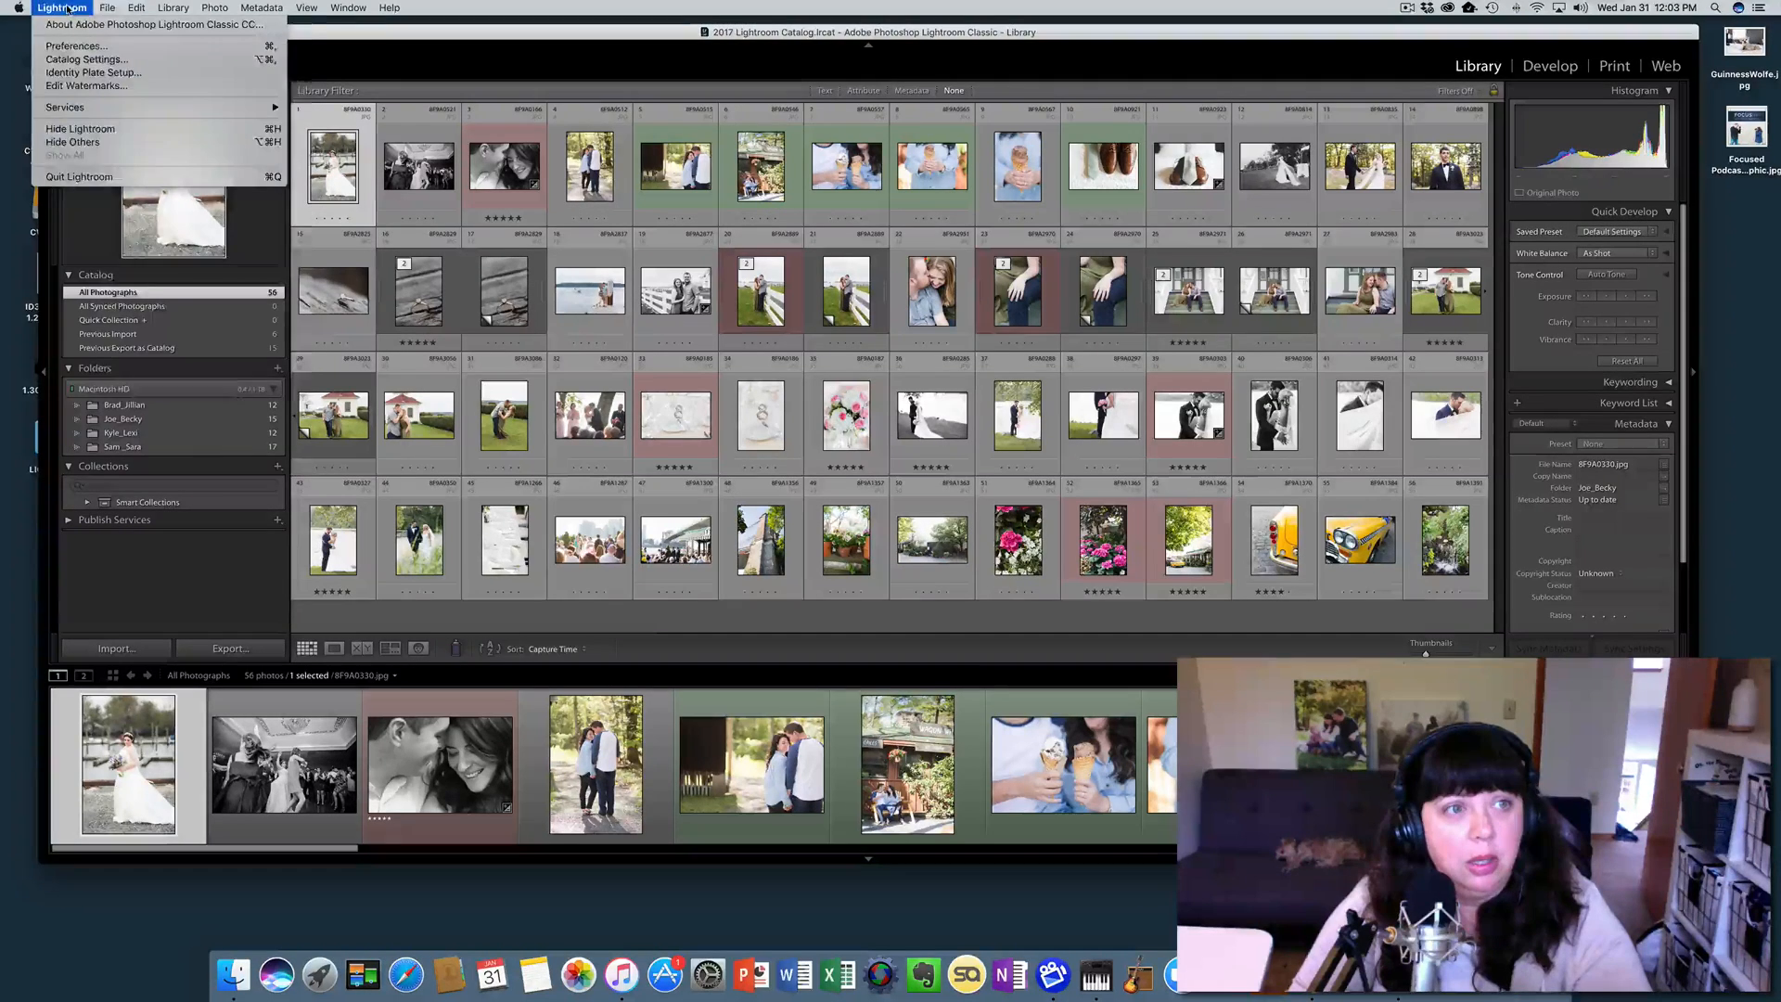
click(107, 8)
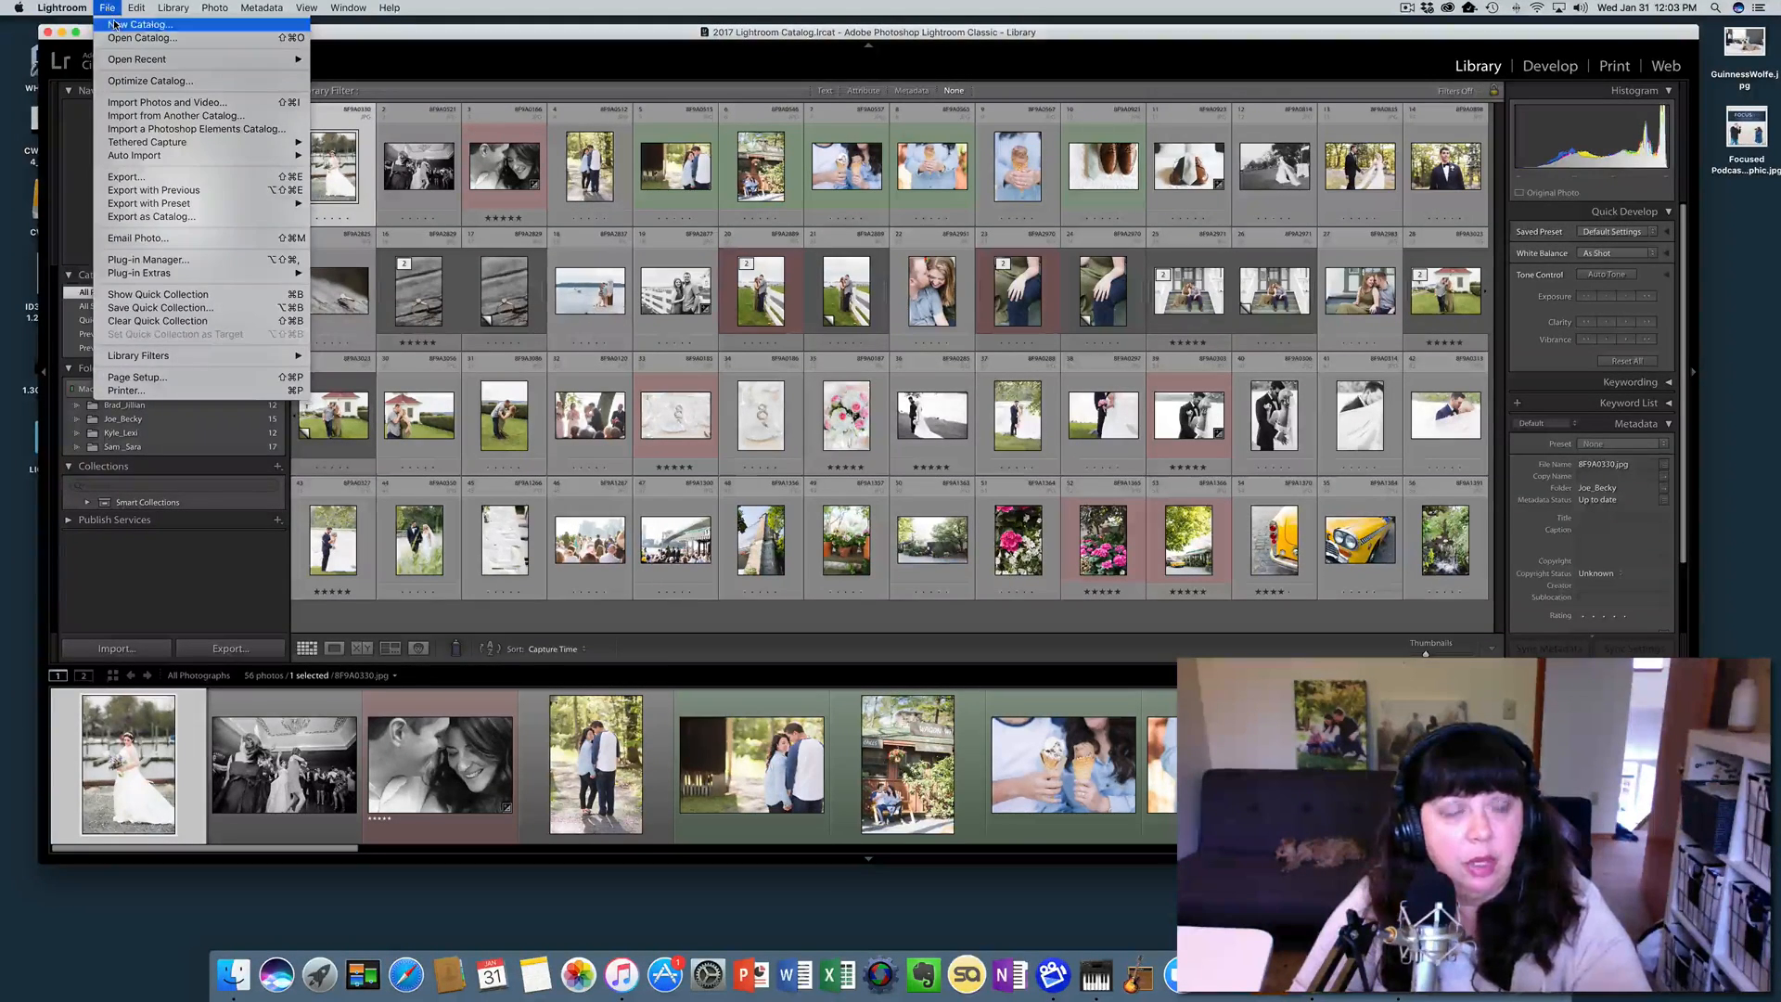
click(141, 24)
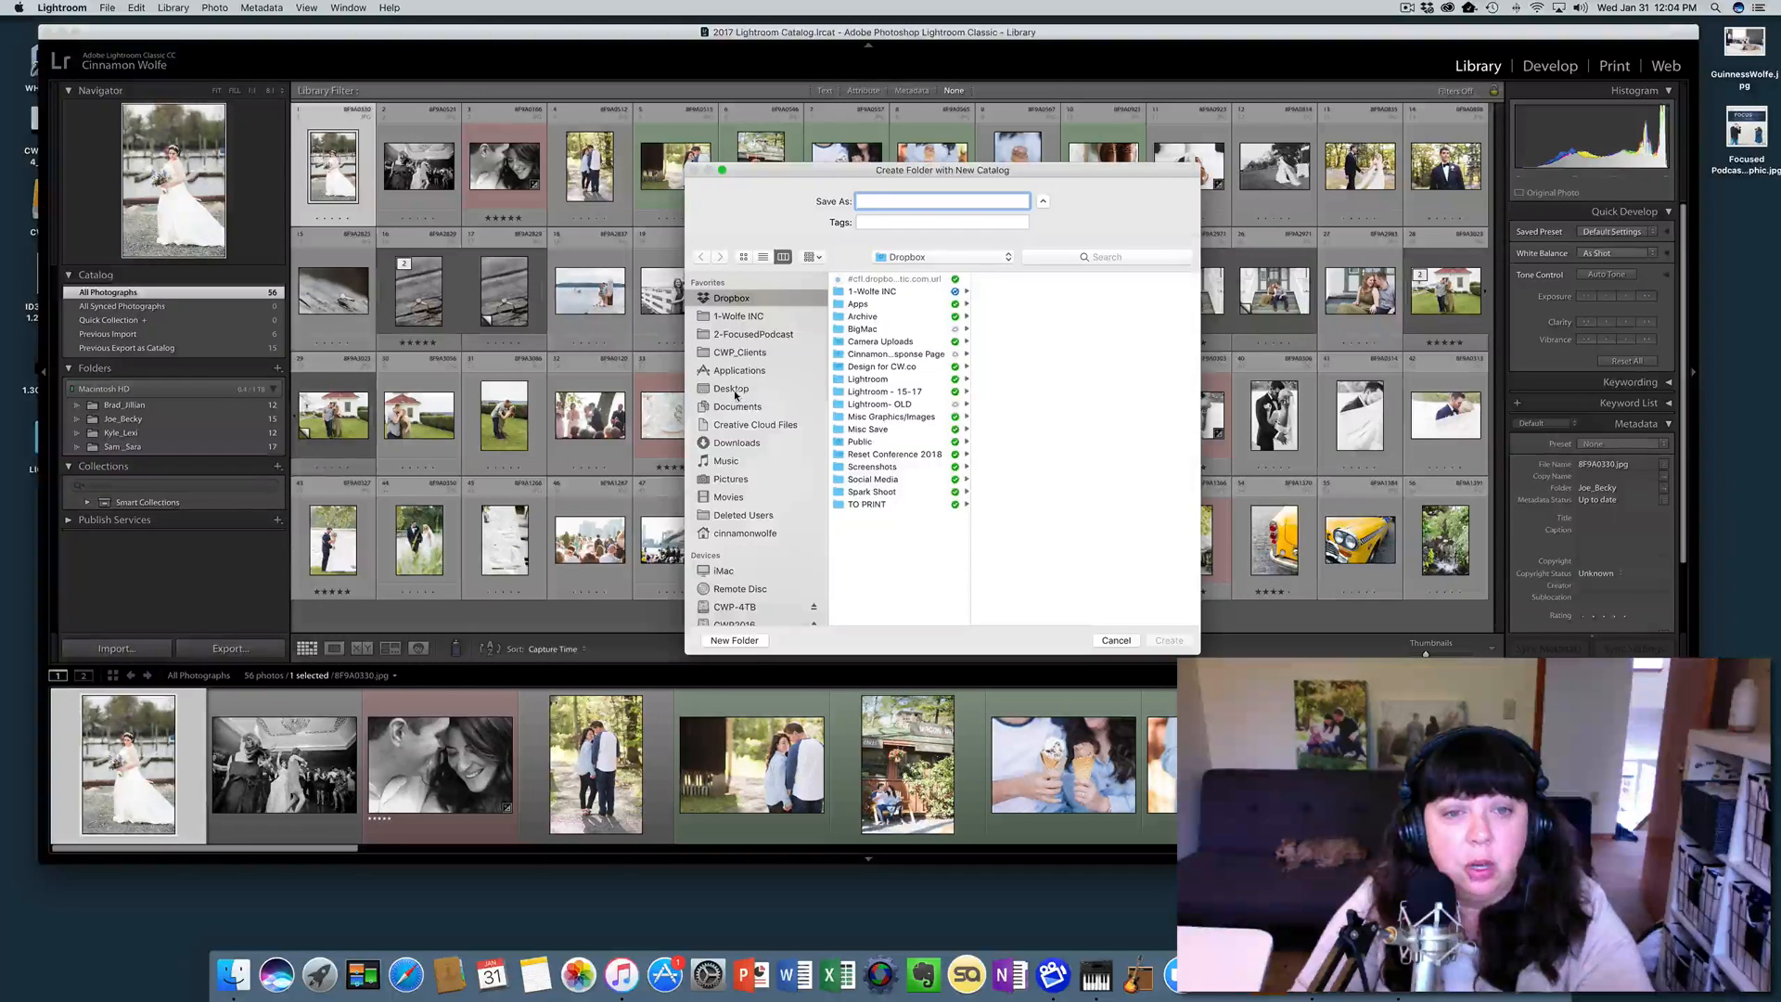
Step: Set the catalog location to Desktop > LIGHTROOM Sample > Brad_Jillian and begin naming it '2017 B'
click(730, 388)
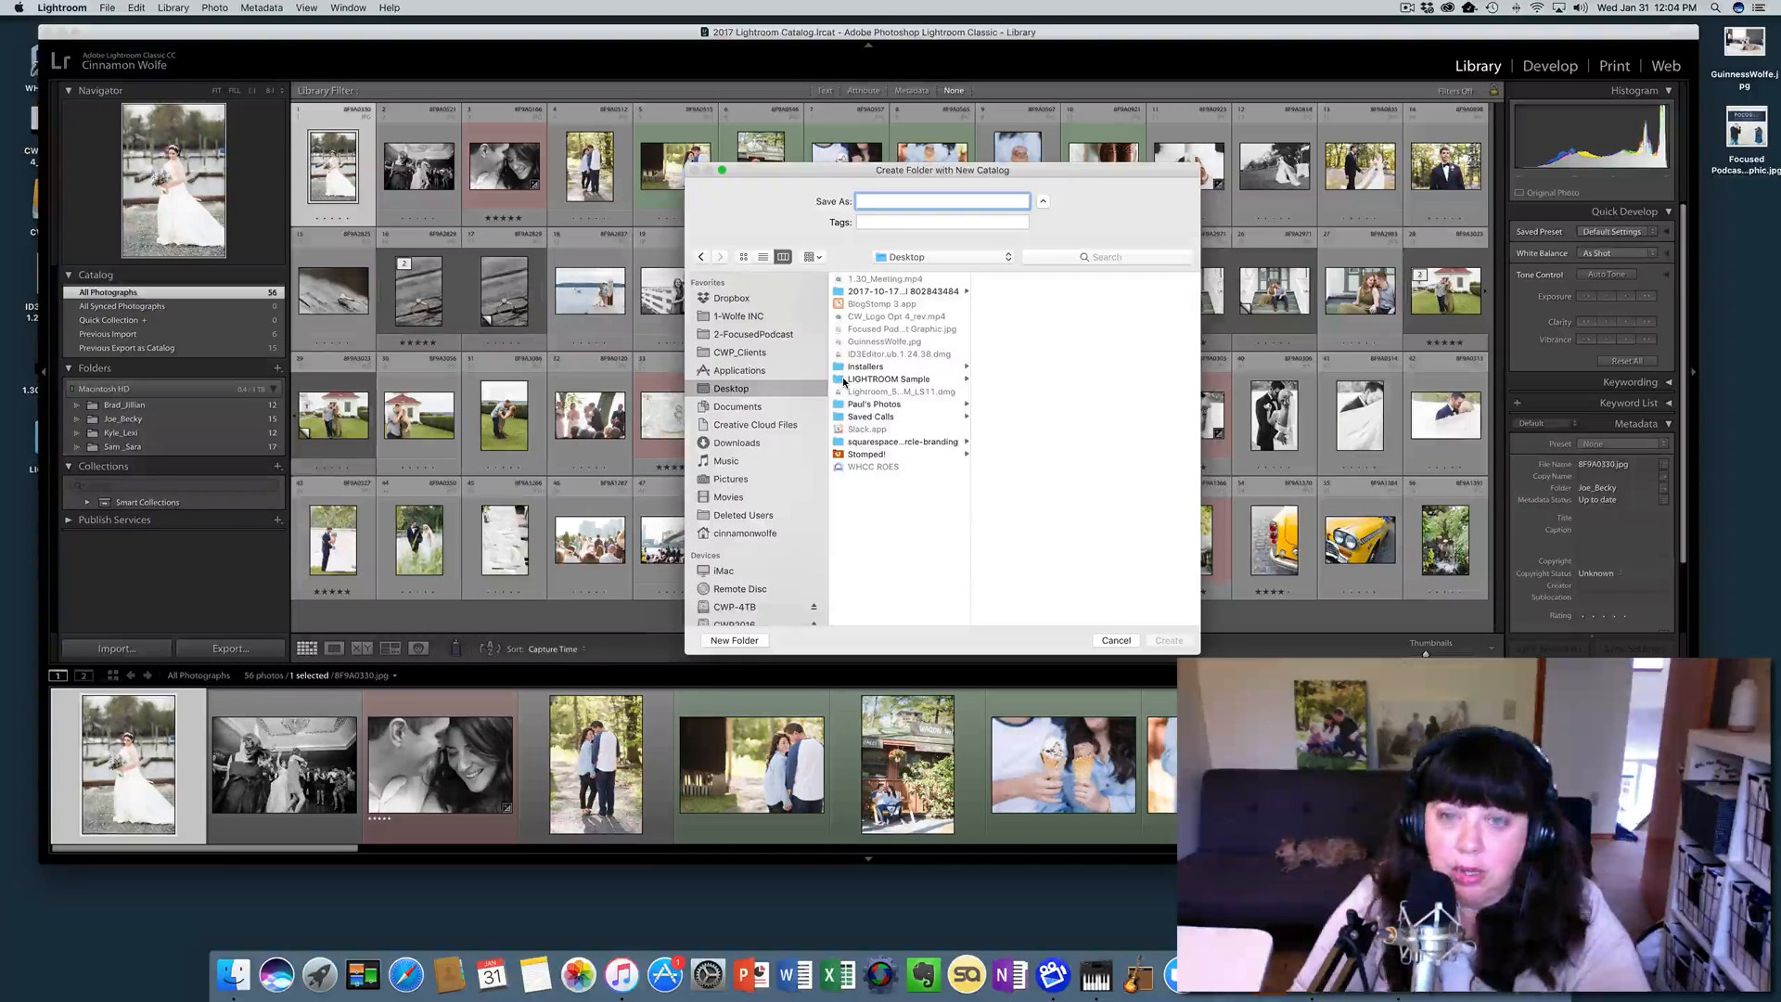
click(892, 379)
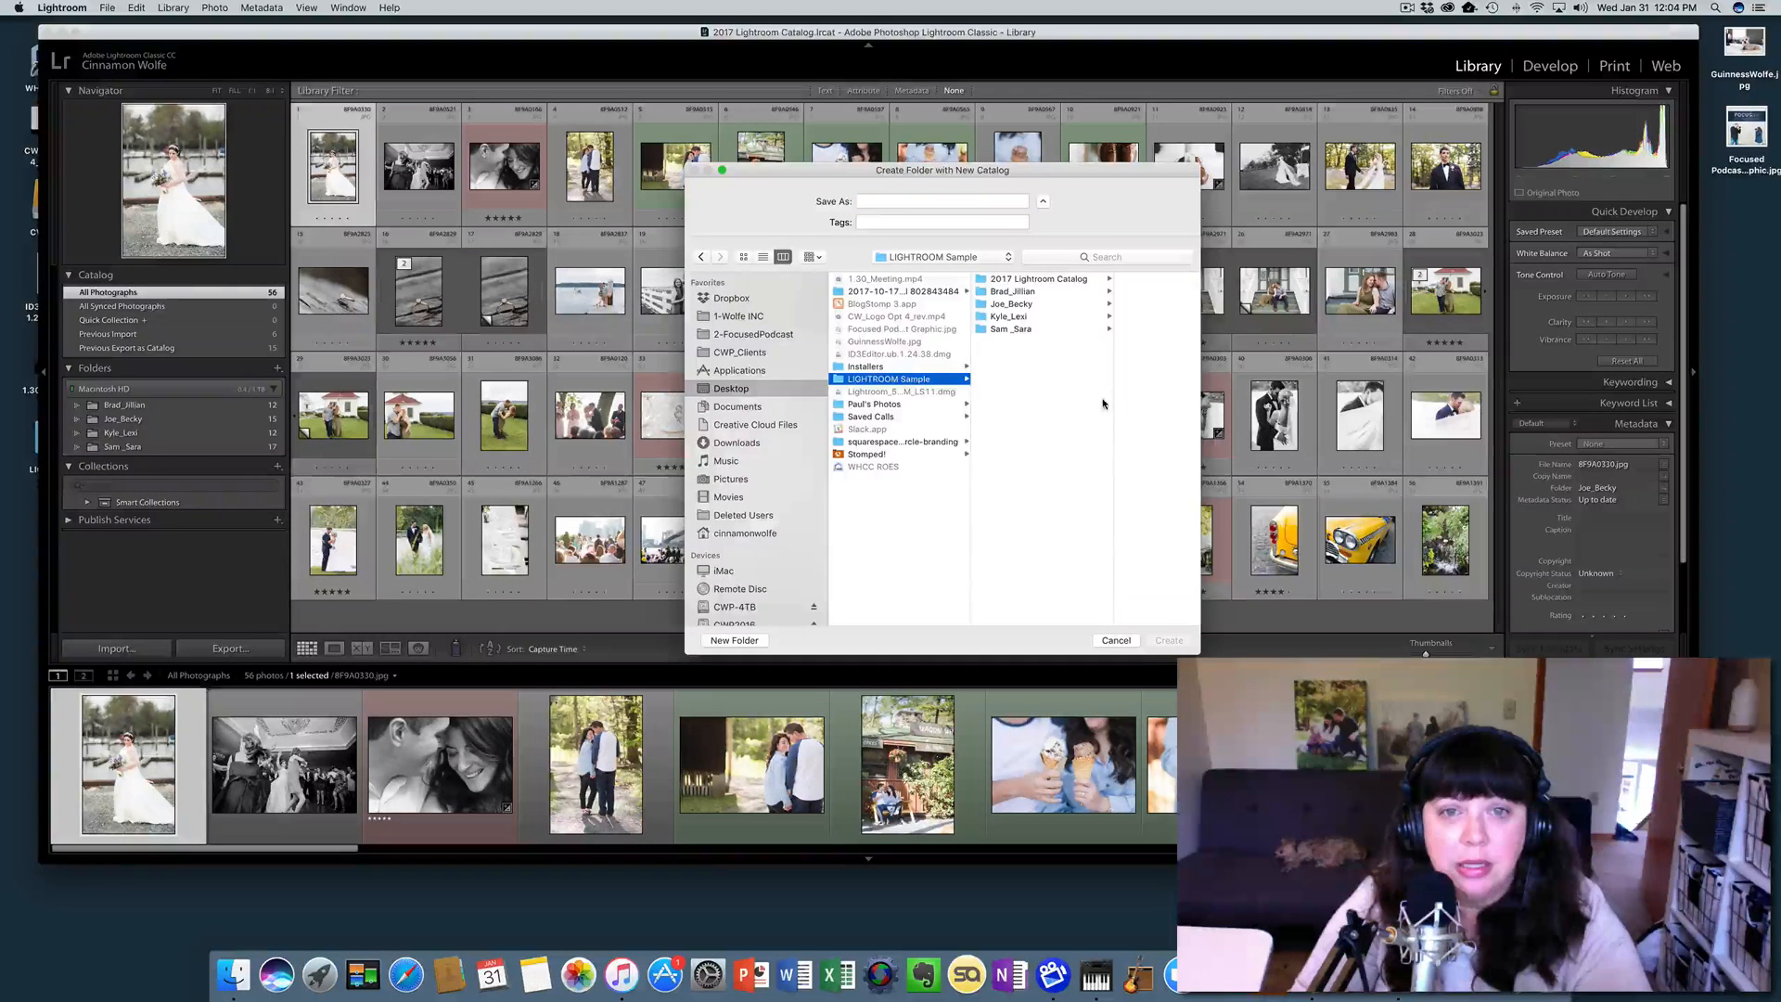
click(943, 201)
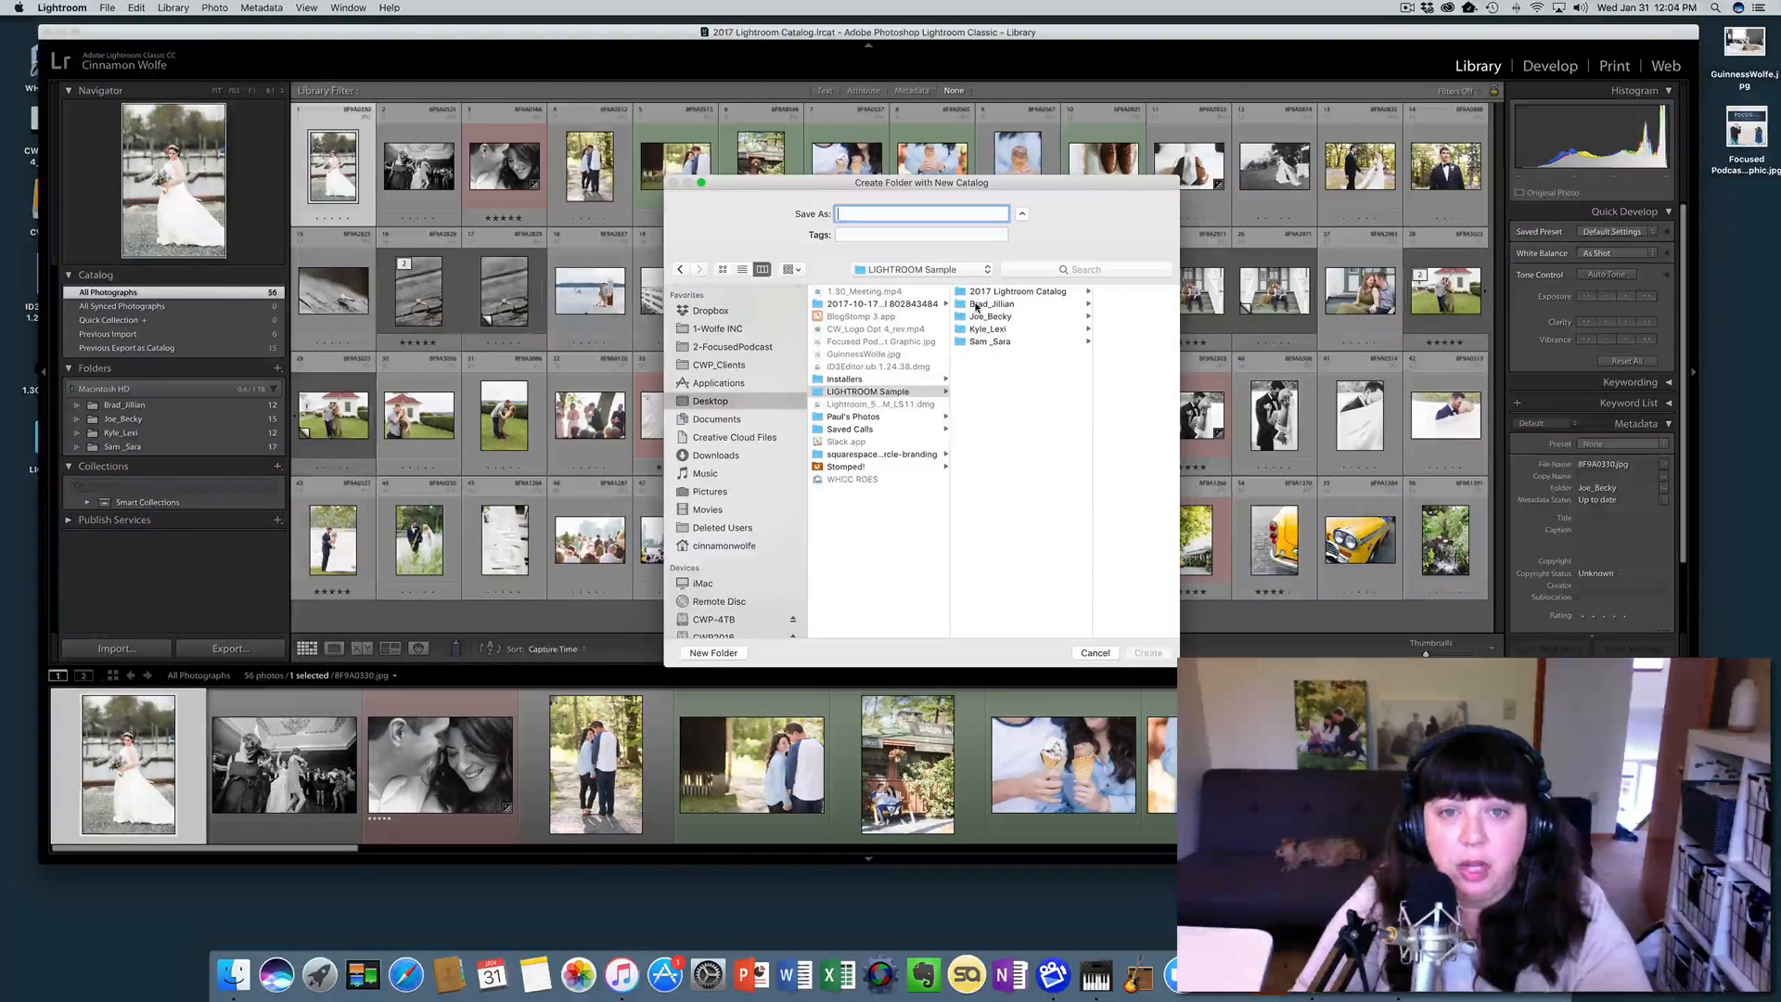
click(992, 303)
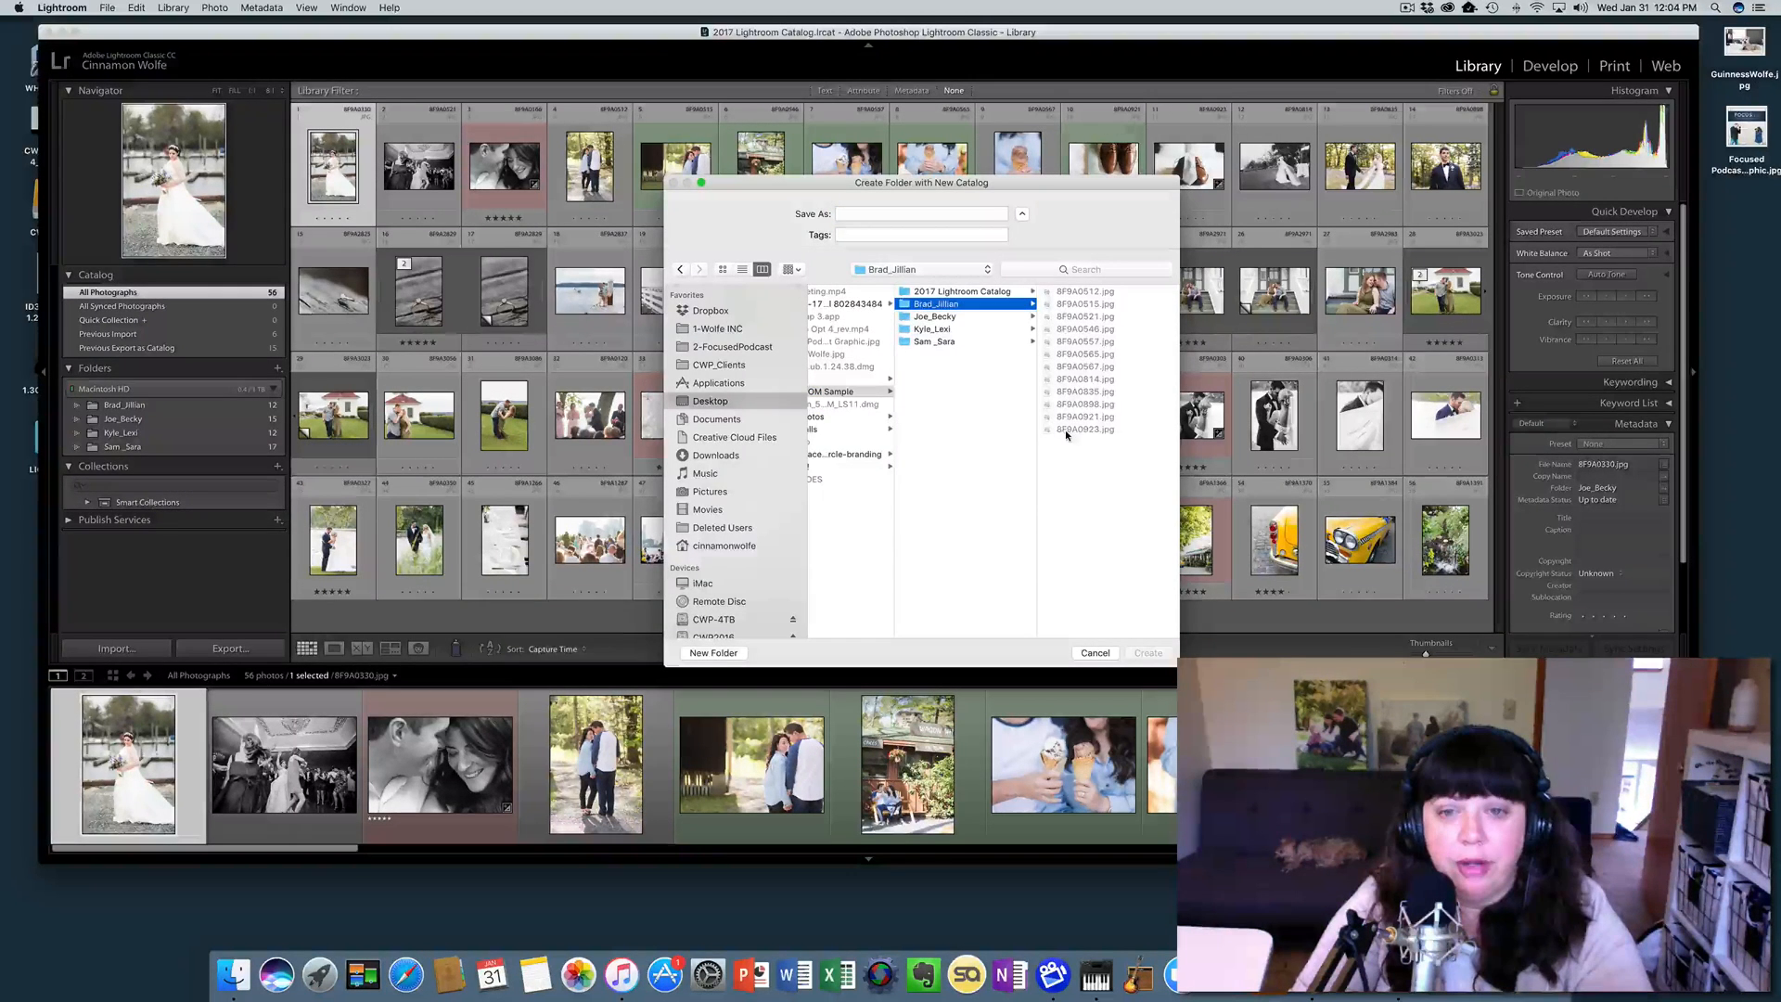
click(920, 213)
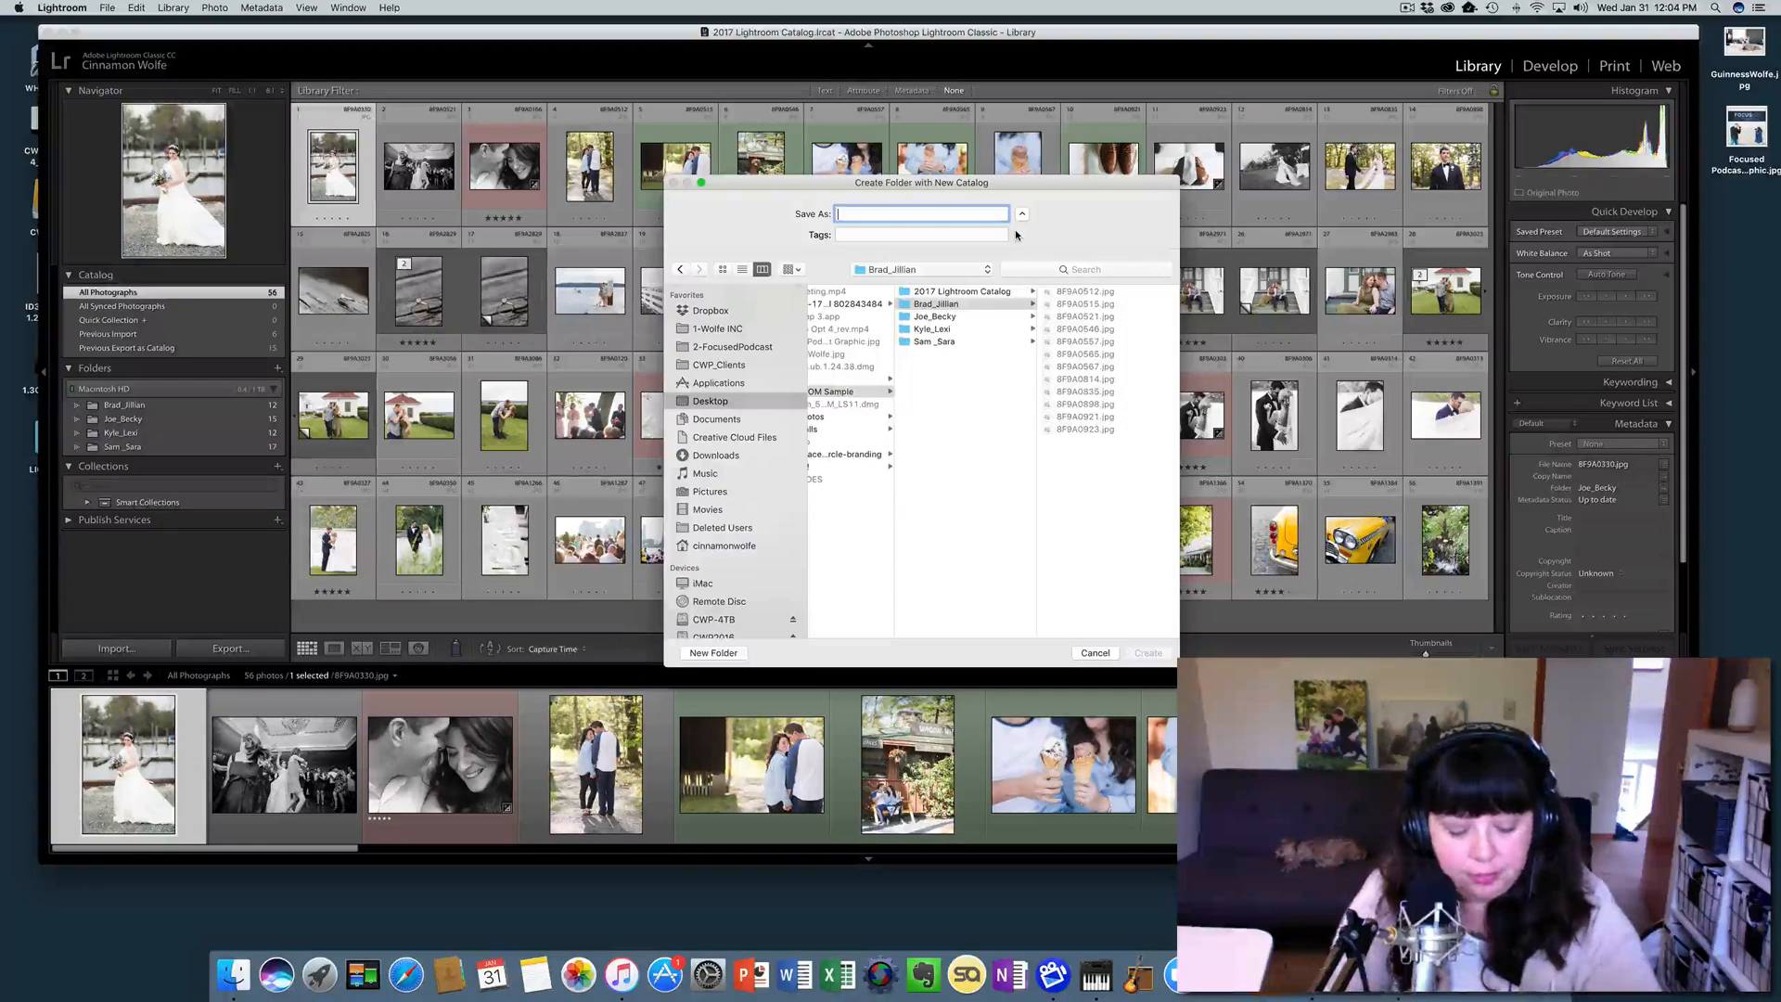
text(2017 B)
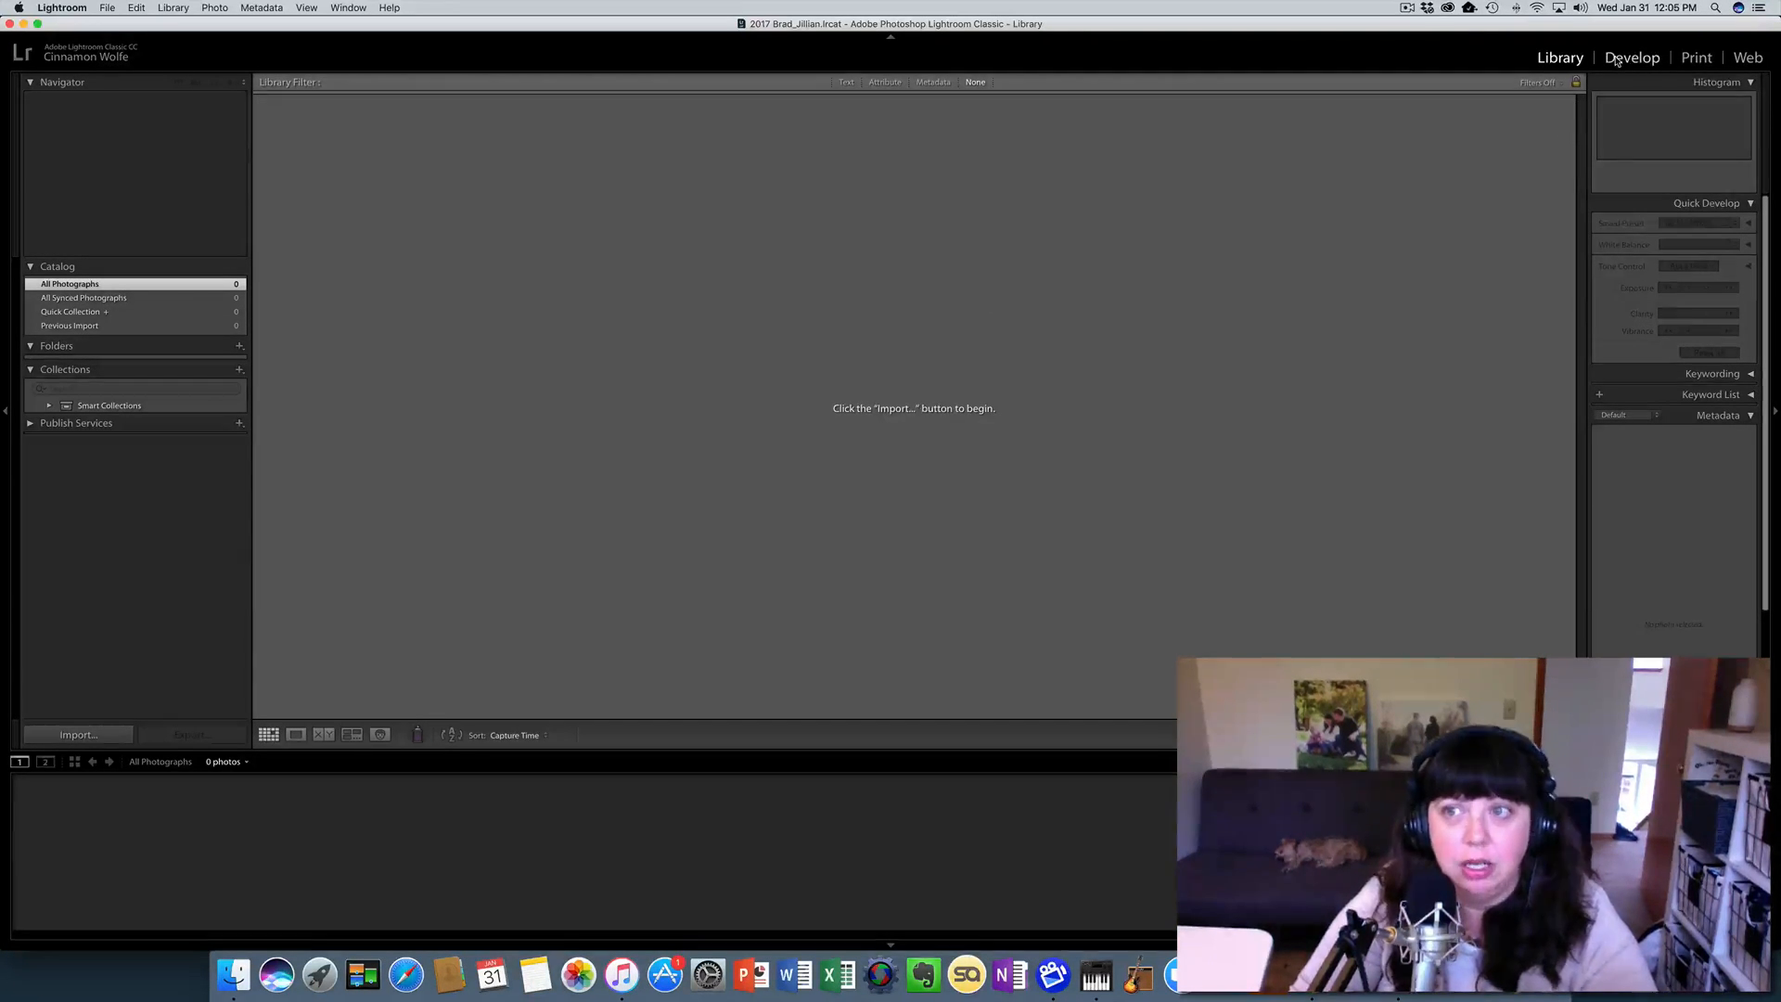
click(1631, 56)
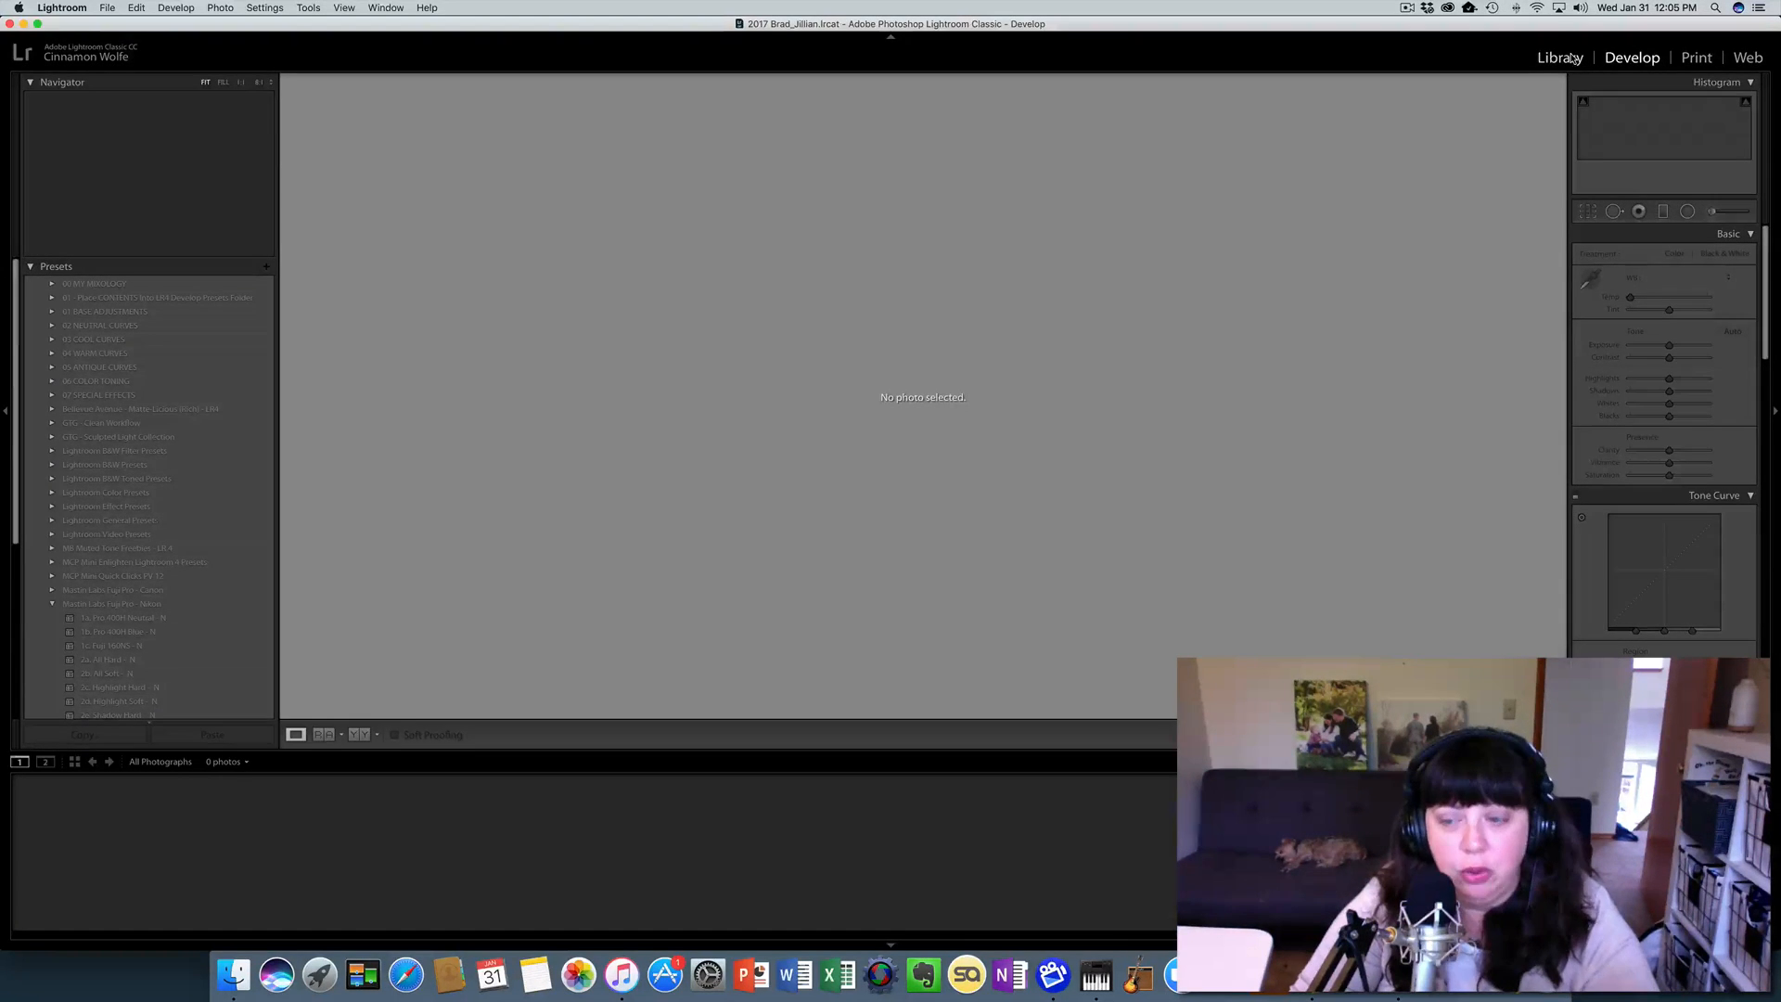
click(1560, 57)
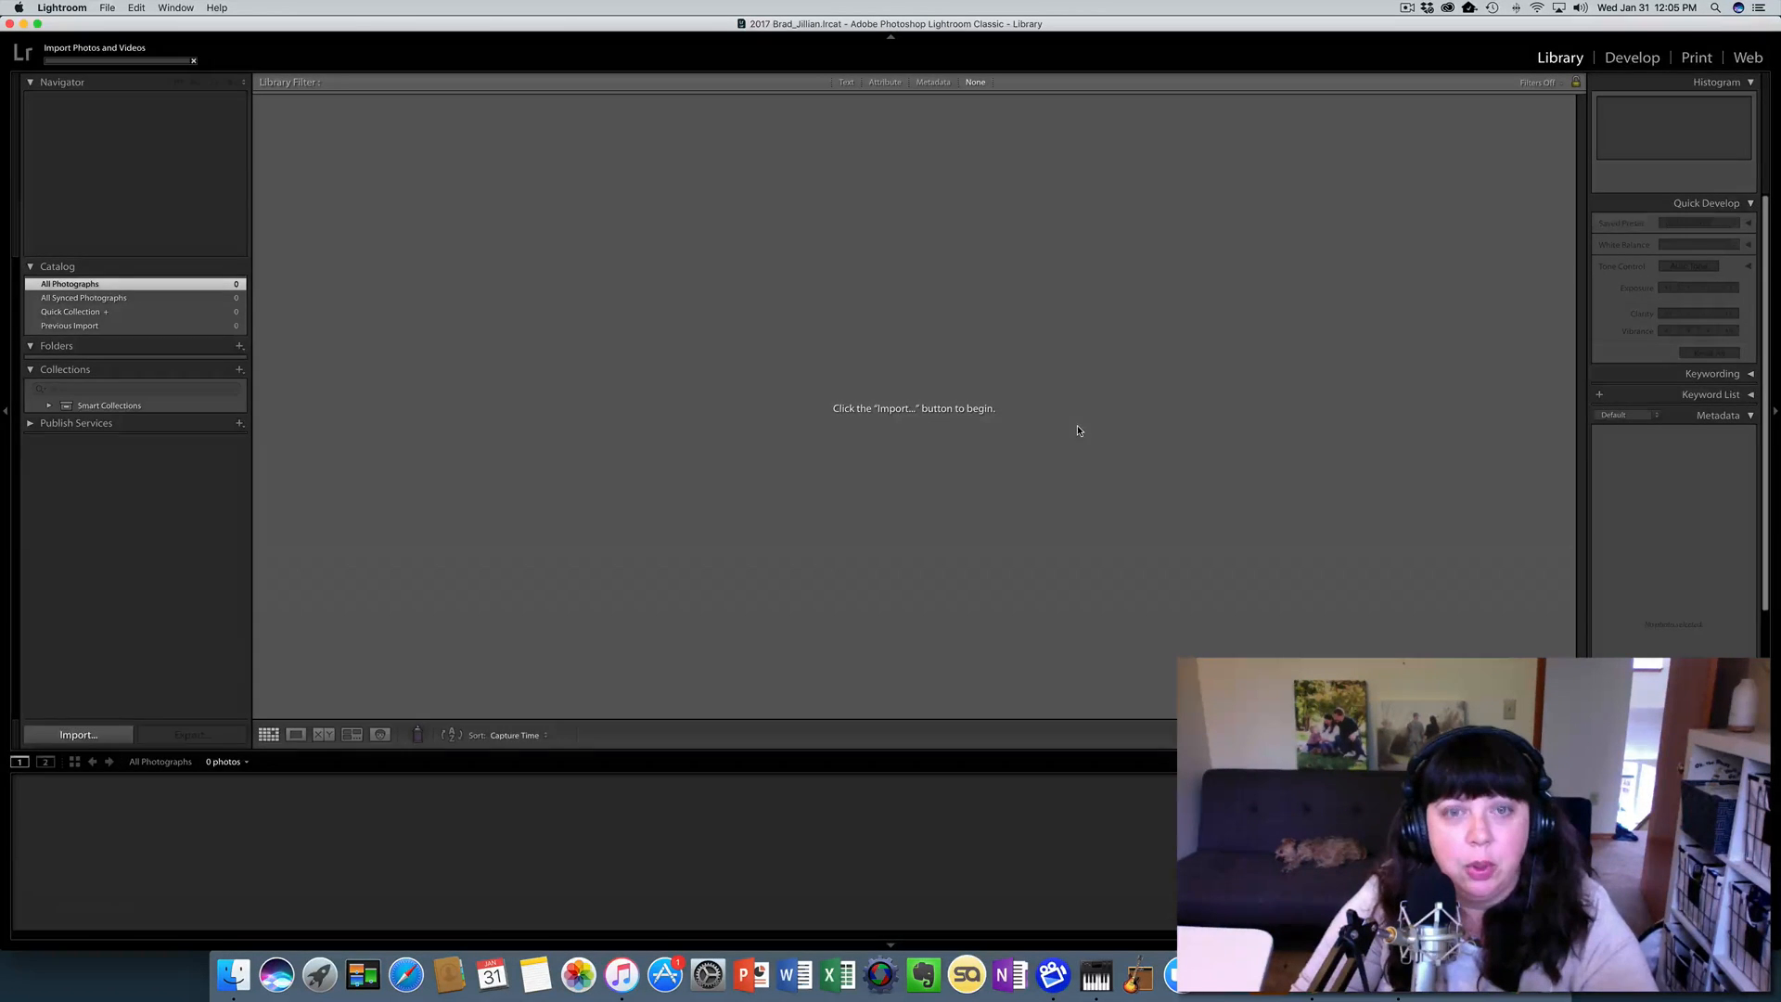
Step: Pick the Brad_Jillian folder's 12 photos as import source, then select LIGHTROOM Sample on the desktop
click(77, 734)
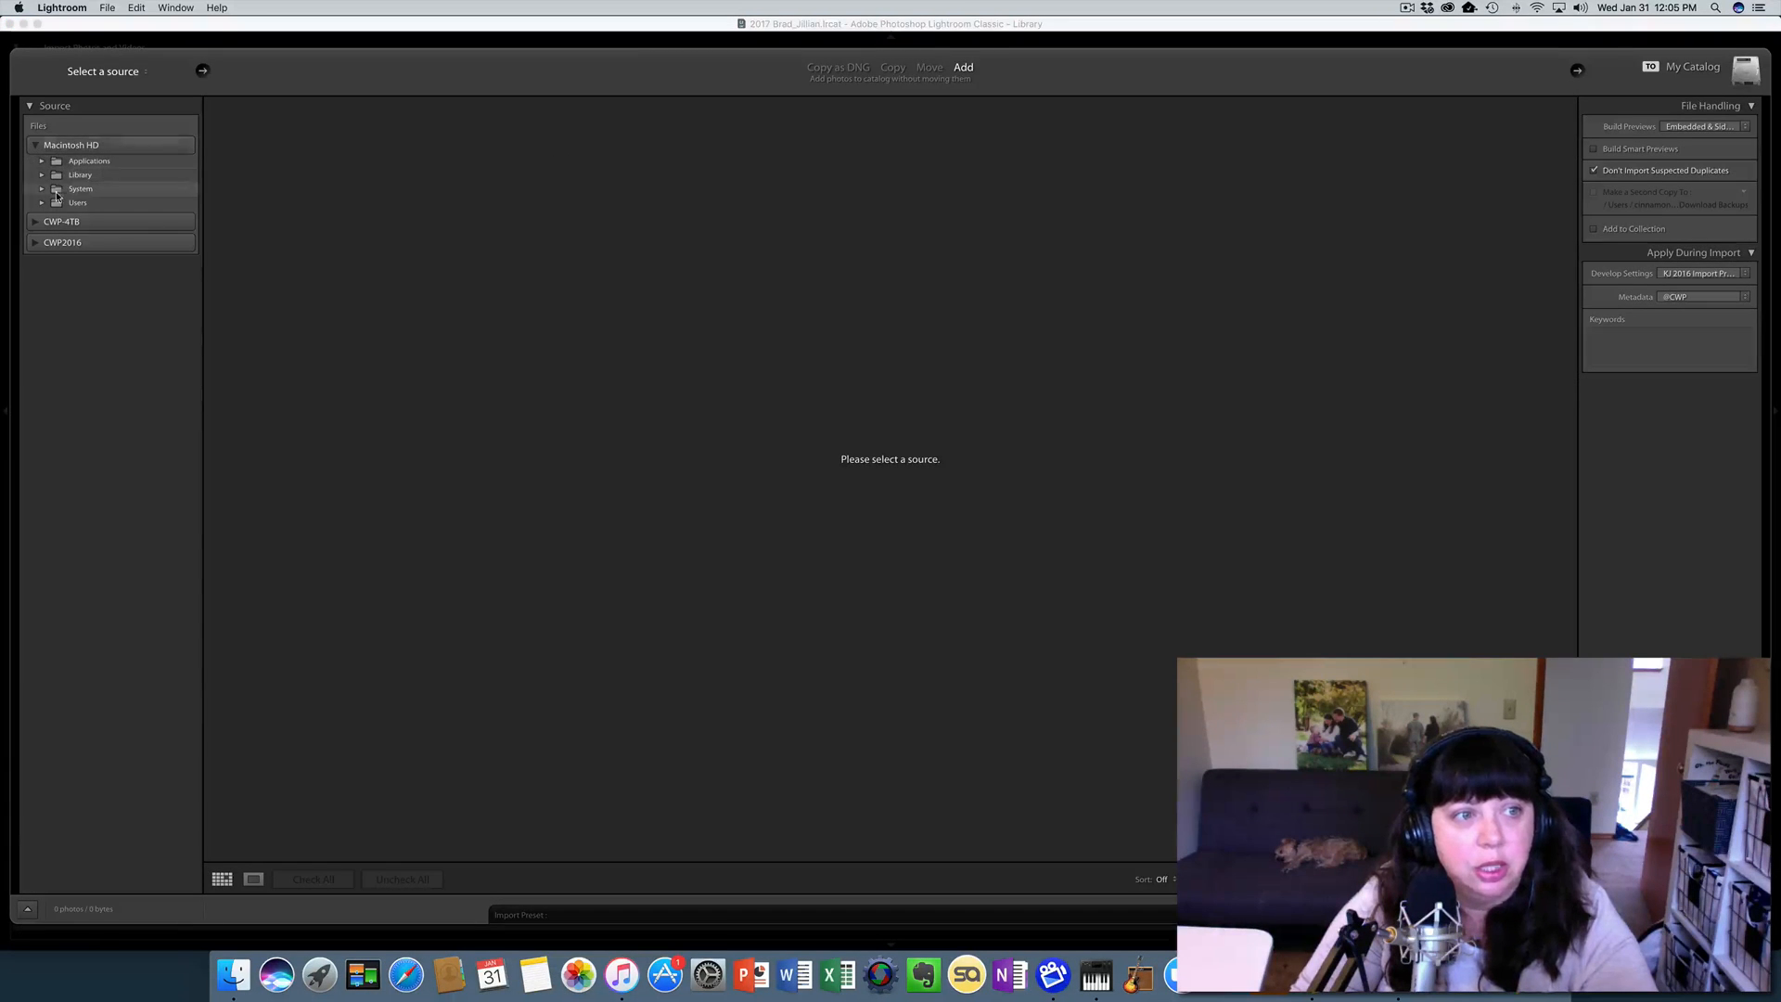
click(42, 203)
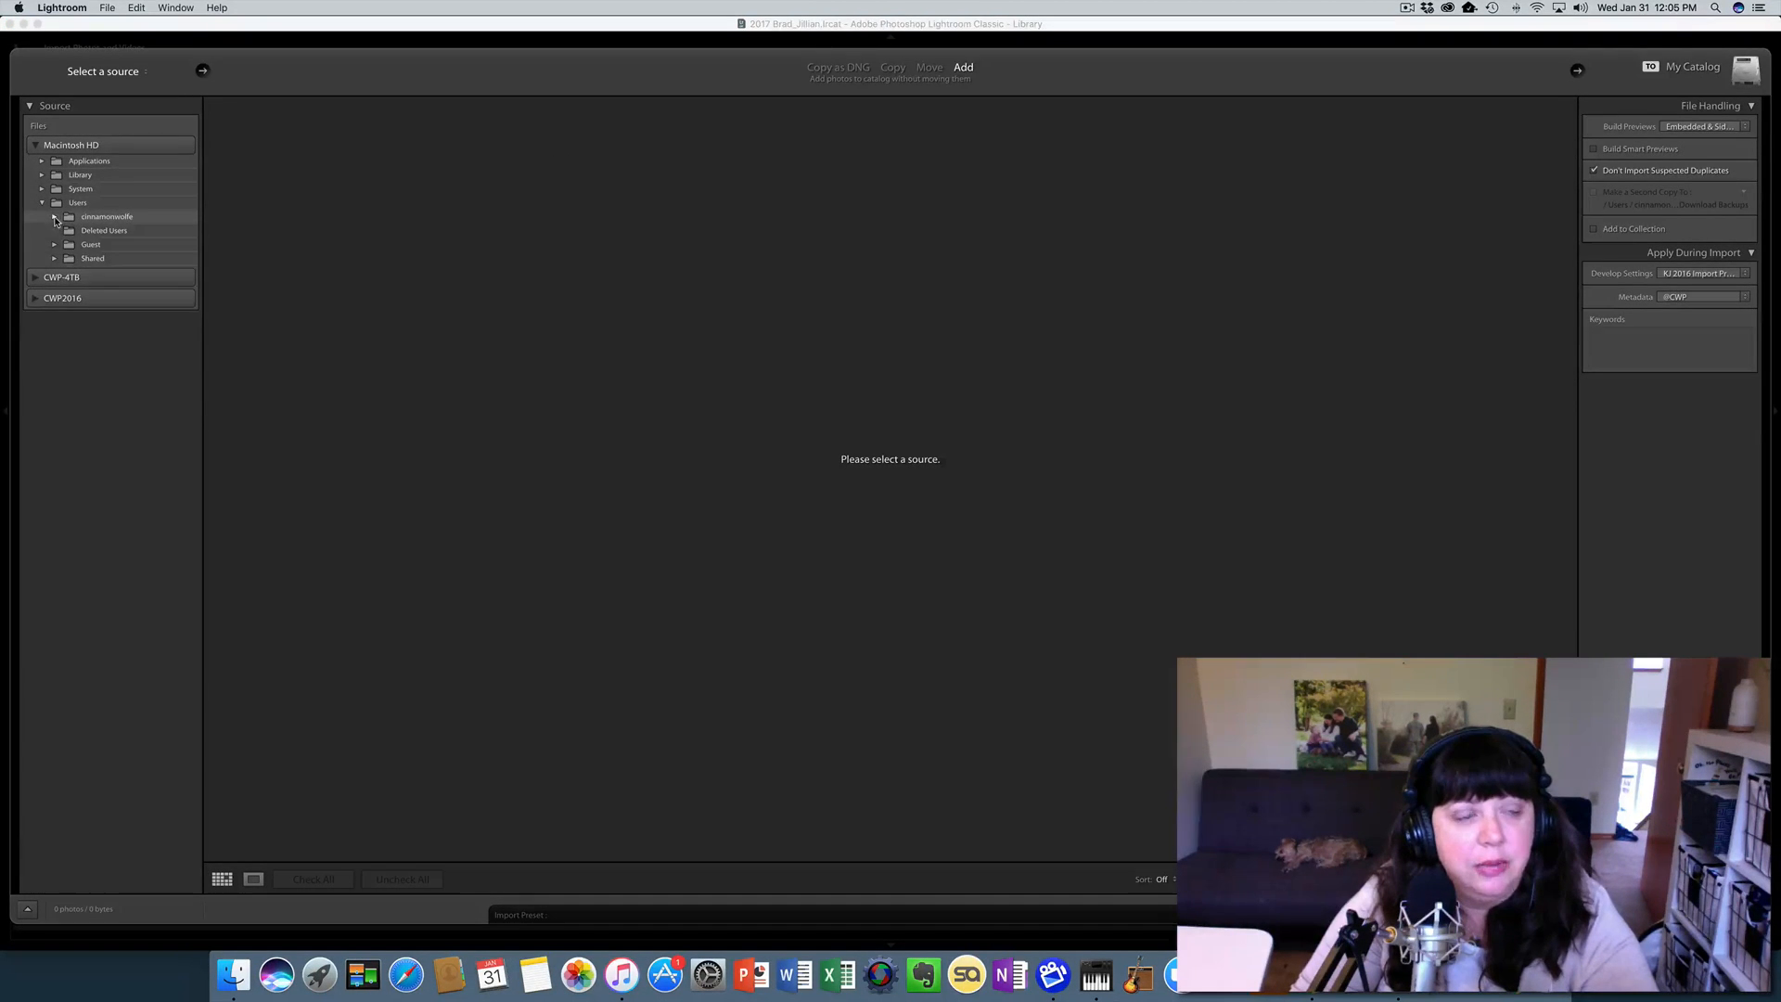
click(54, 217)
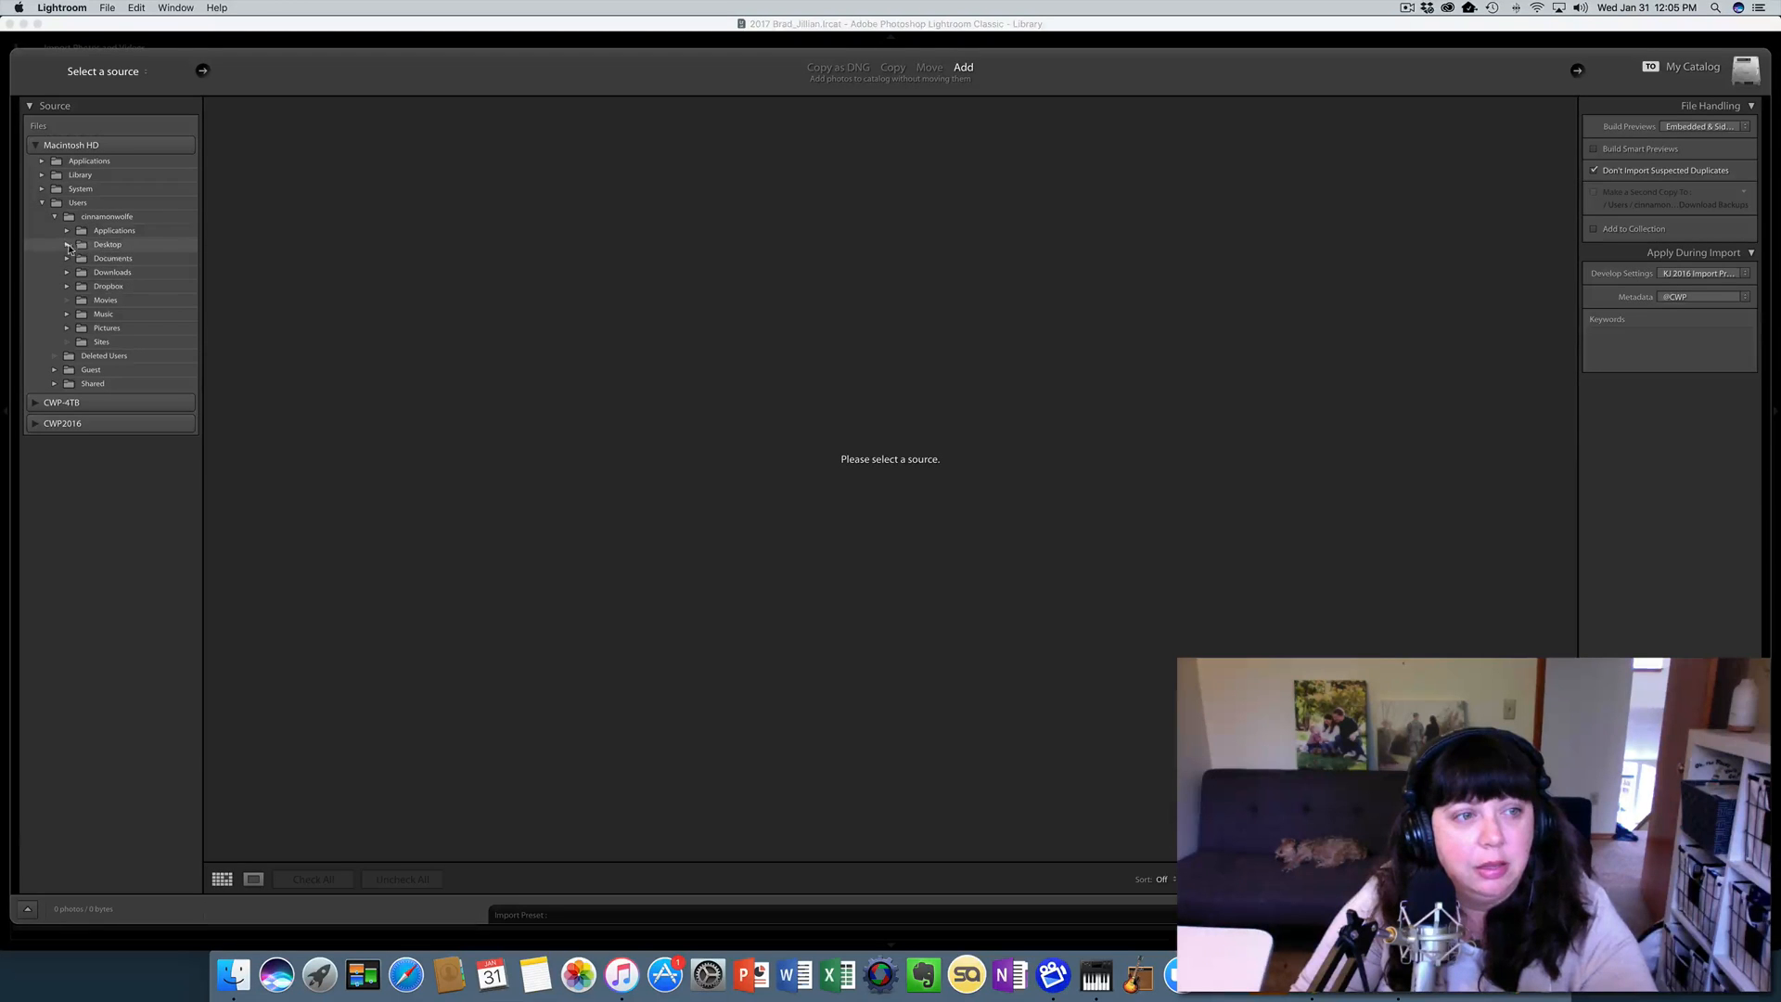
click(67, 244)
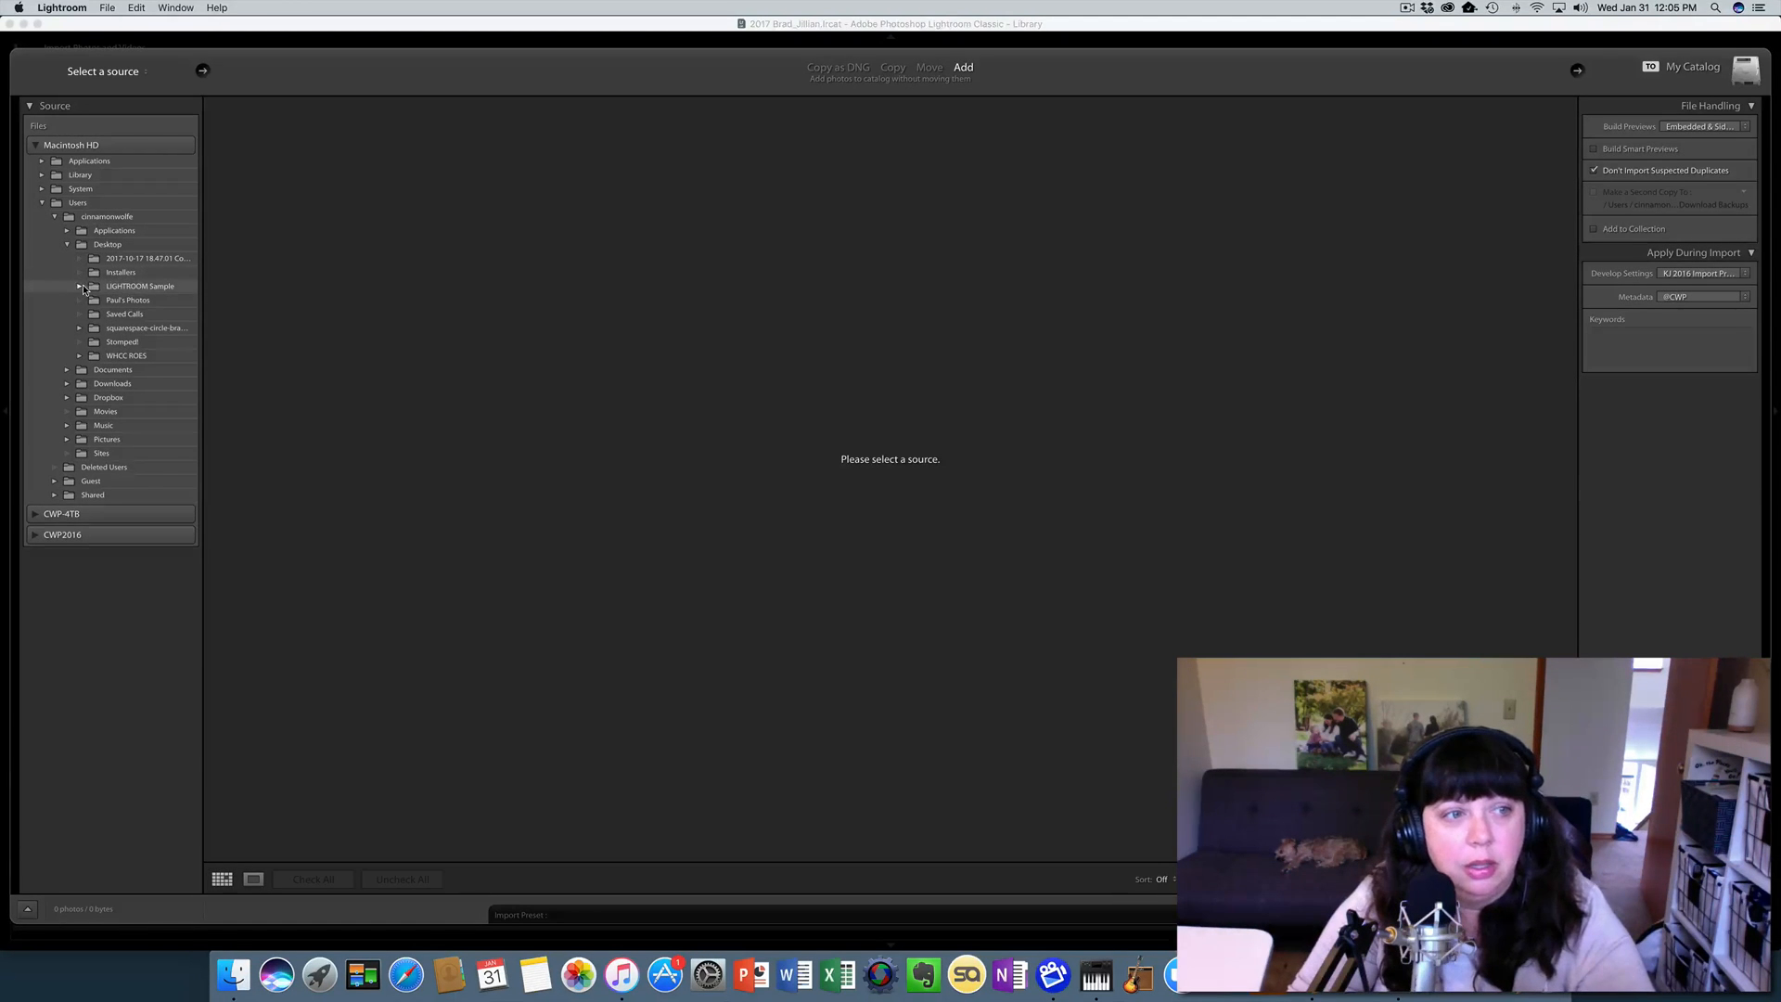
click(78, 285)
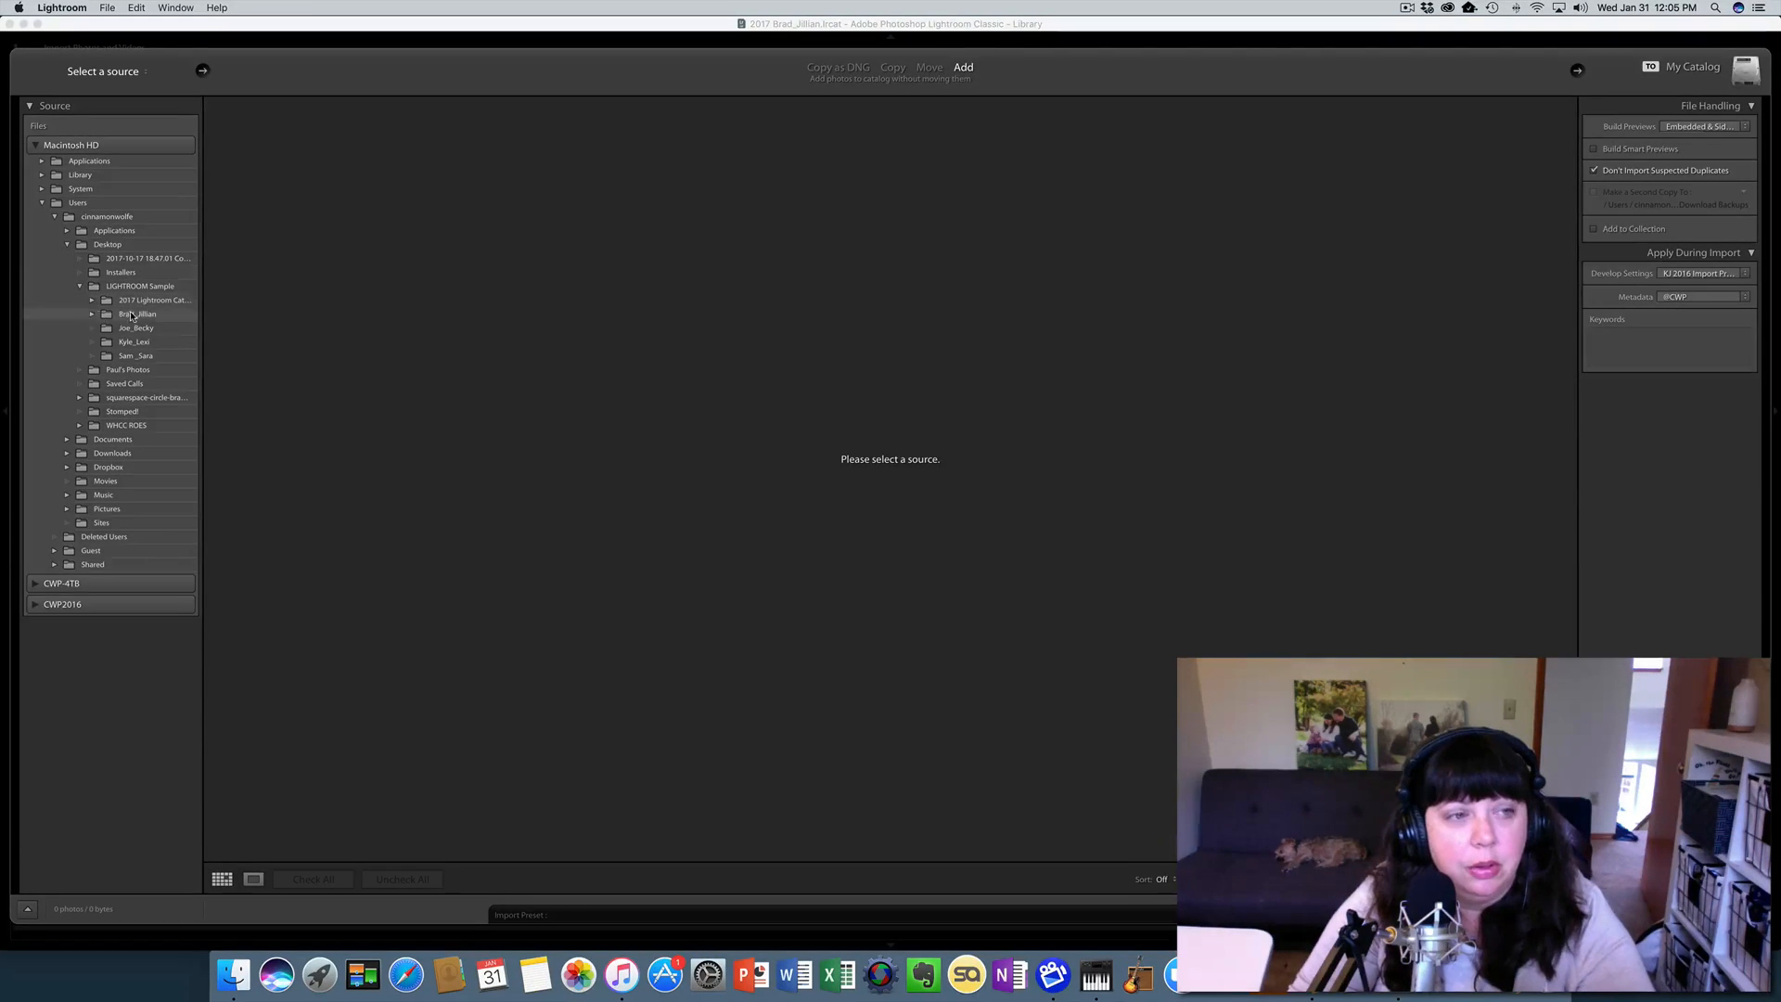
click(138, 314)
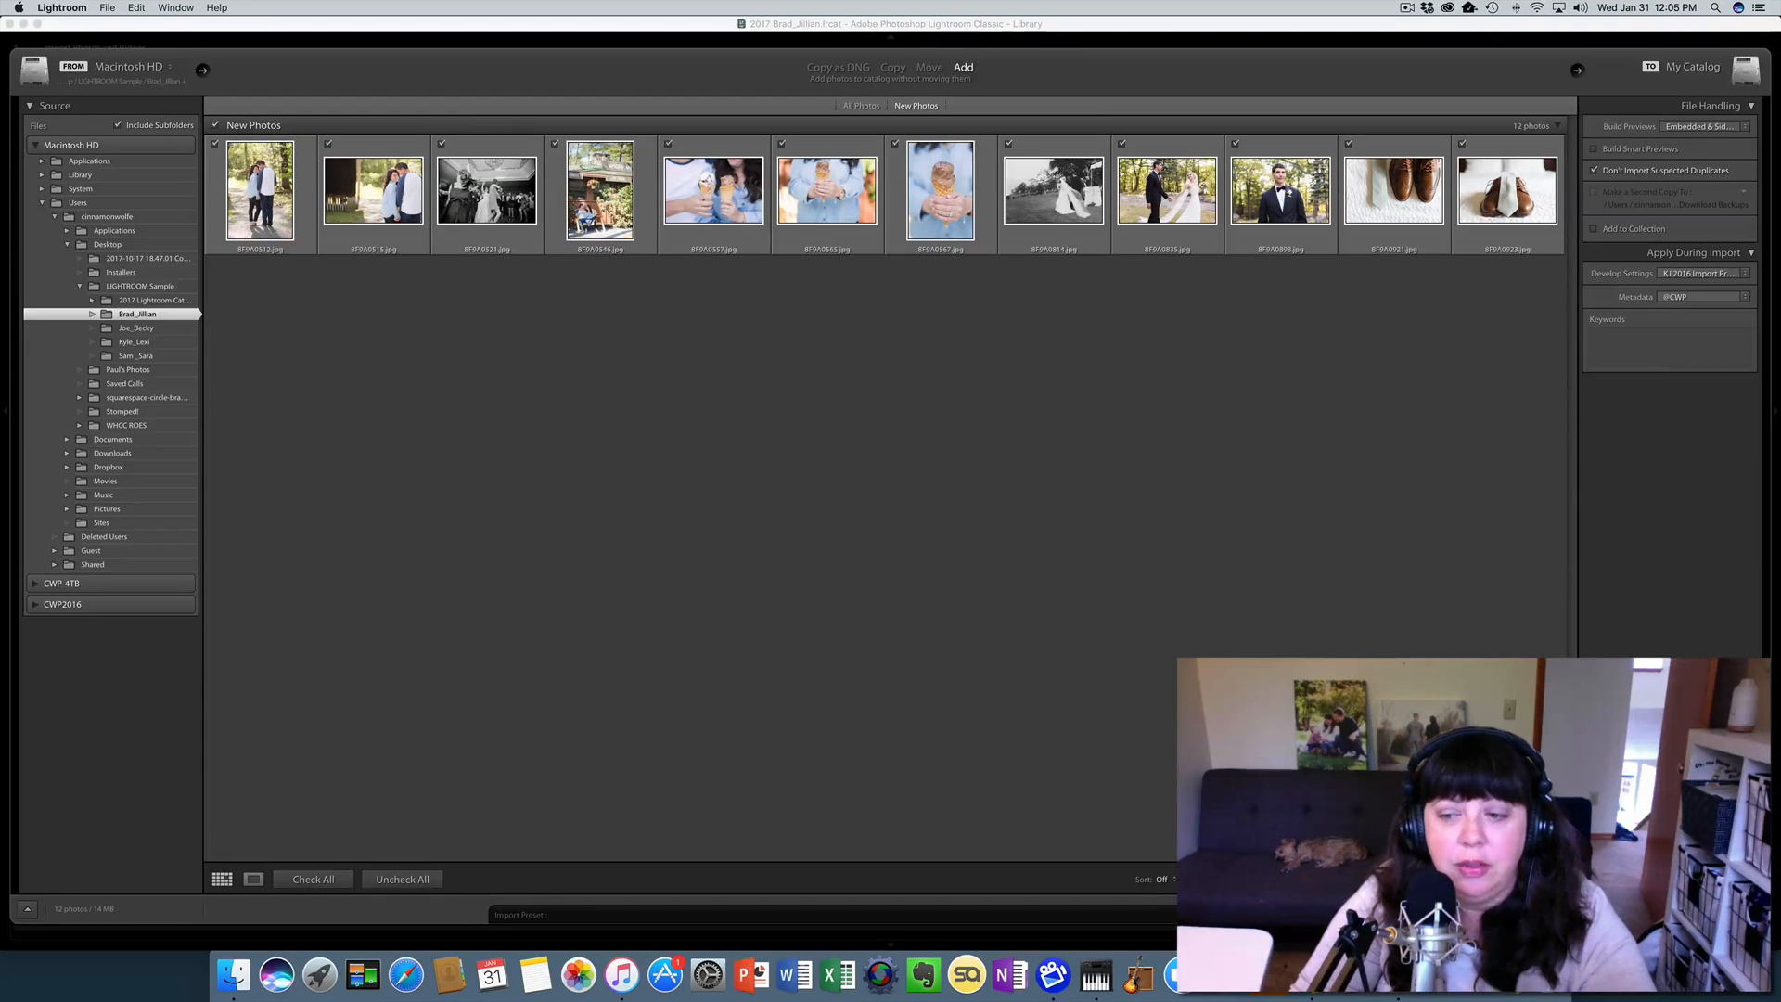
click(956, 66)
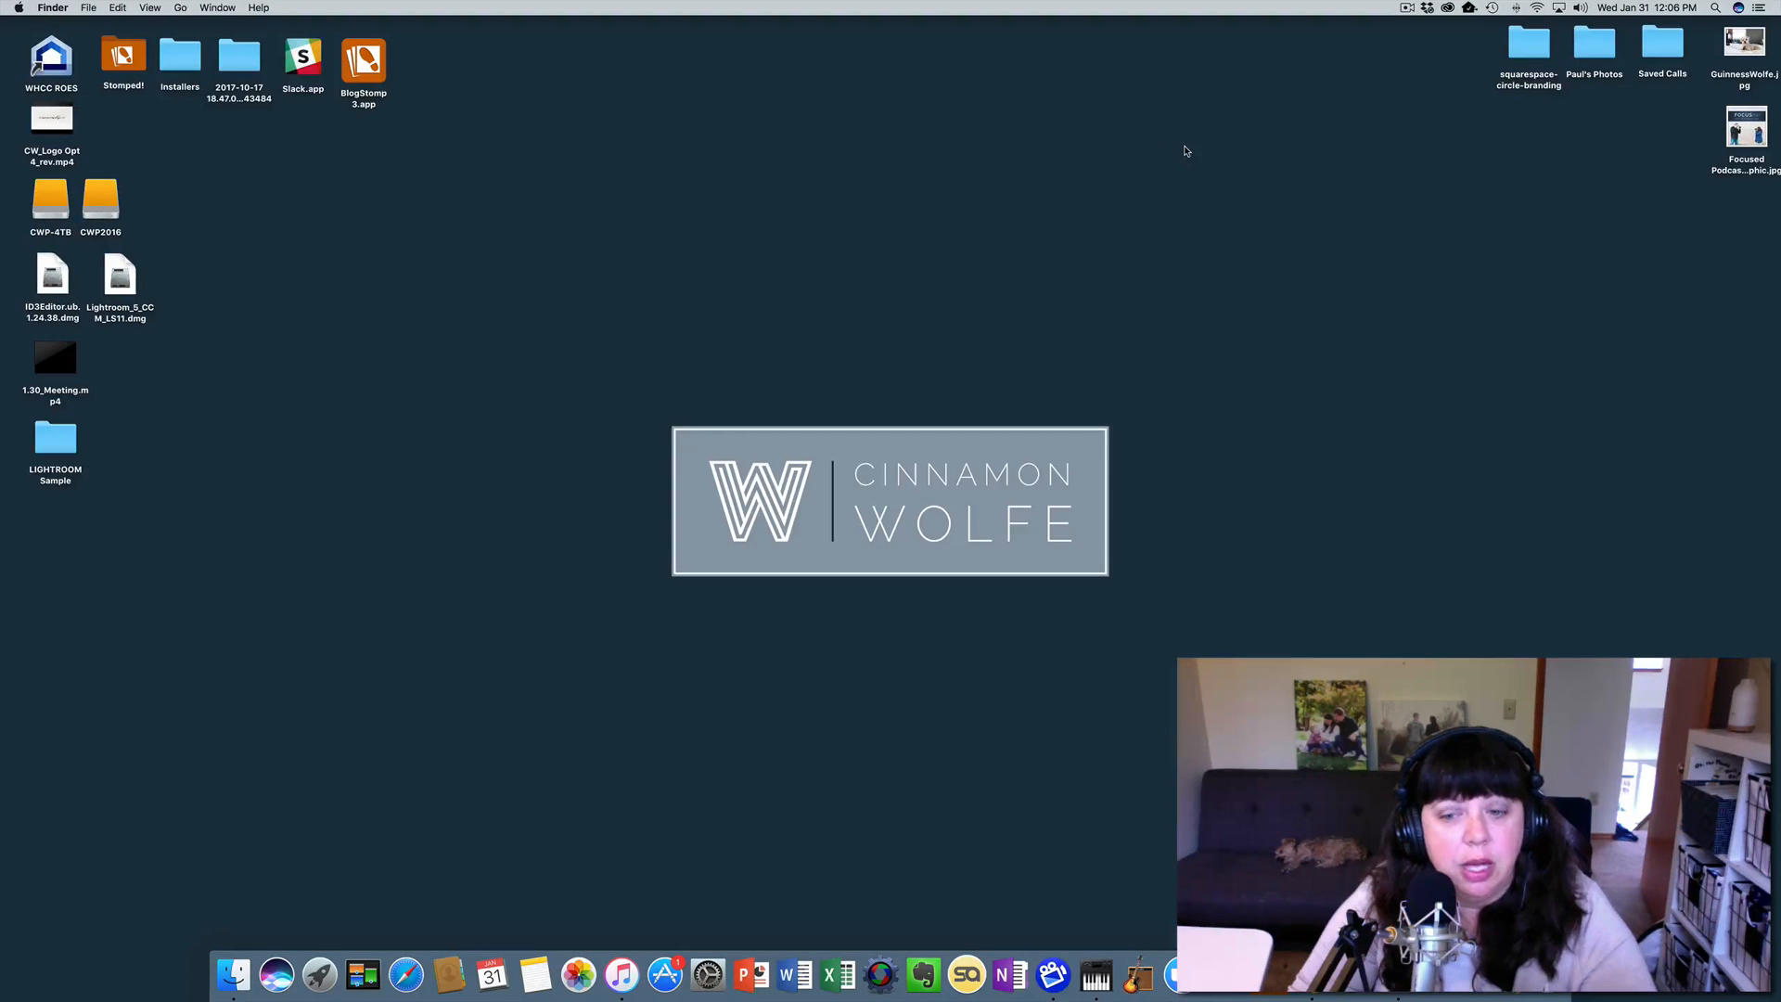
click(54, 441)
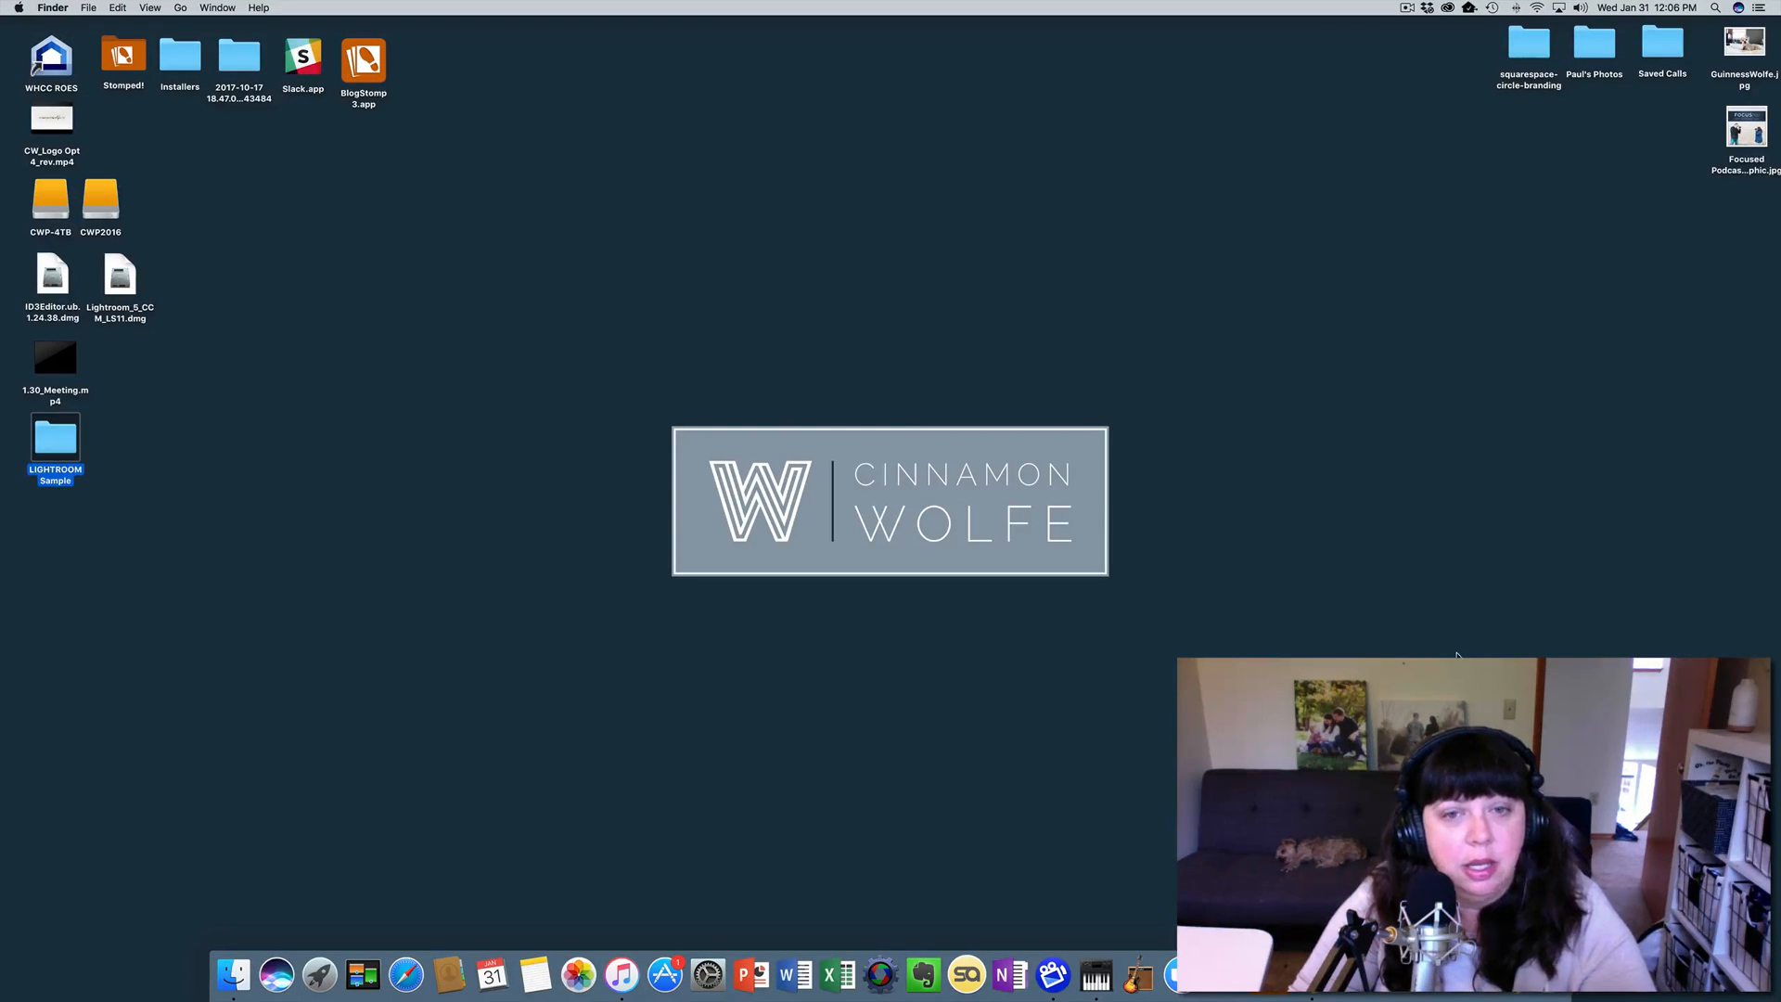
mouse_move(202, 449)
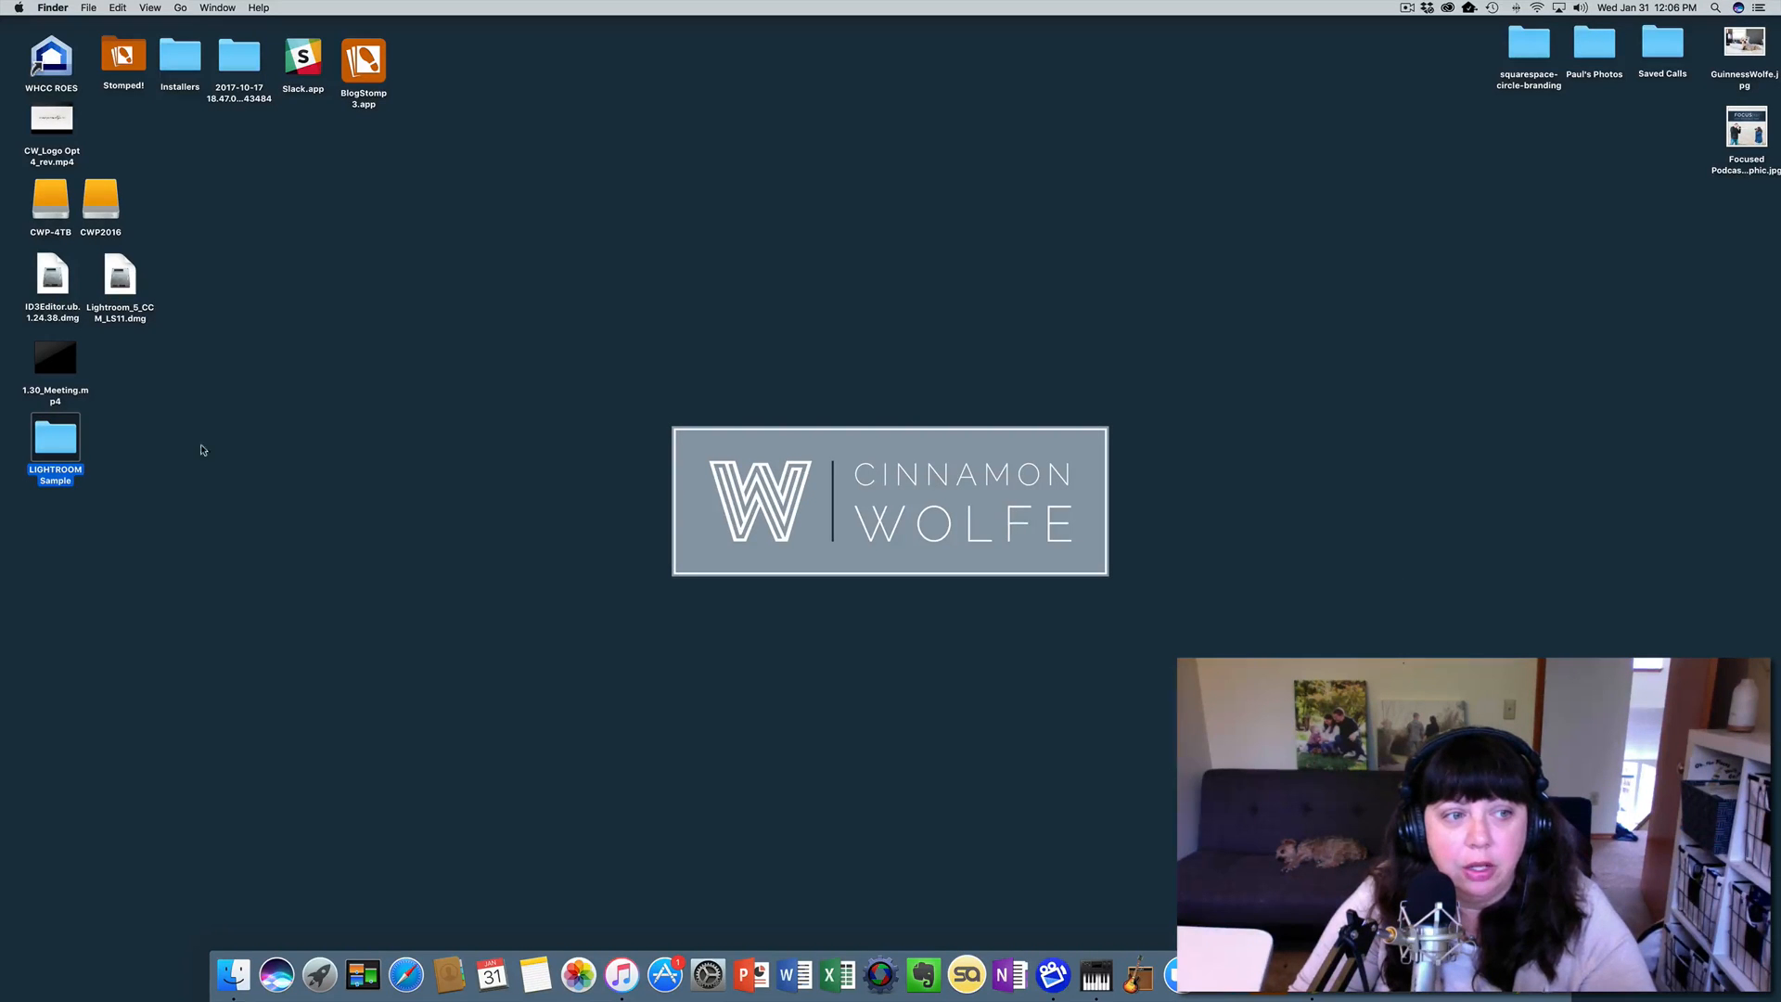
Step: Browse LIGHTROOM Sample > Brad_Jillian > 2017 Brad_Jillian in Finder, then go back to LIGHTROOM Sample
double_click(55, 444)
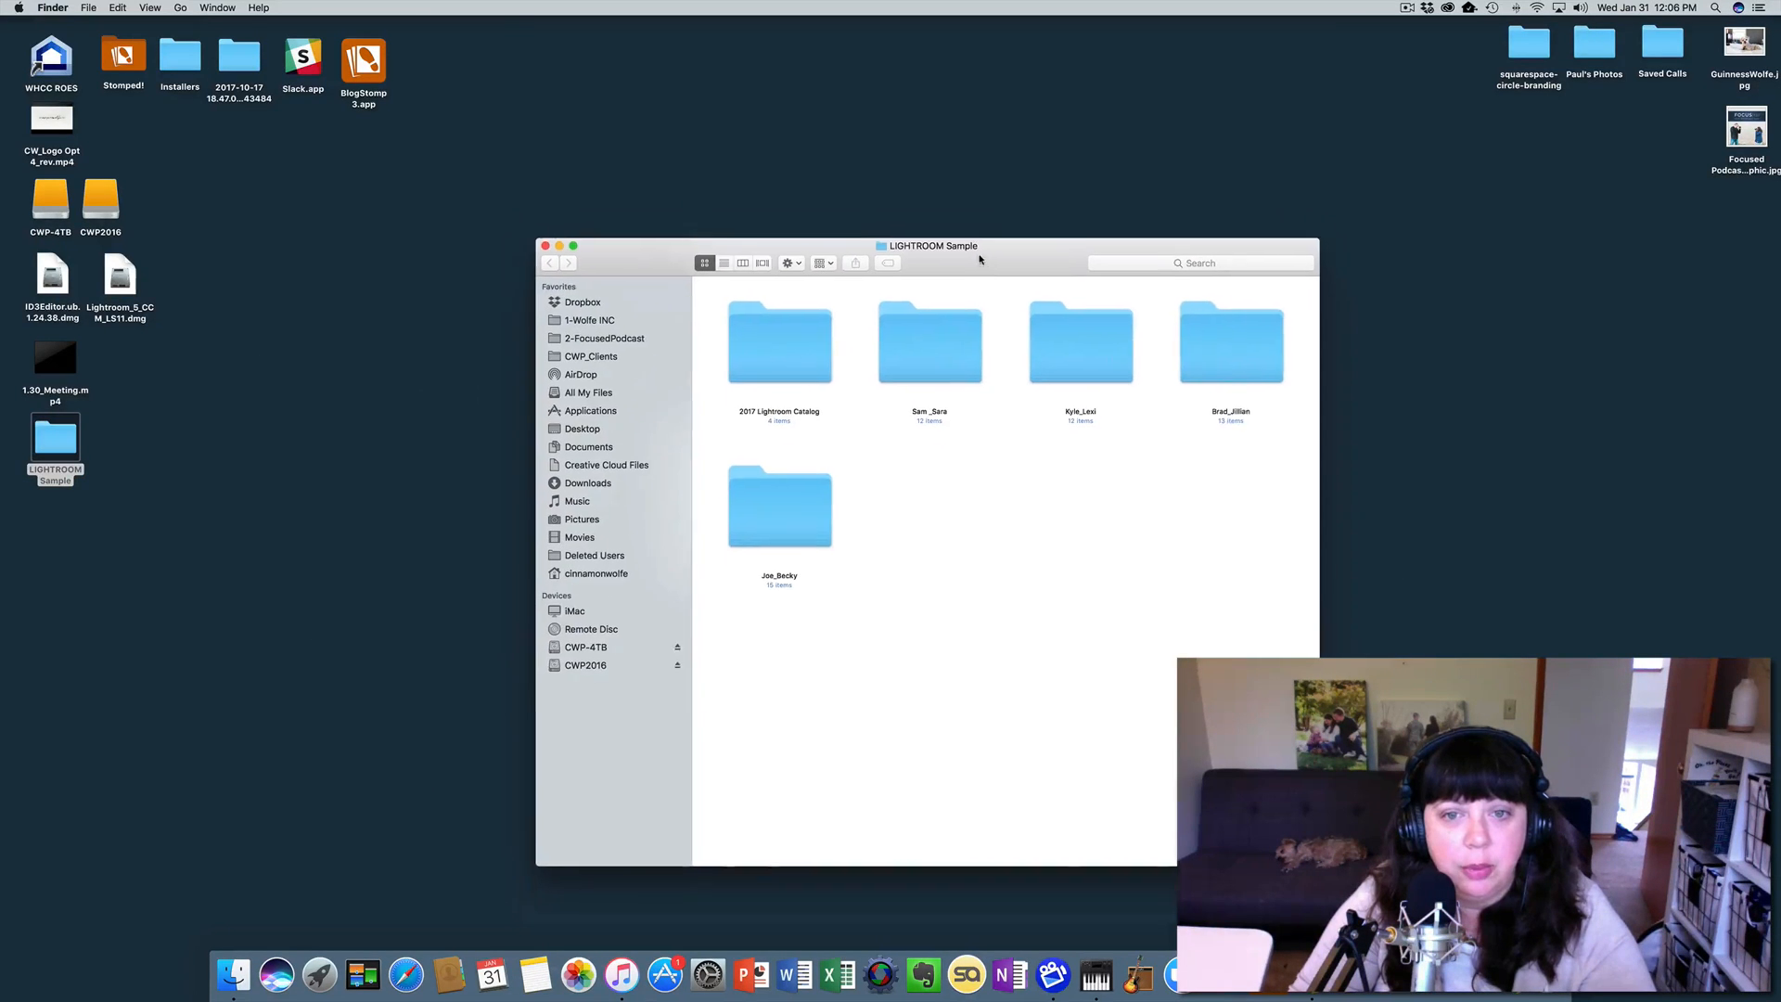
double_click(1230, 343)
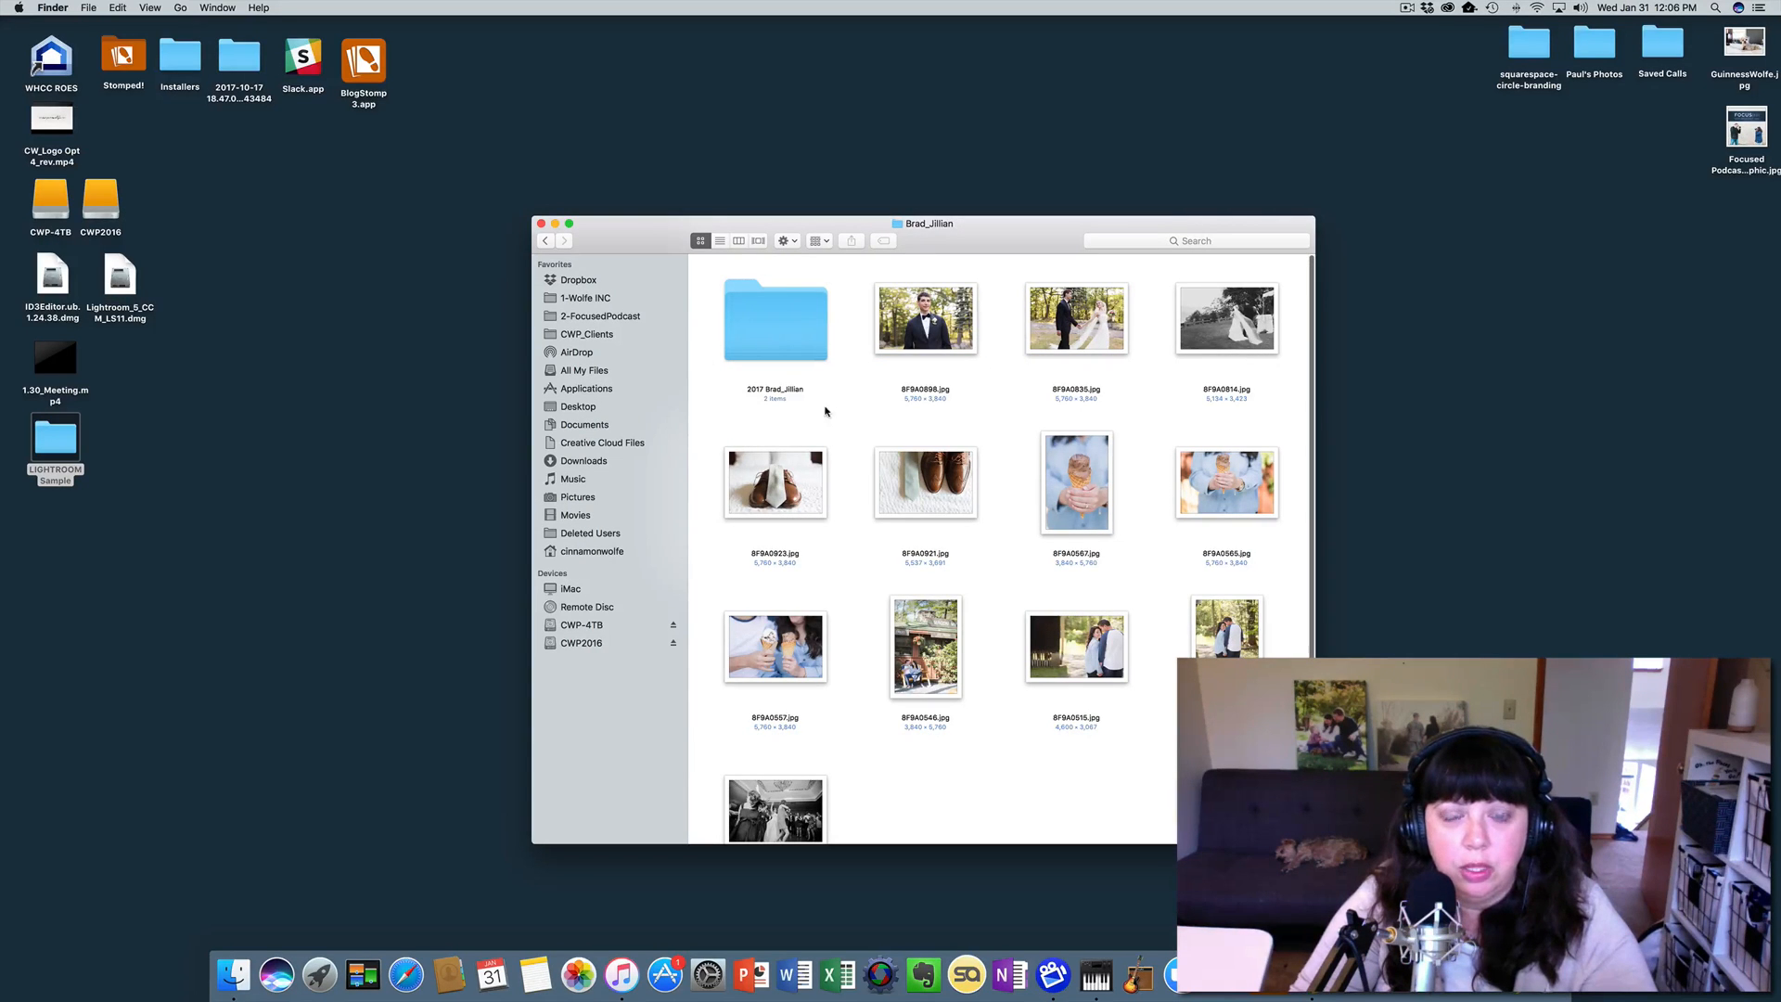
double_click(776, 318)
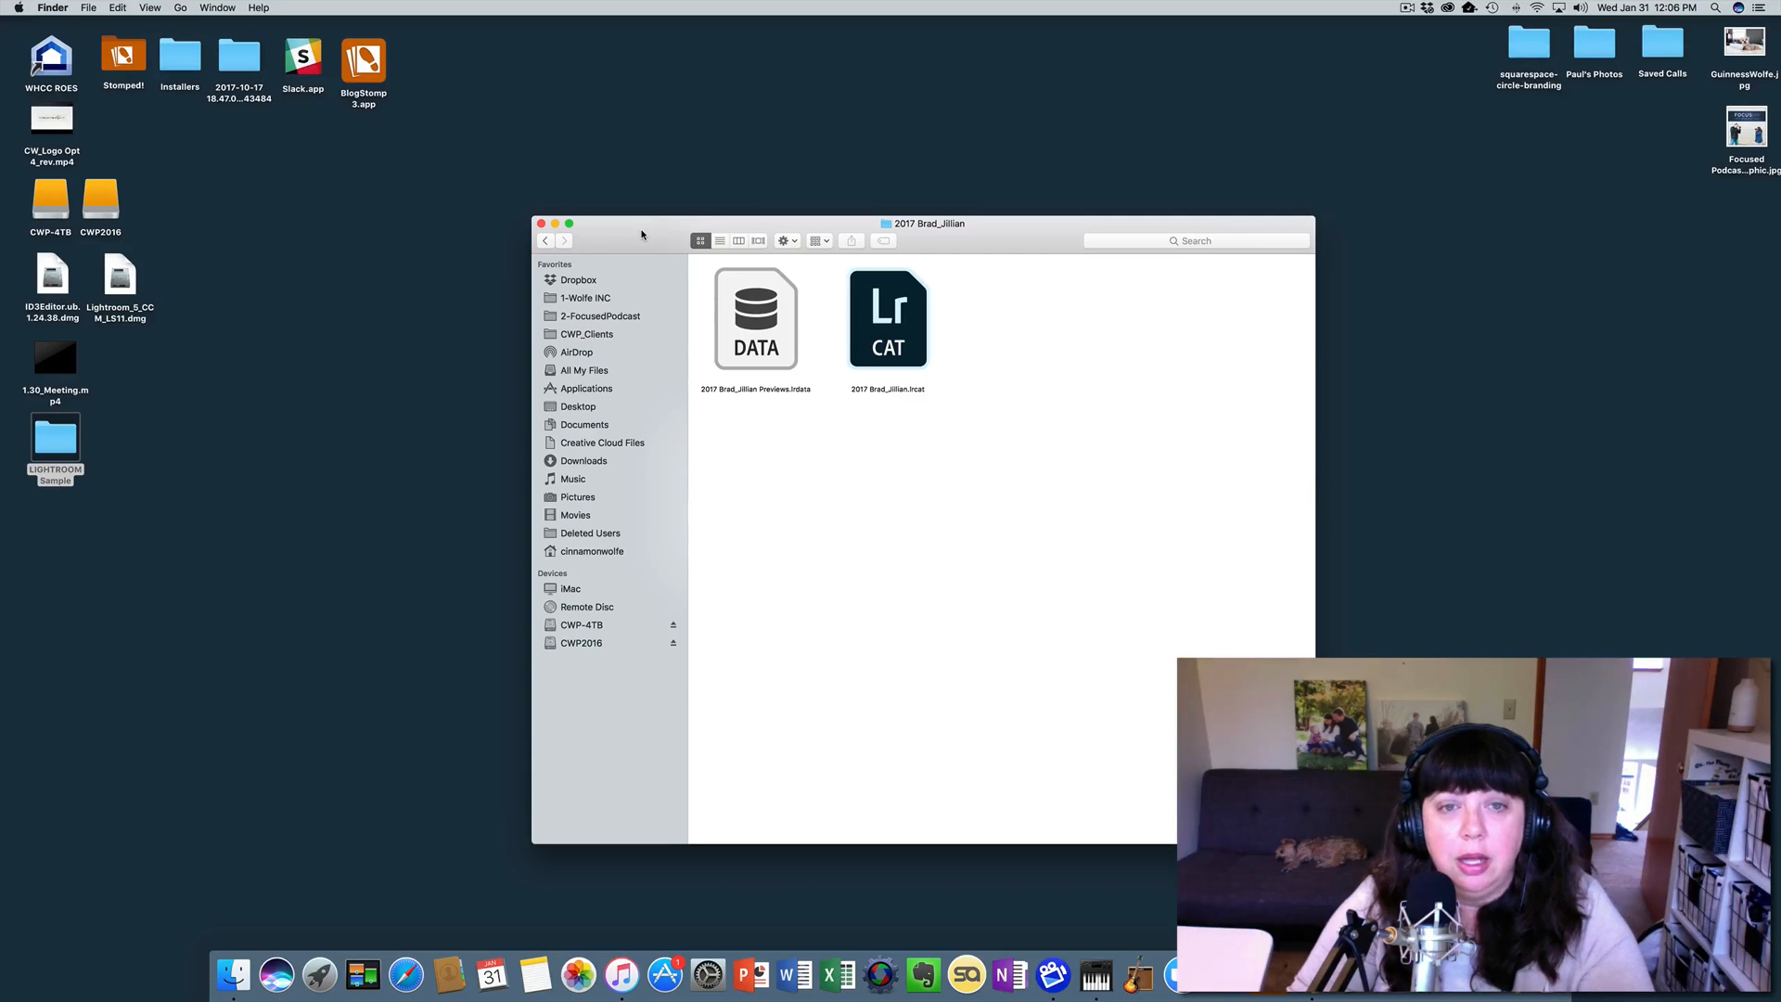
mouse_move(950, 249)
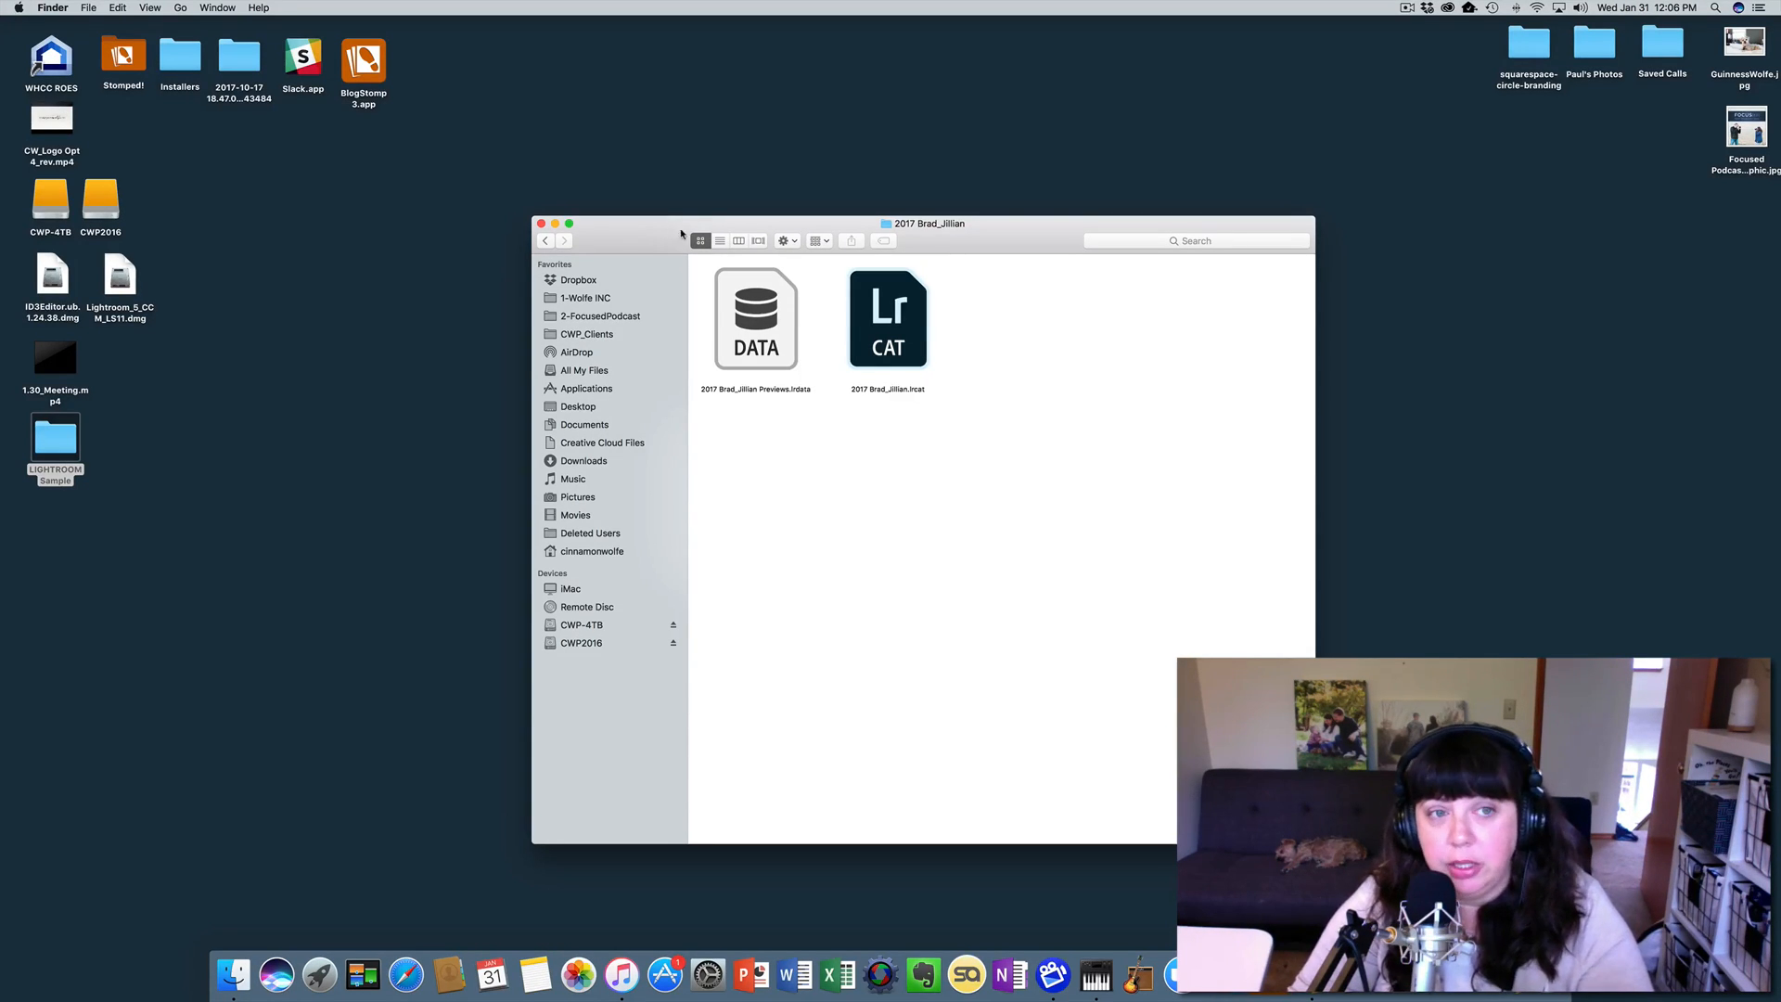
click(546, 239)
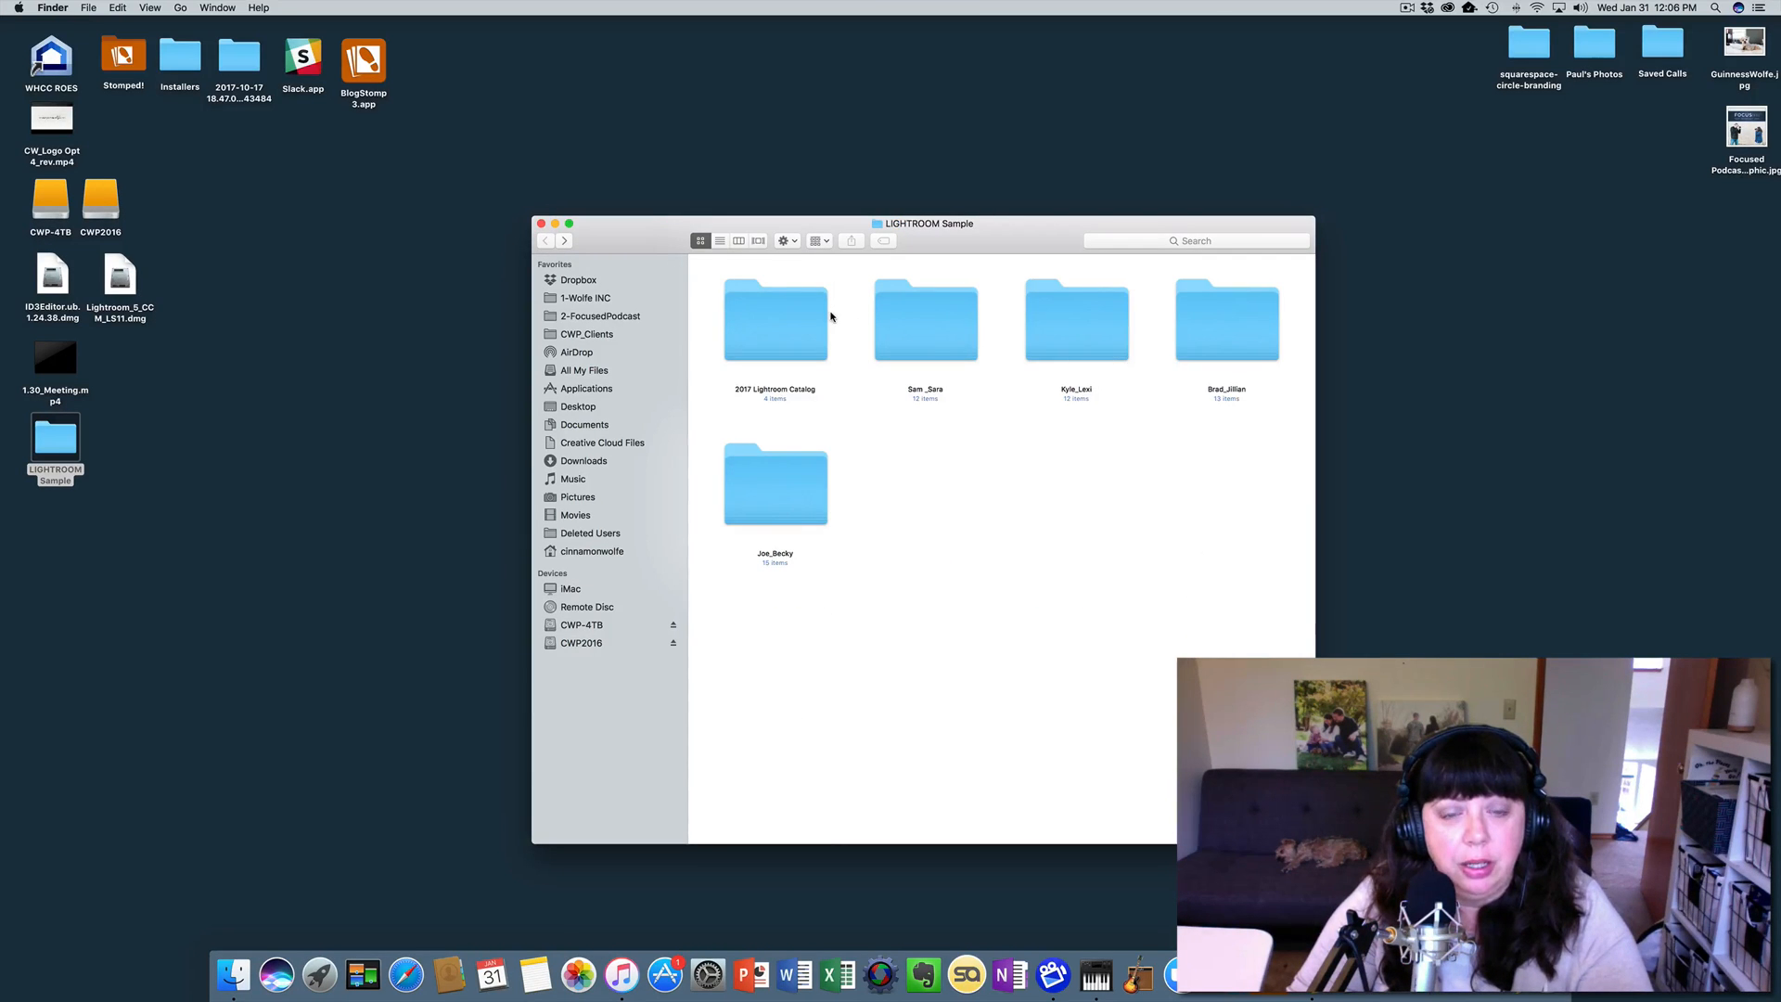
mouse_move(799, 345)
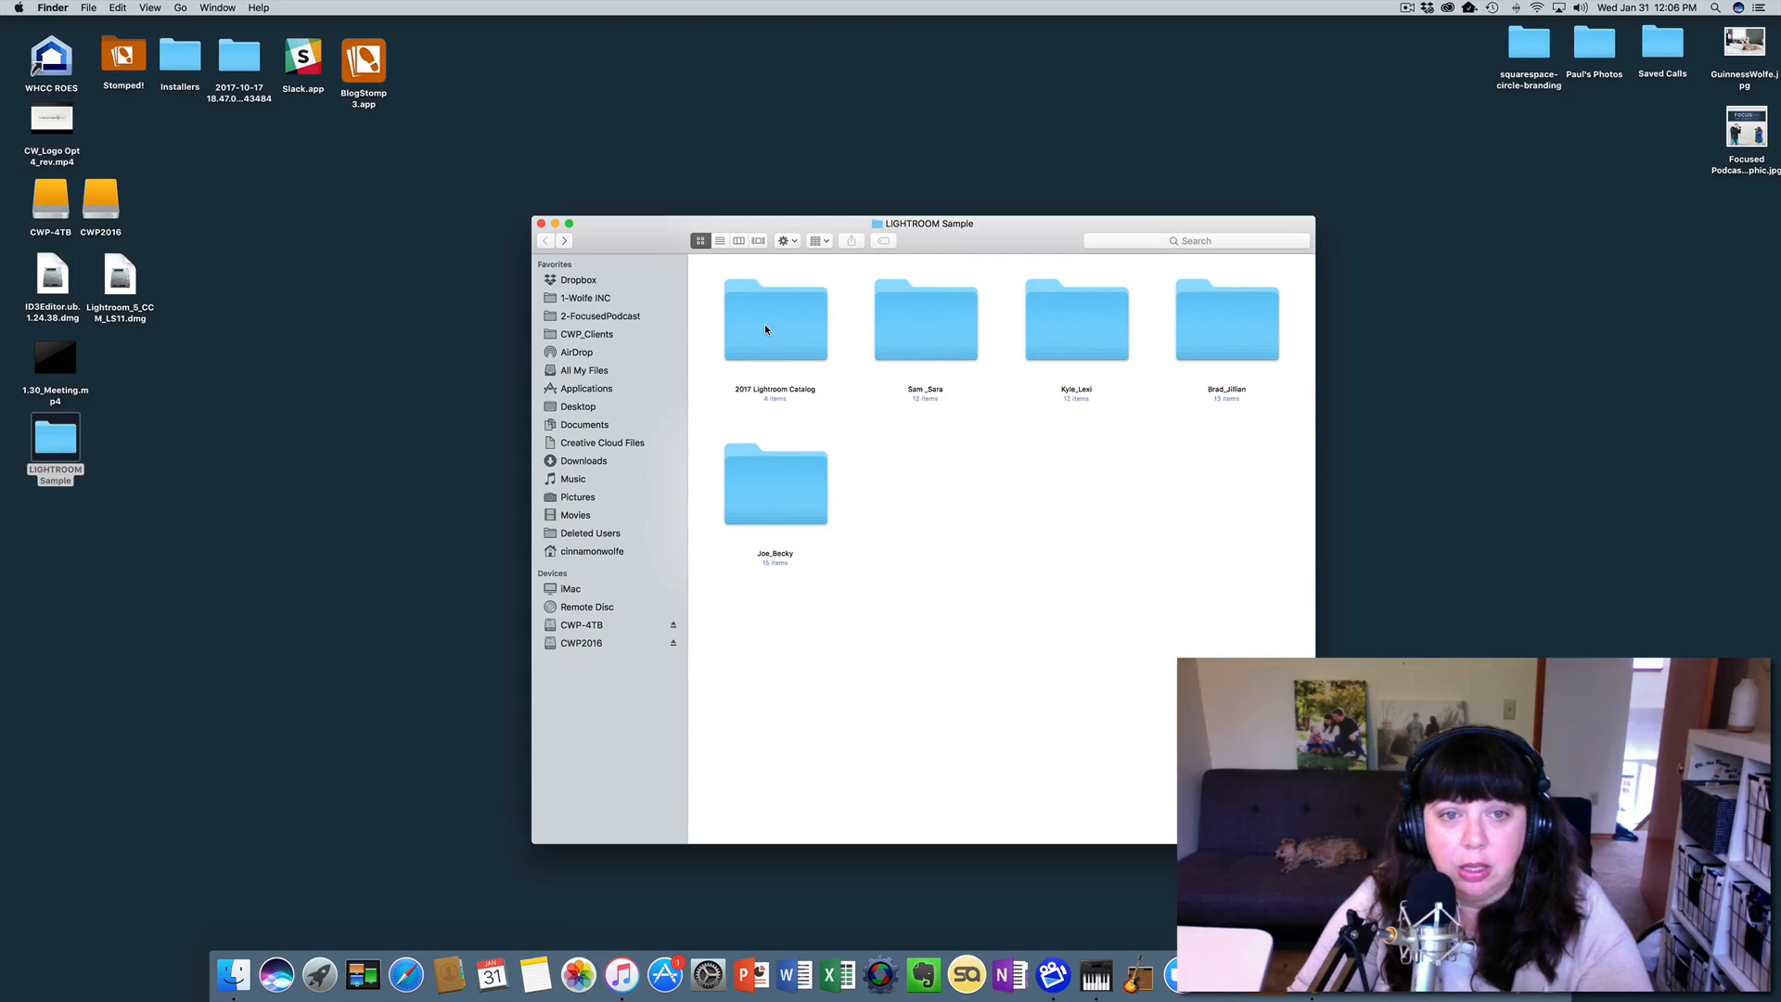
Step: Open the 2017 Lightroom Catalog folder and launch its .lrcat file in Lightroom
double_click(774, 322)
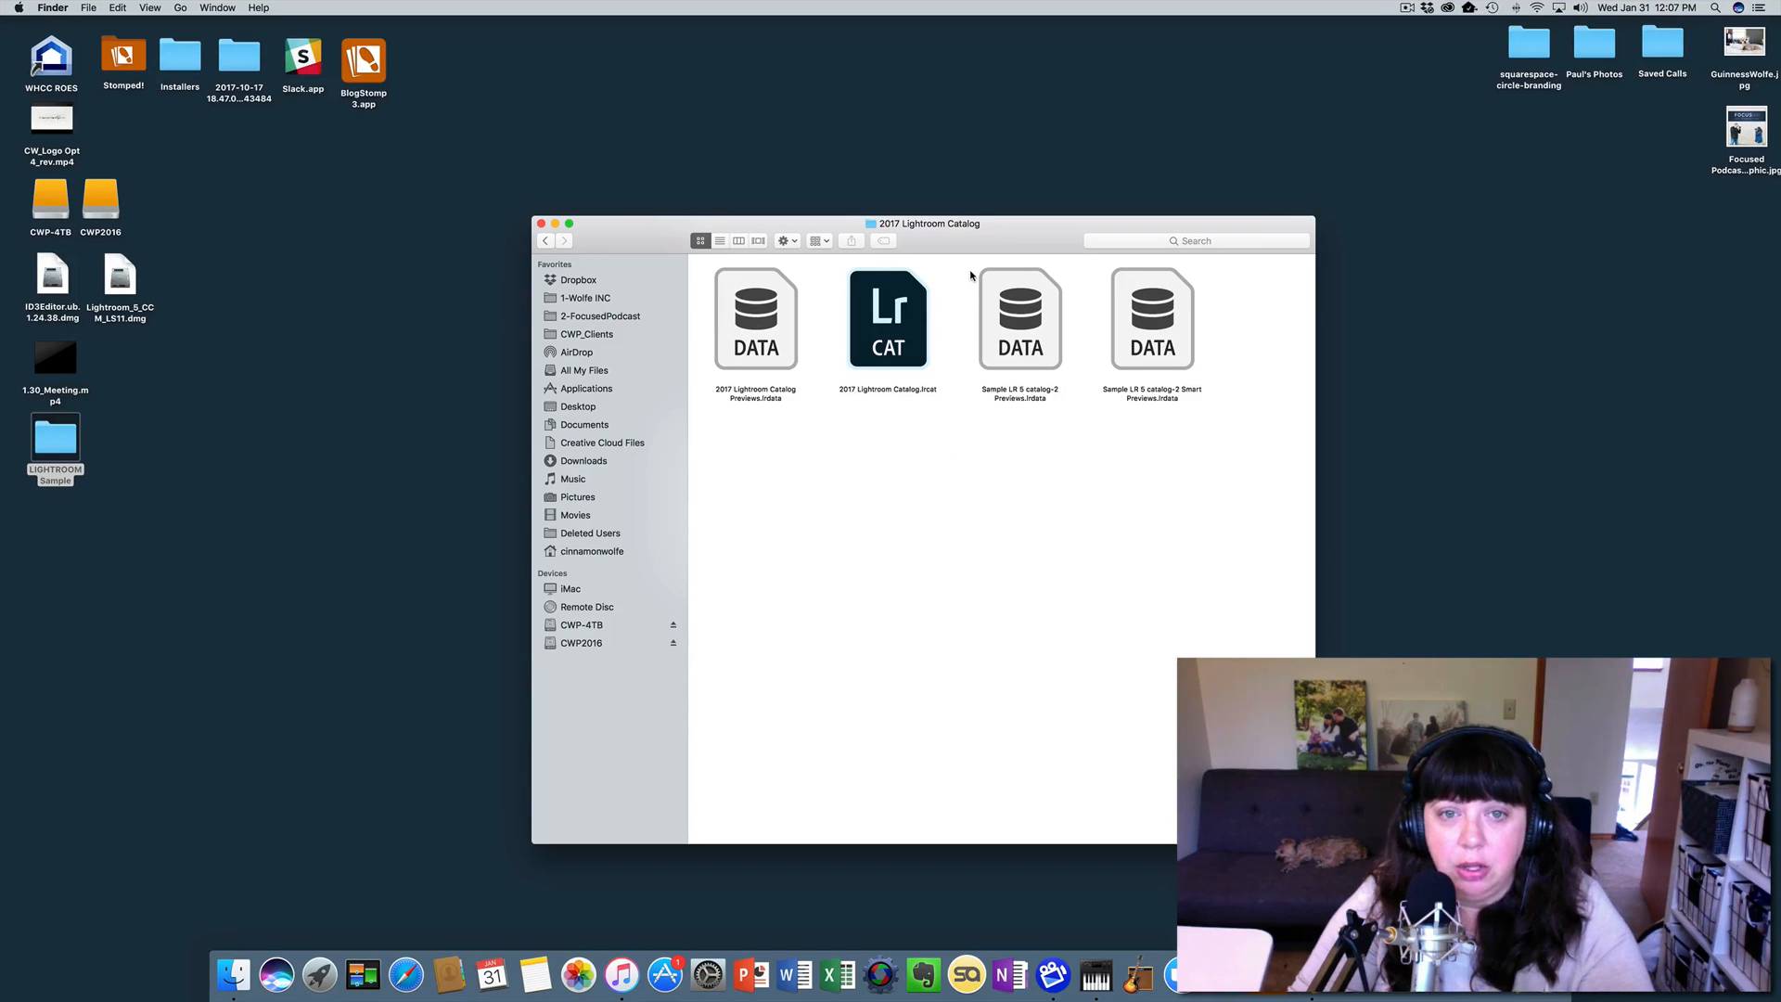
right_click(887, 319)
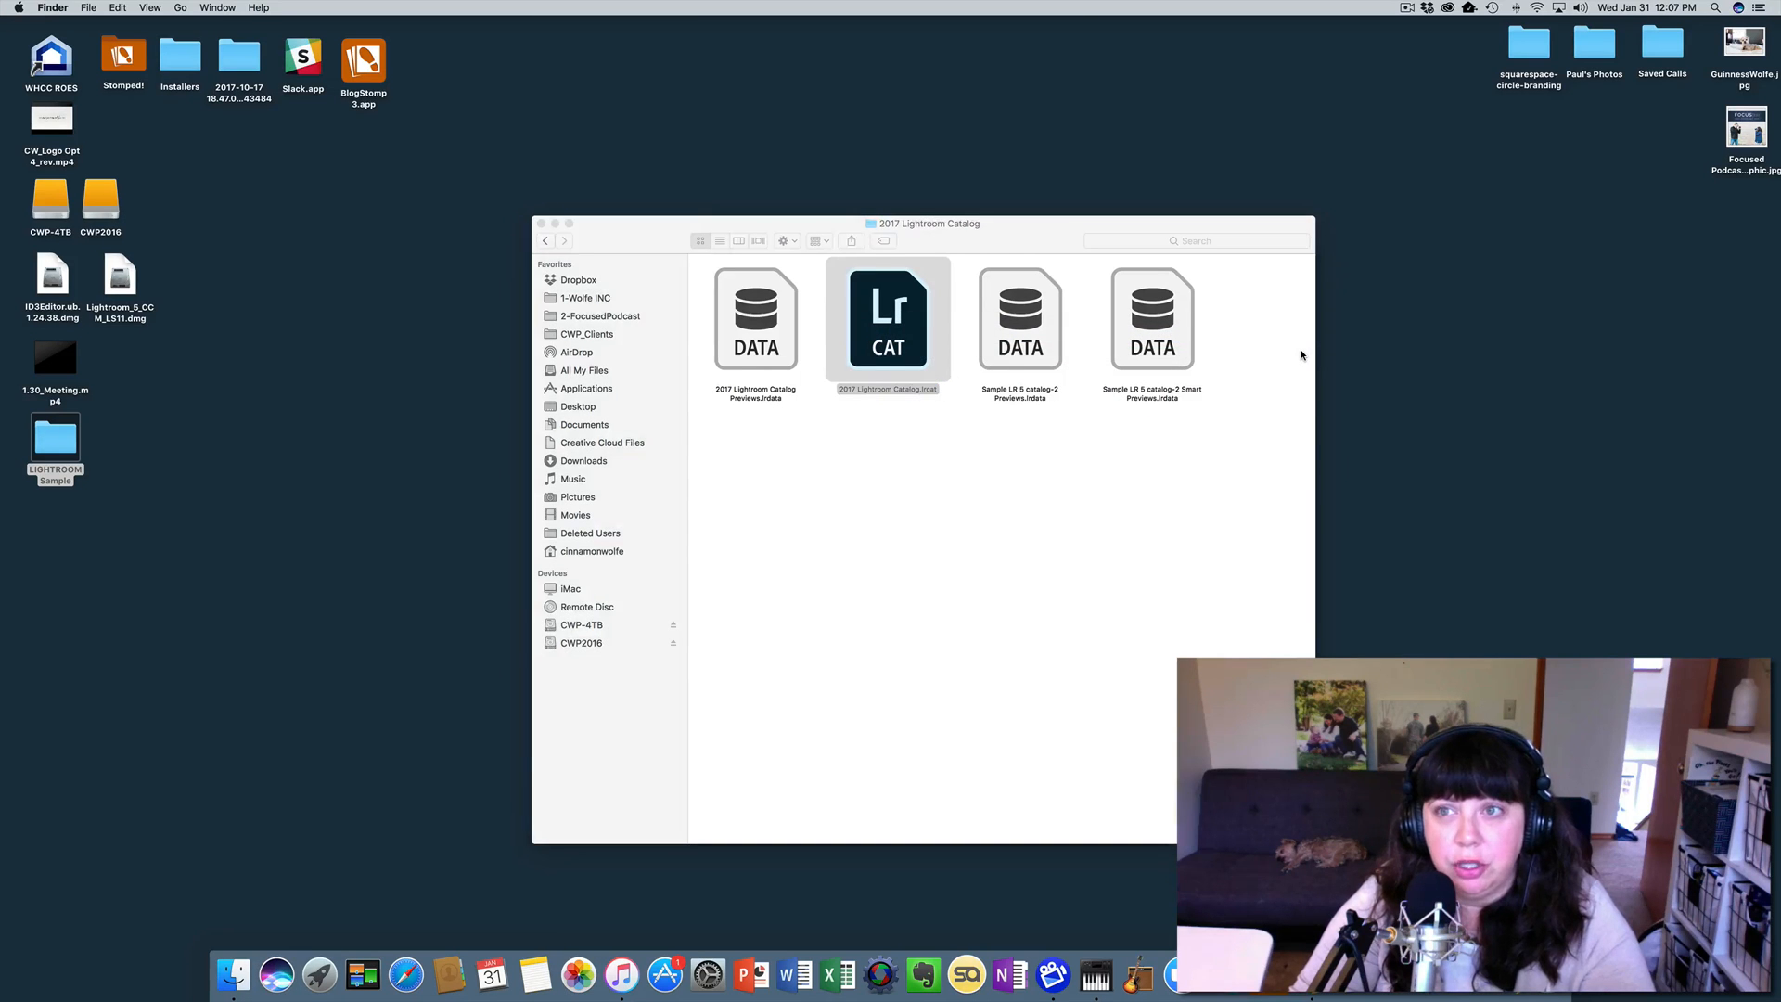
double_click(887, 318)
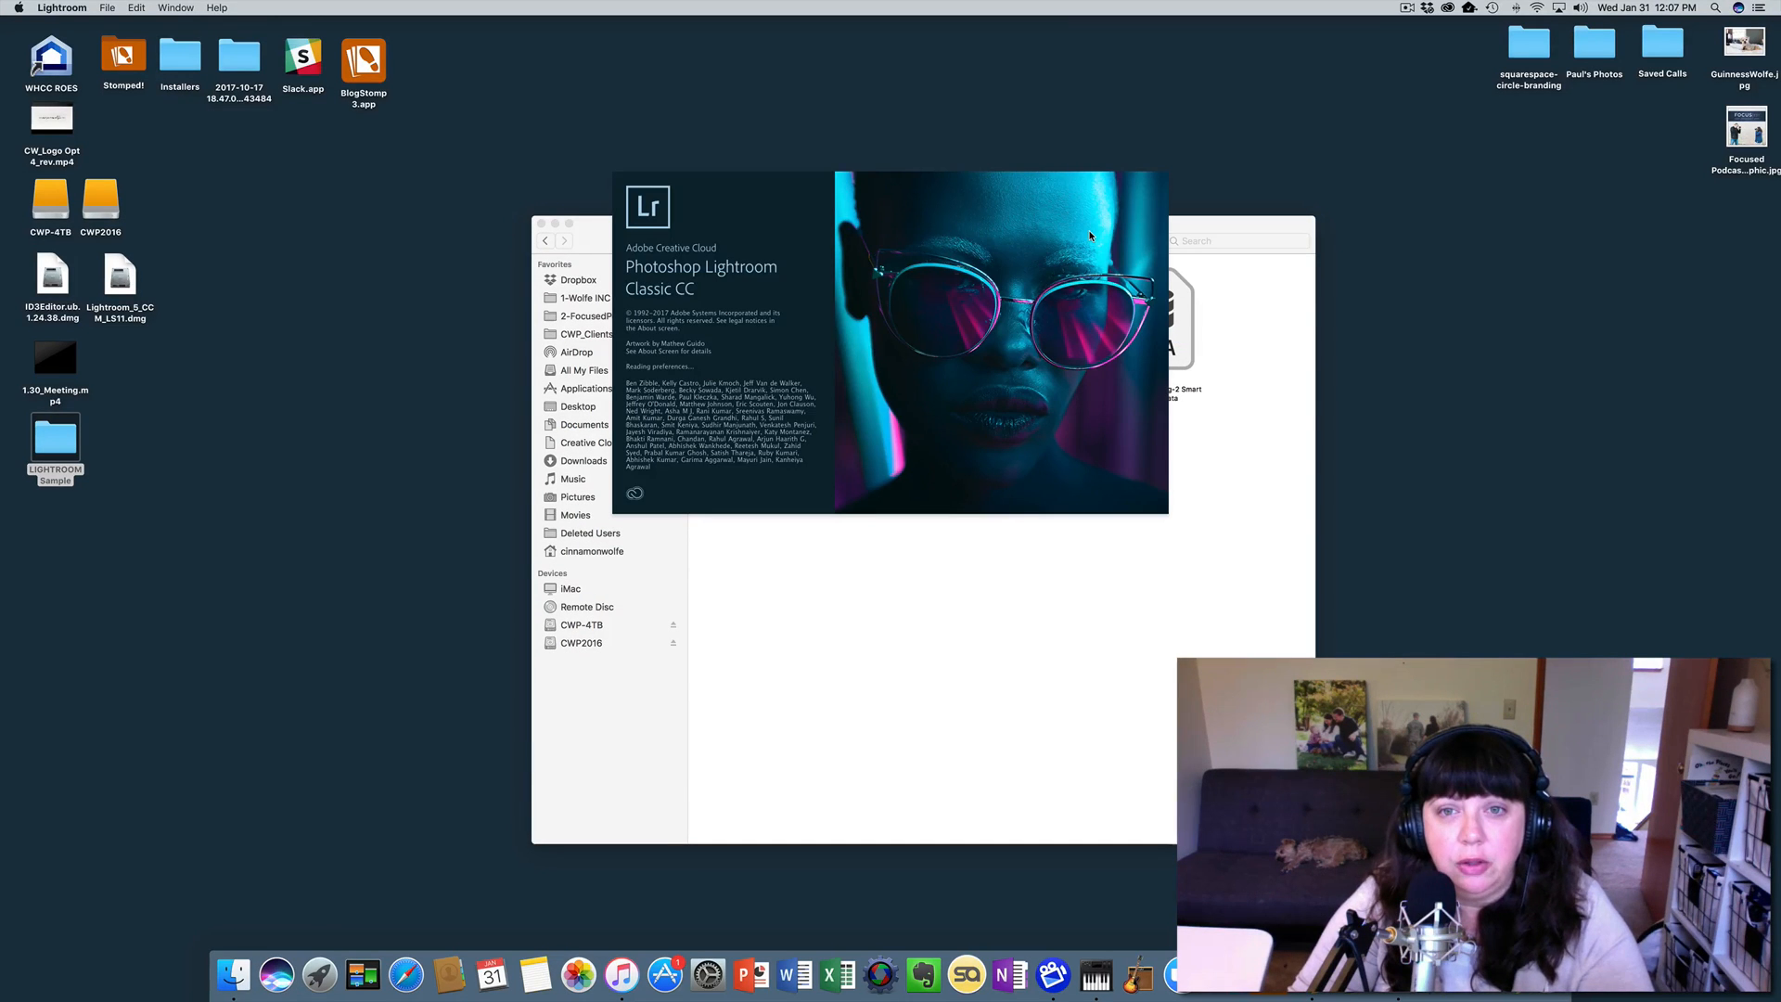
mouse_move(811, 236)
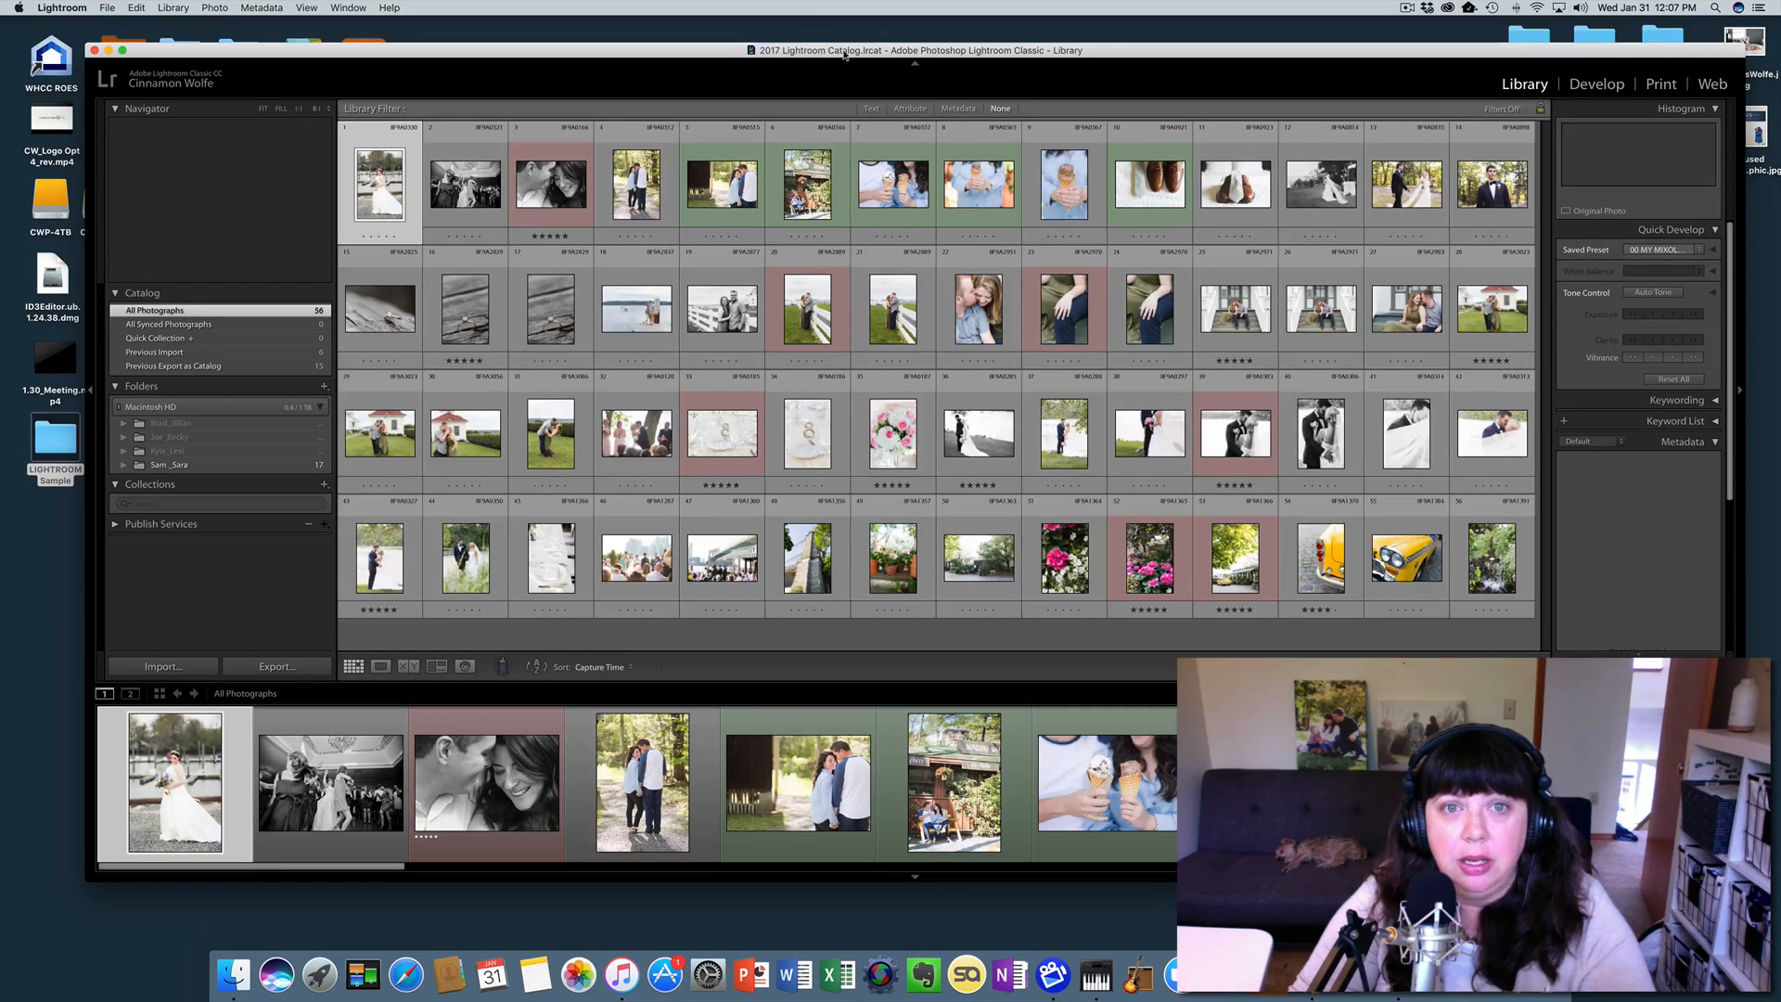
Step: Select the bride photo in the loaded 2017 catalog's 56-photo grid
click(379, 183)
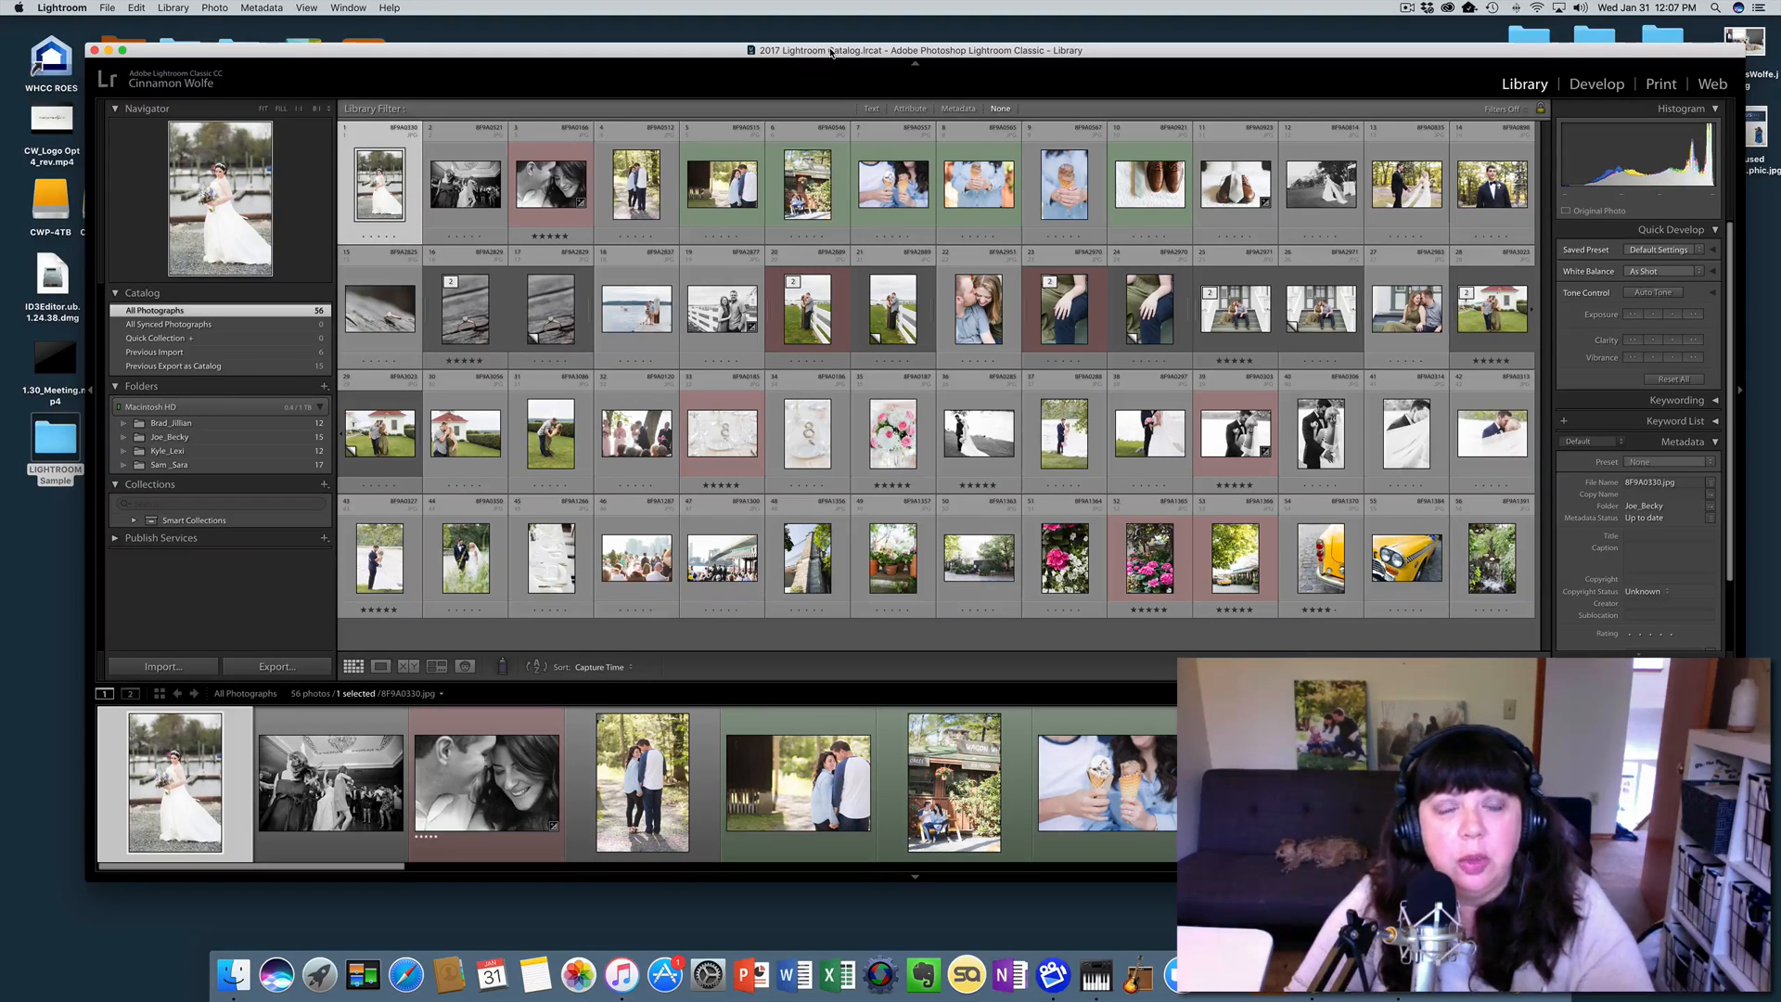
Step: Create the '2018 Lightroom Catalog' in Desktop > LIGHTROOM Sample via New Catalog
click(107, 9)
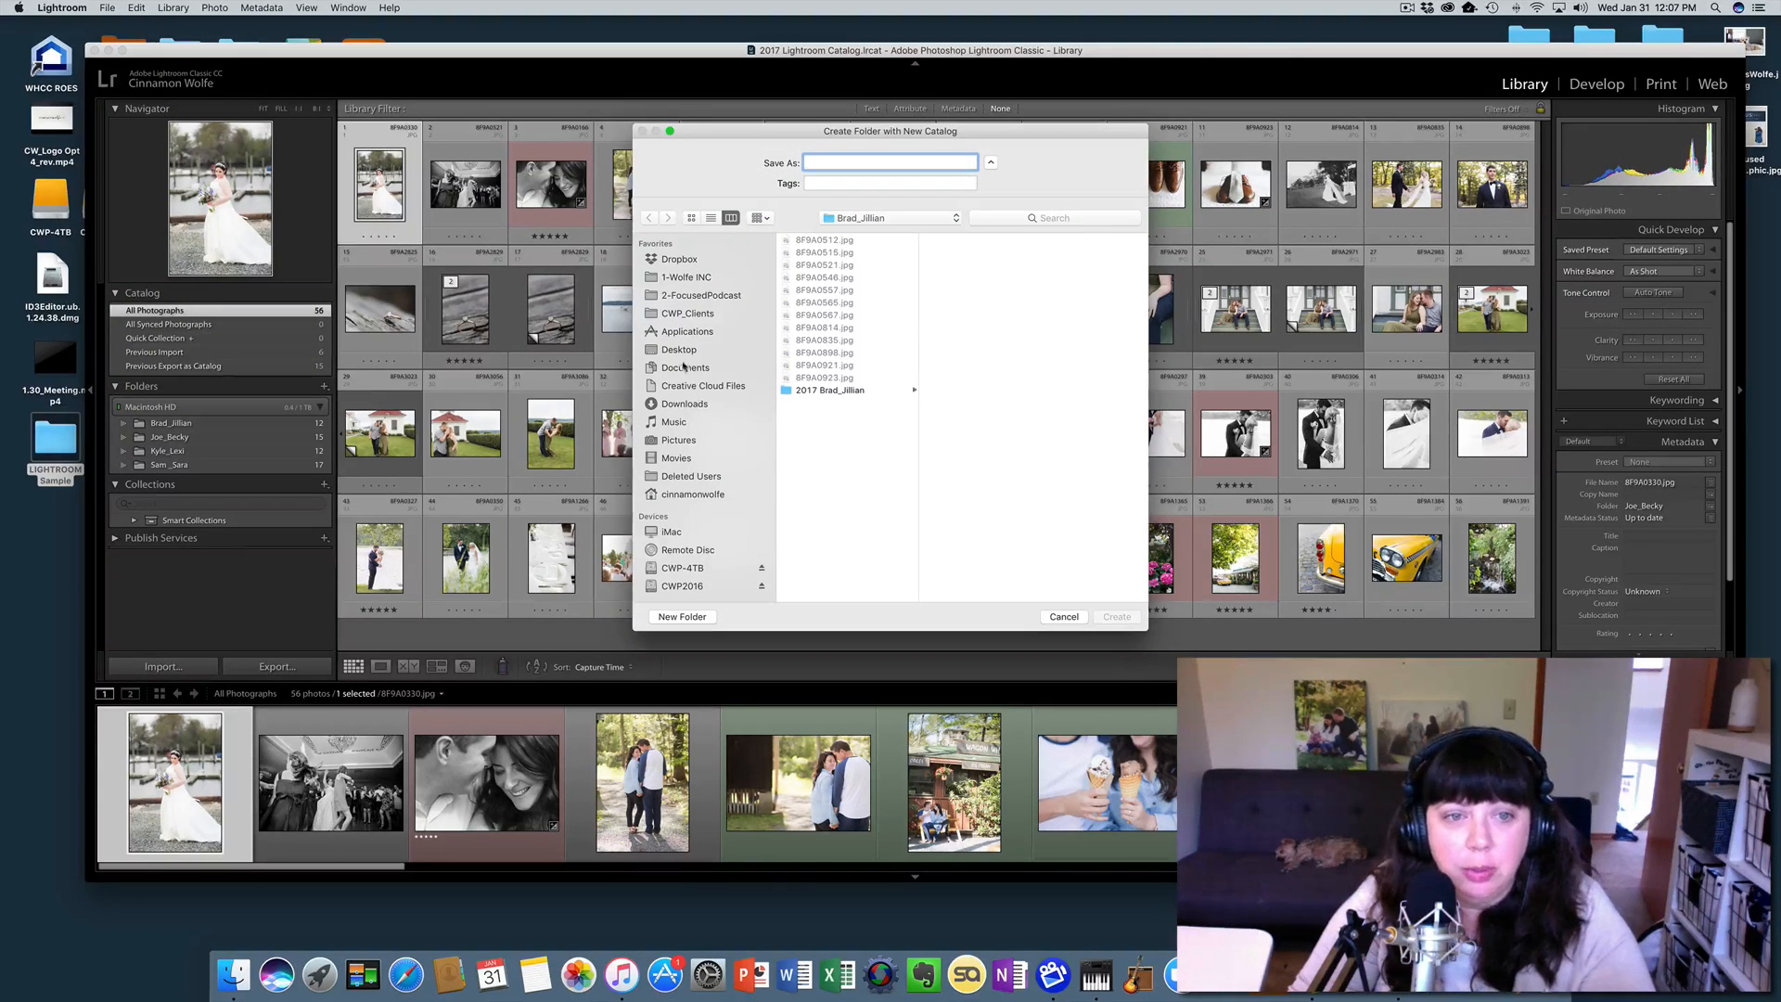
click(679, 349)
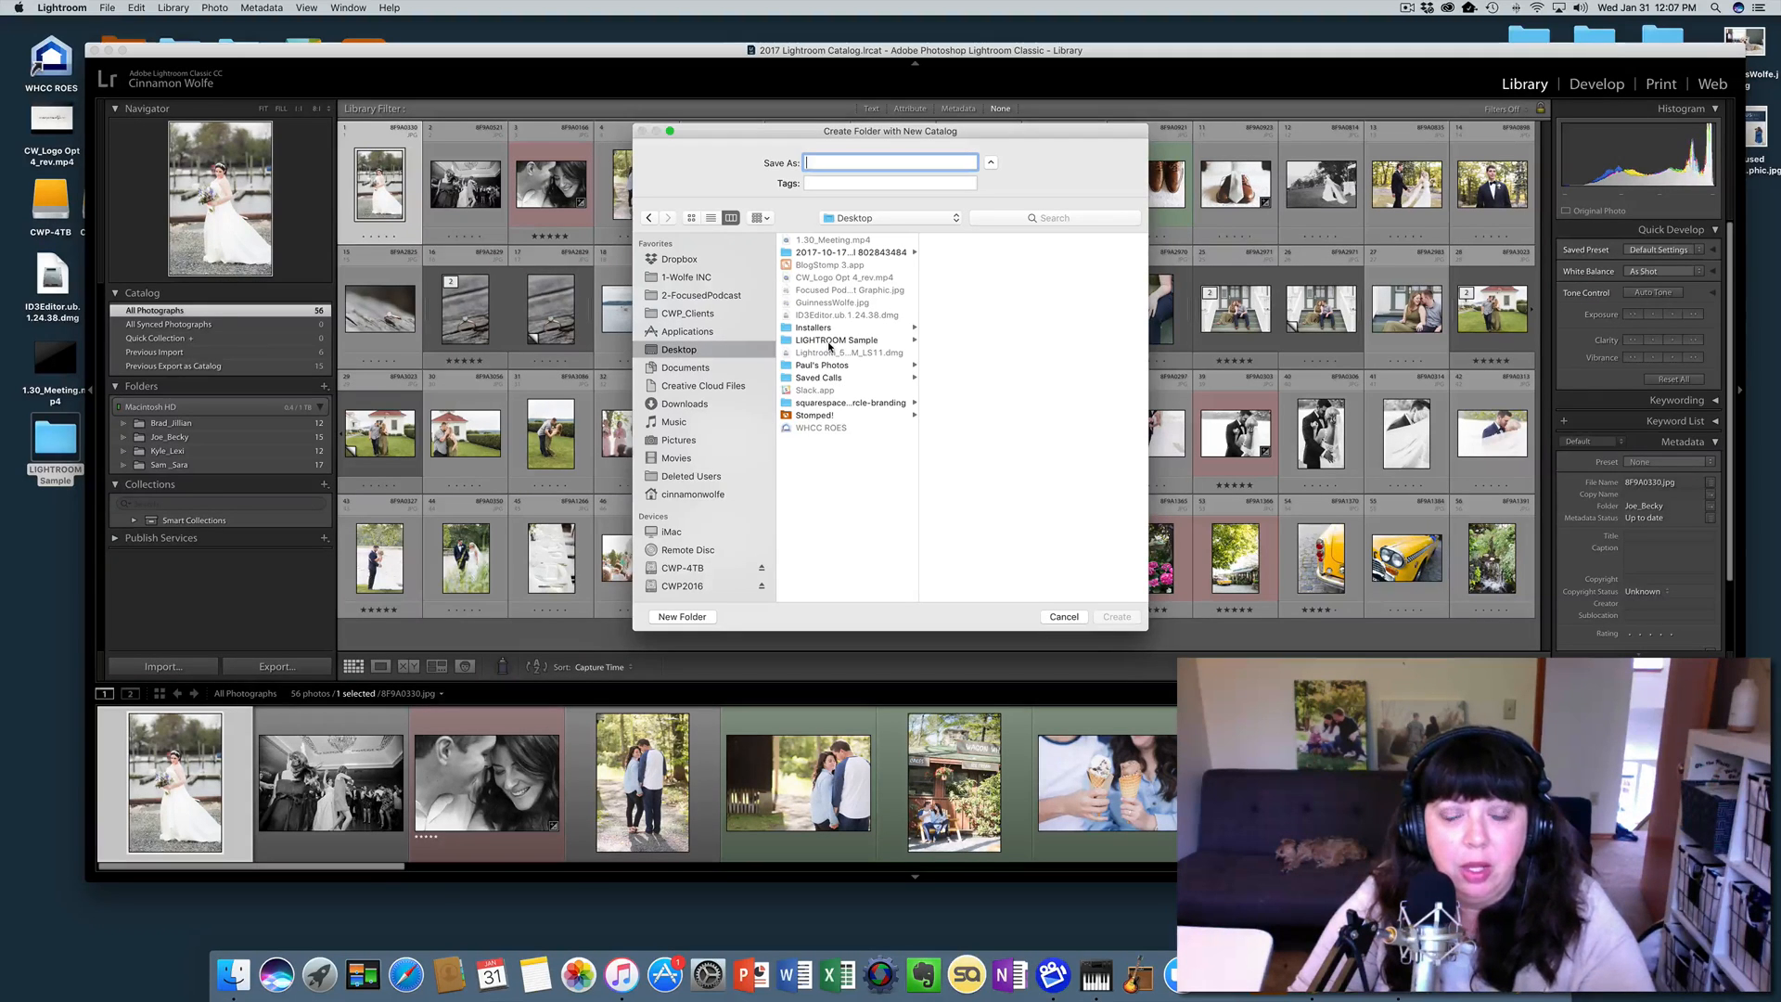
click(837, 340)
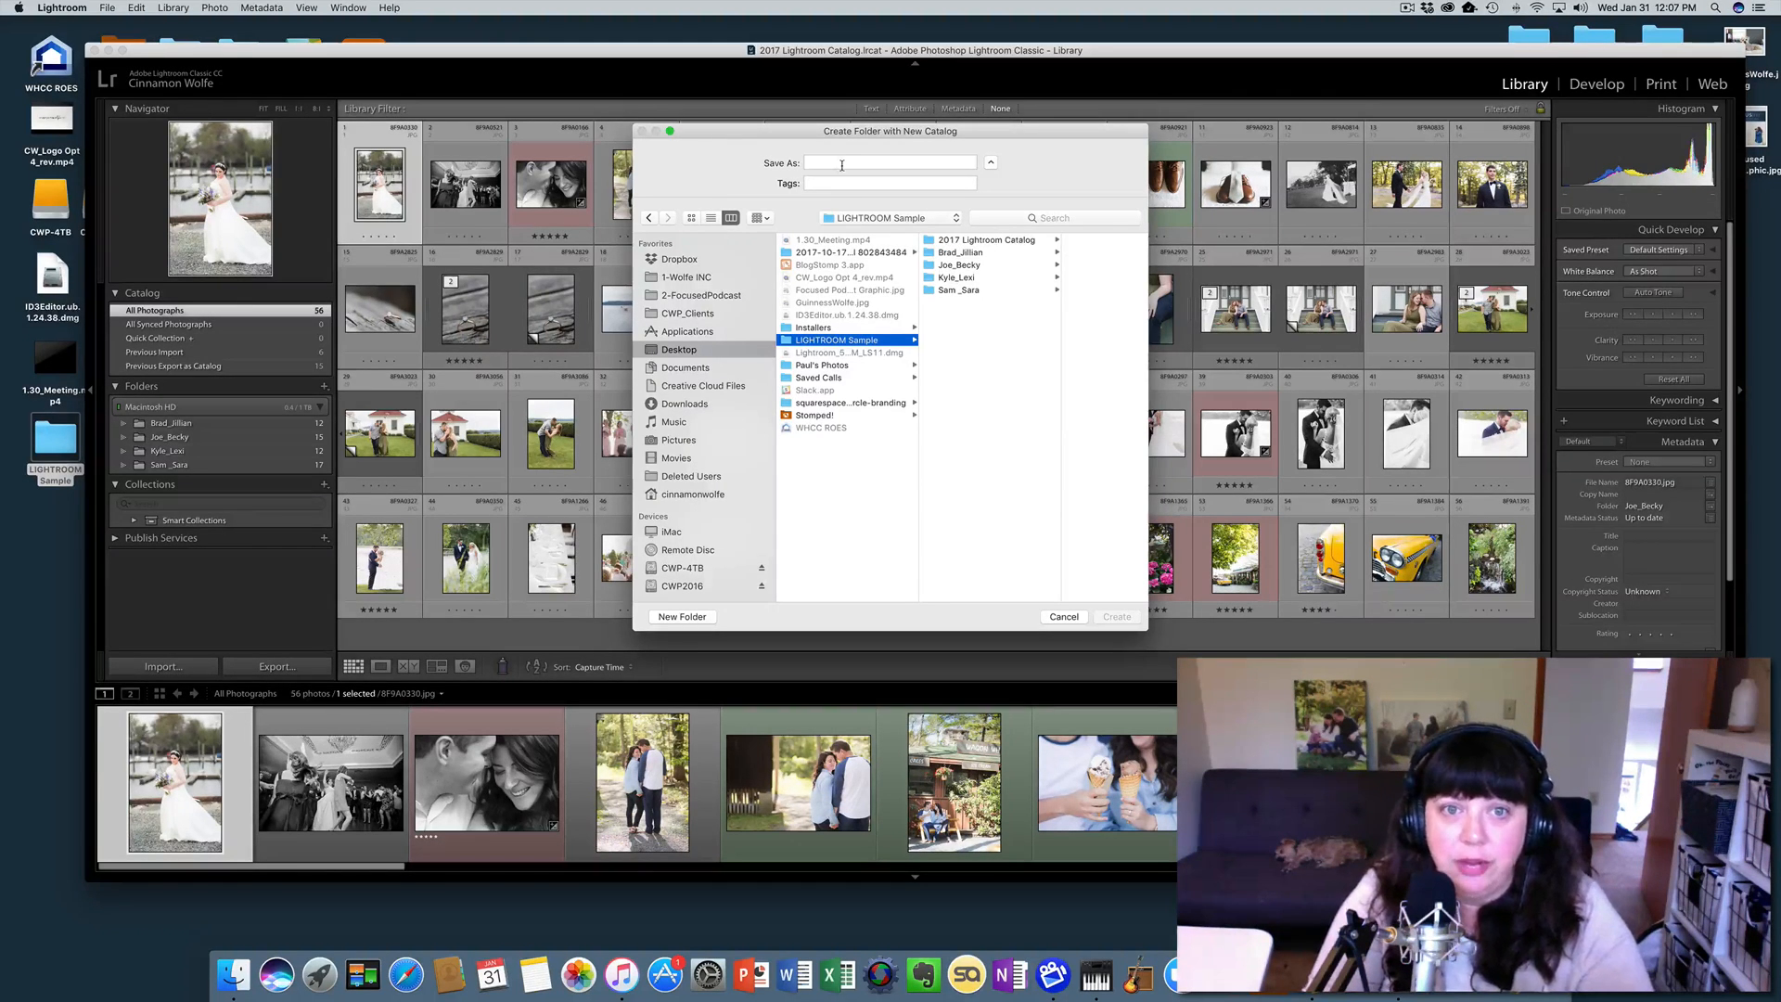
text(2018 Lightroom Catalog)
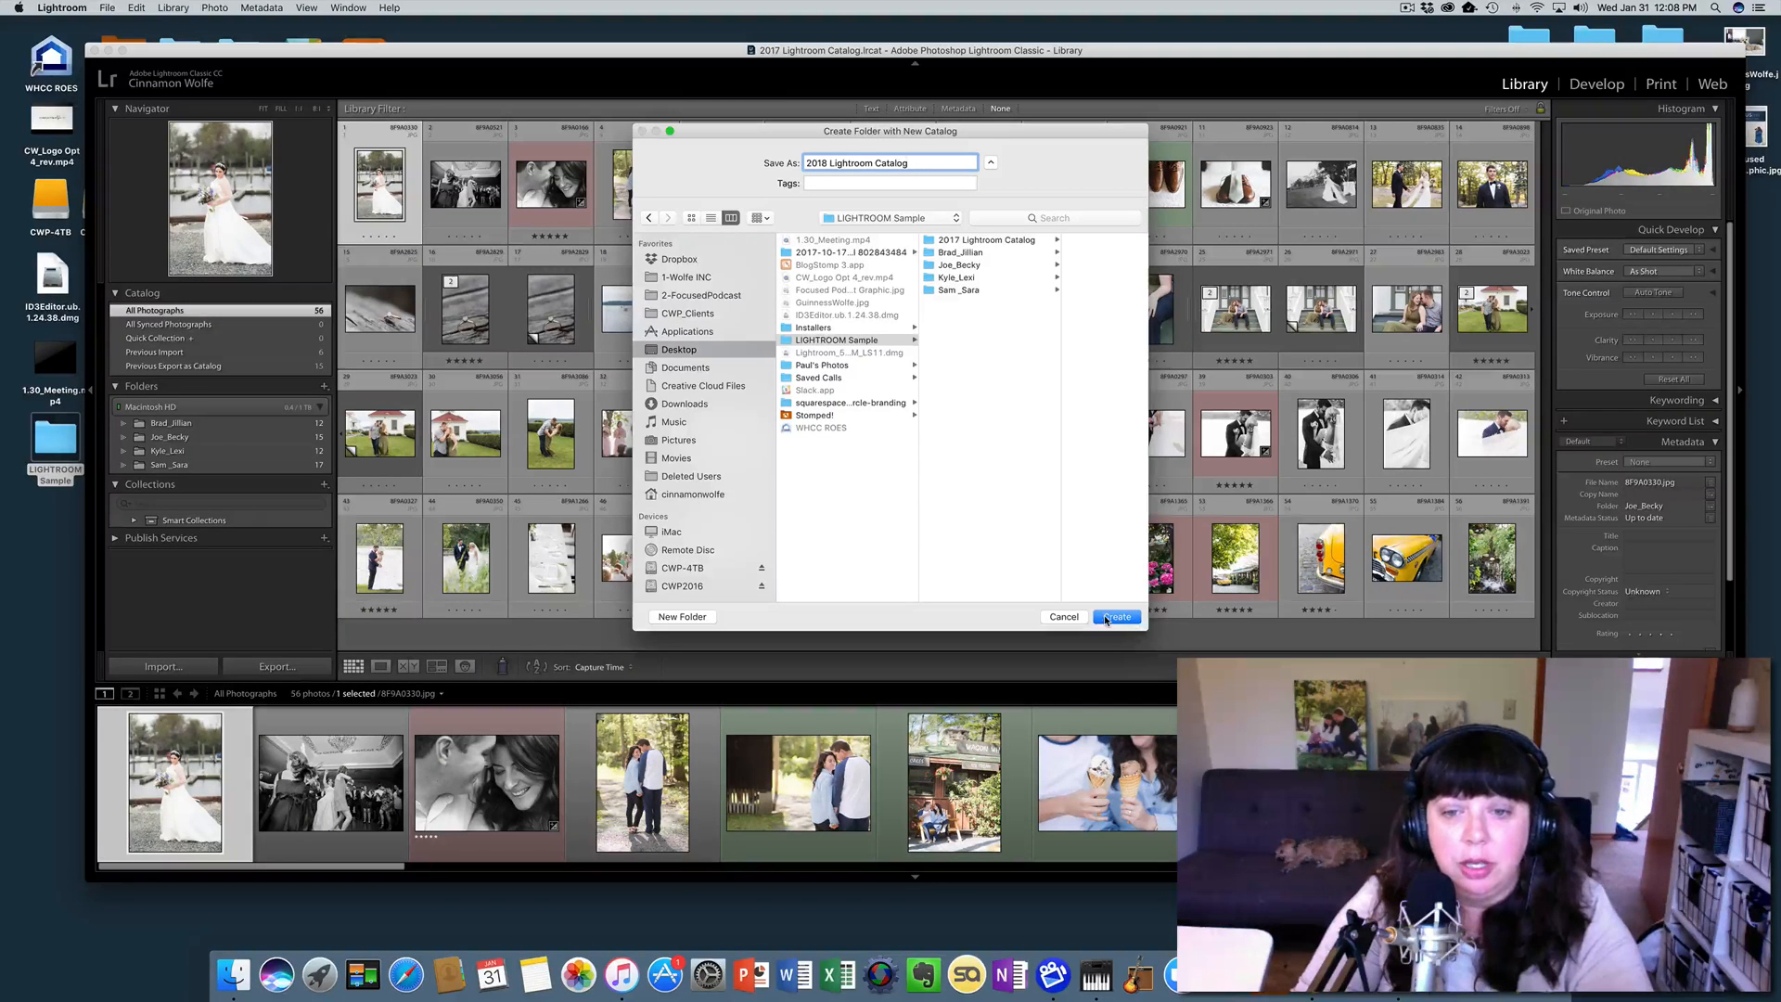
click(1116, 616)
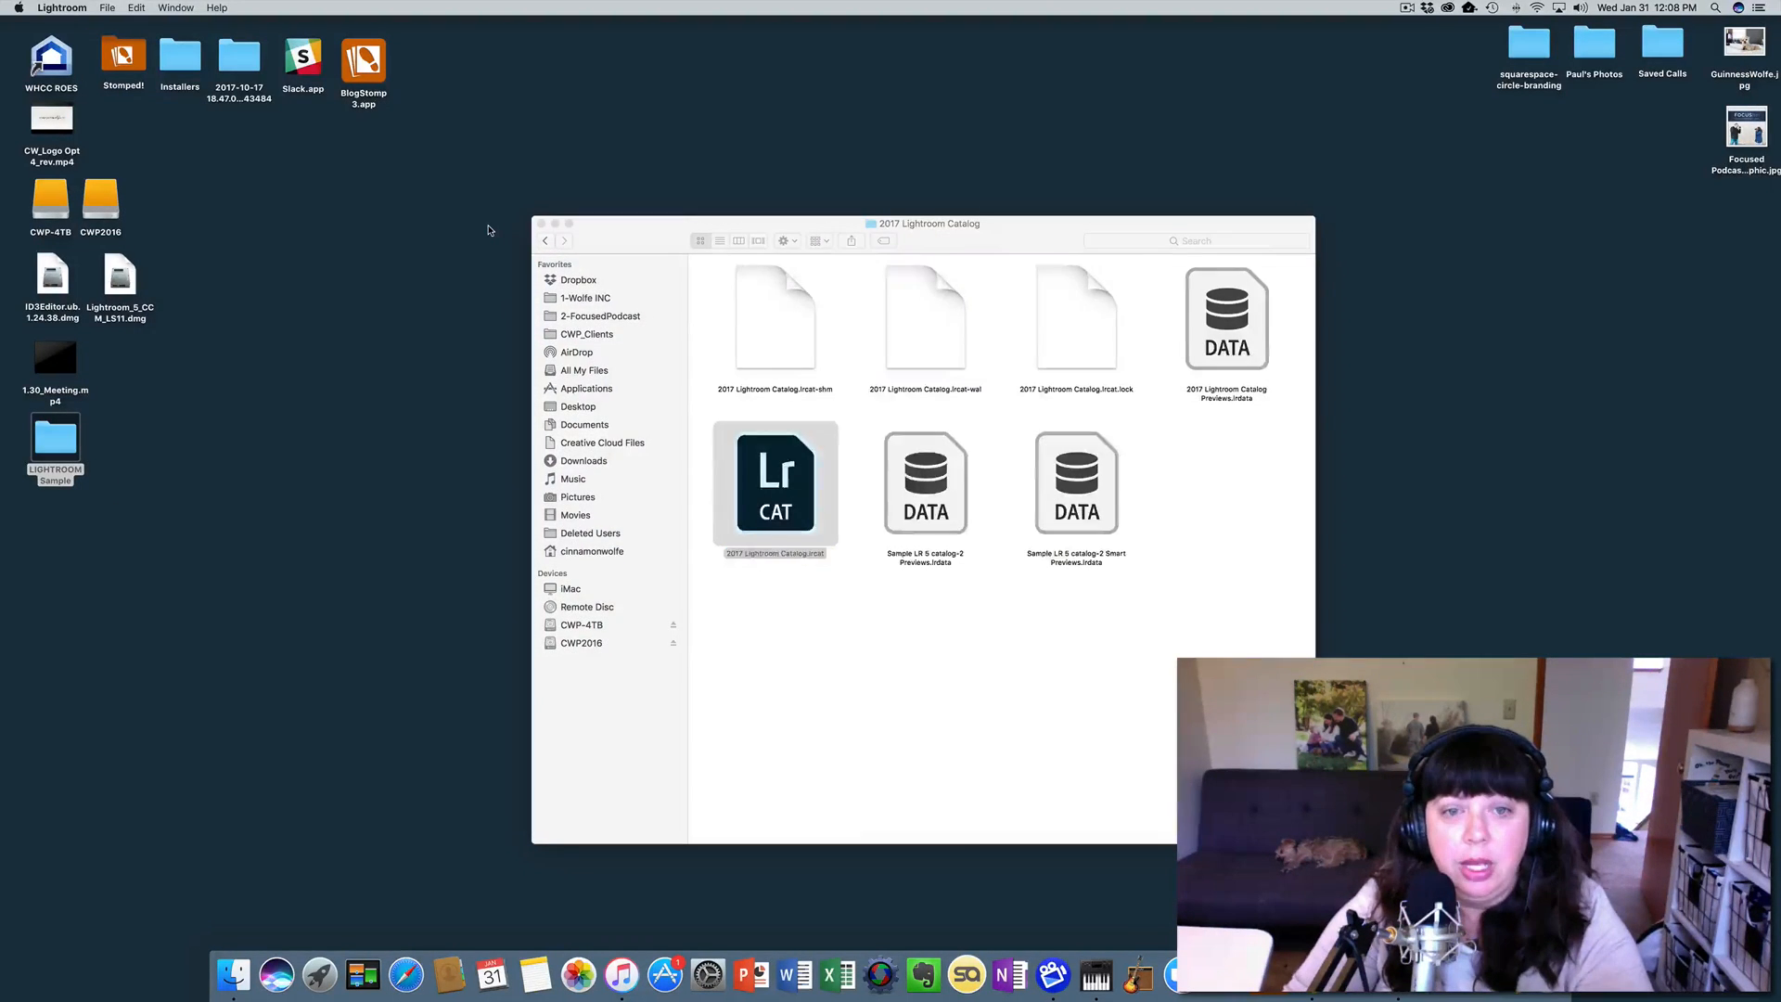
Step: Close the 2017 Lightroom Catalog Finder window to reveal the desktop
double_click(775, 477)
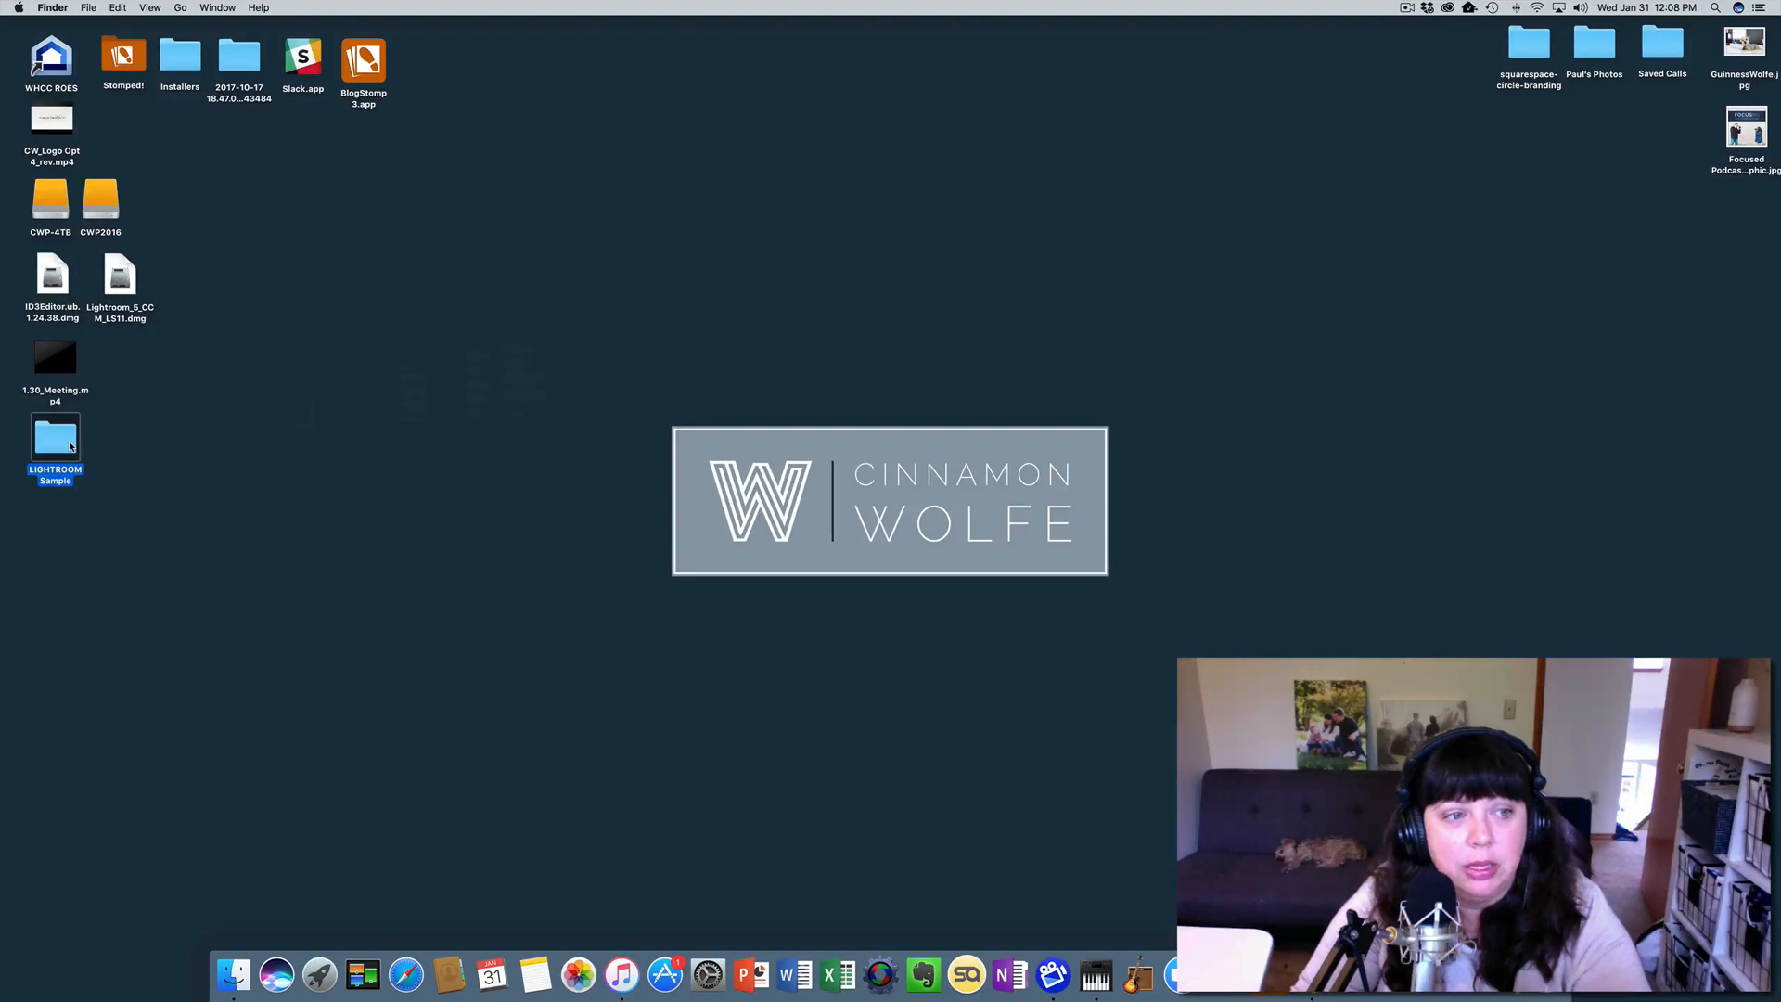
Step: Browse LIGHTROOM Sample > 2018 Lightroom Catalog in Finder, then go back to LIGHTROOM Sample
double_click(55, 437)
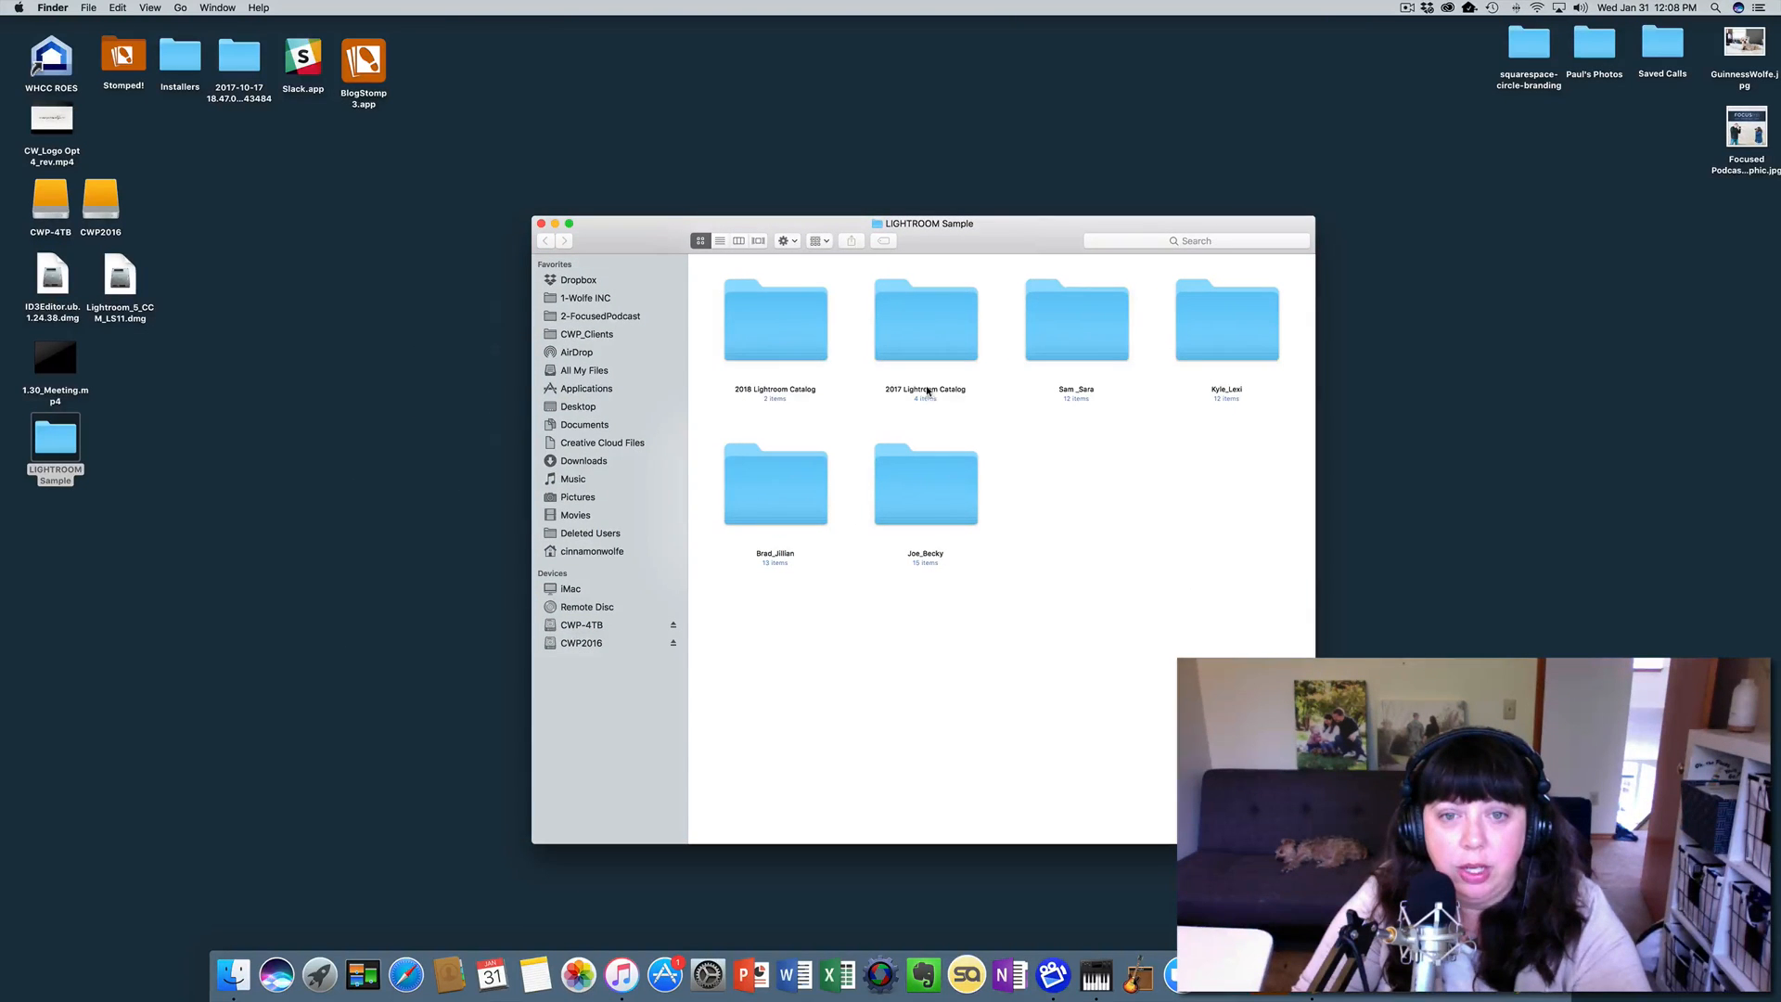
double_click(774, 321)
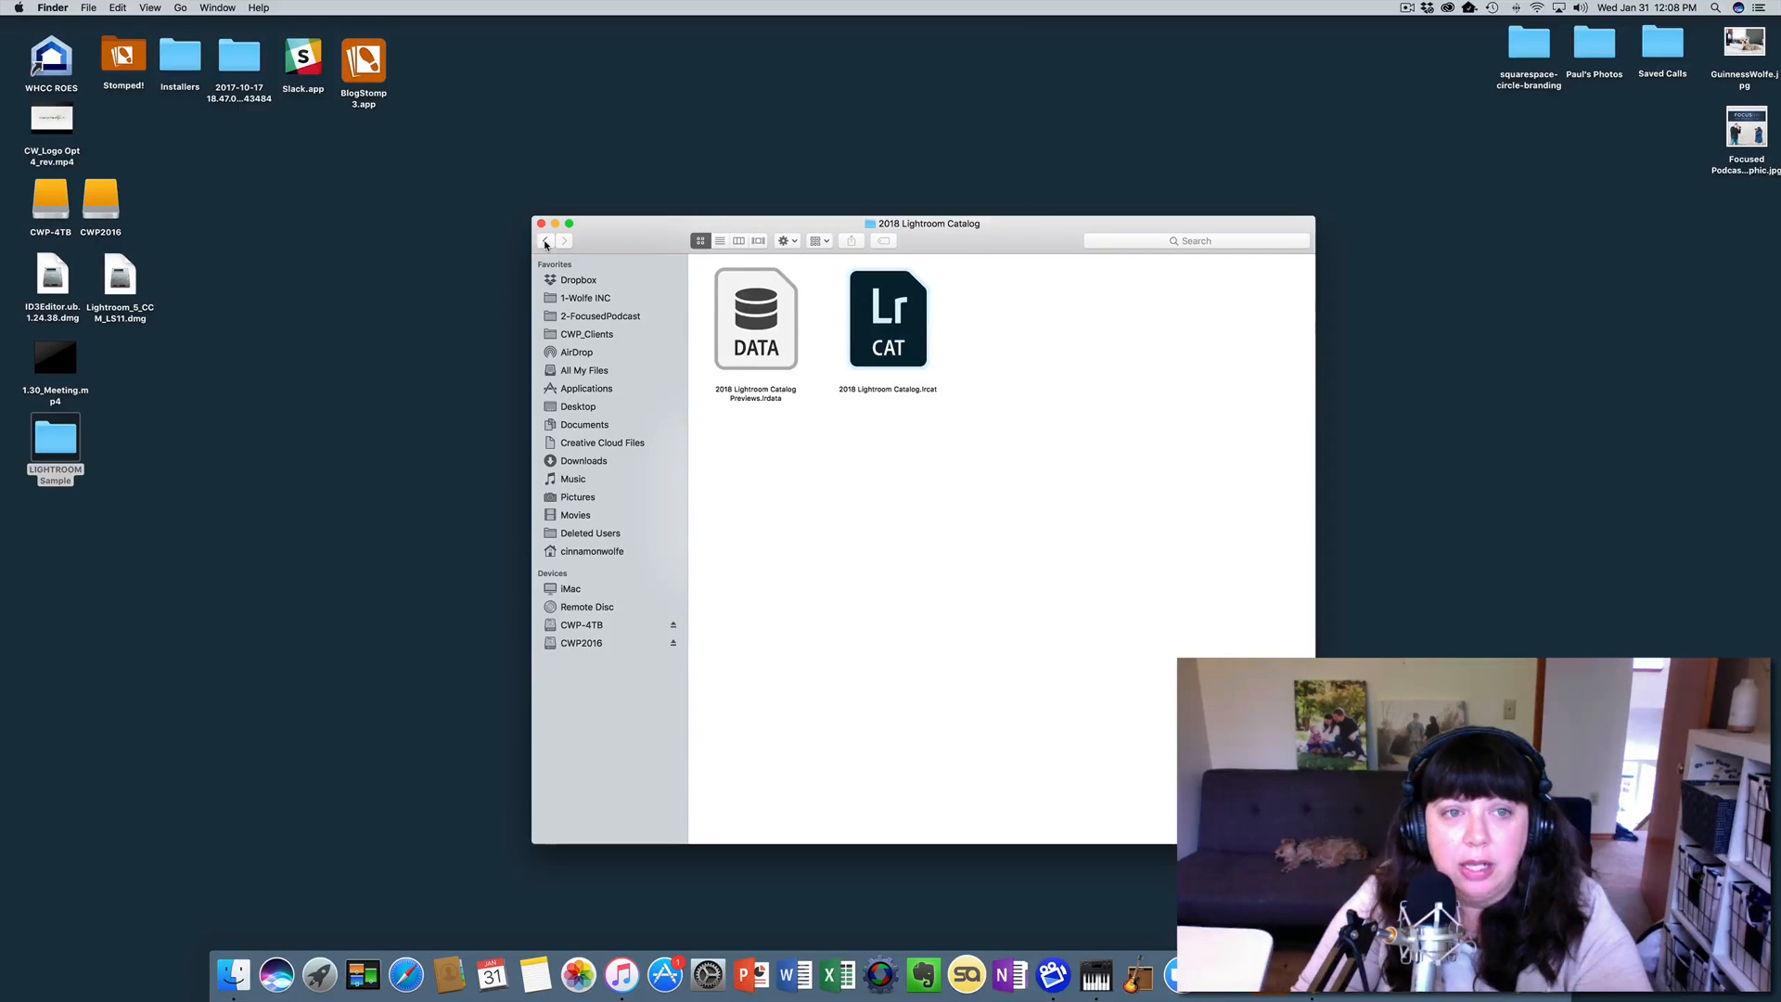
click(546, 239)
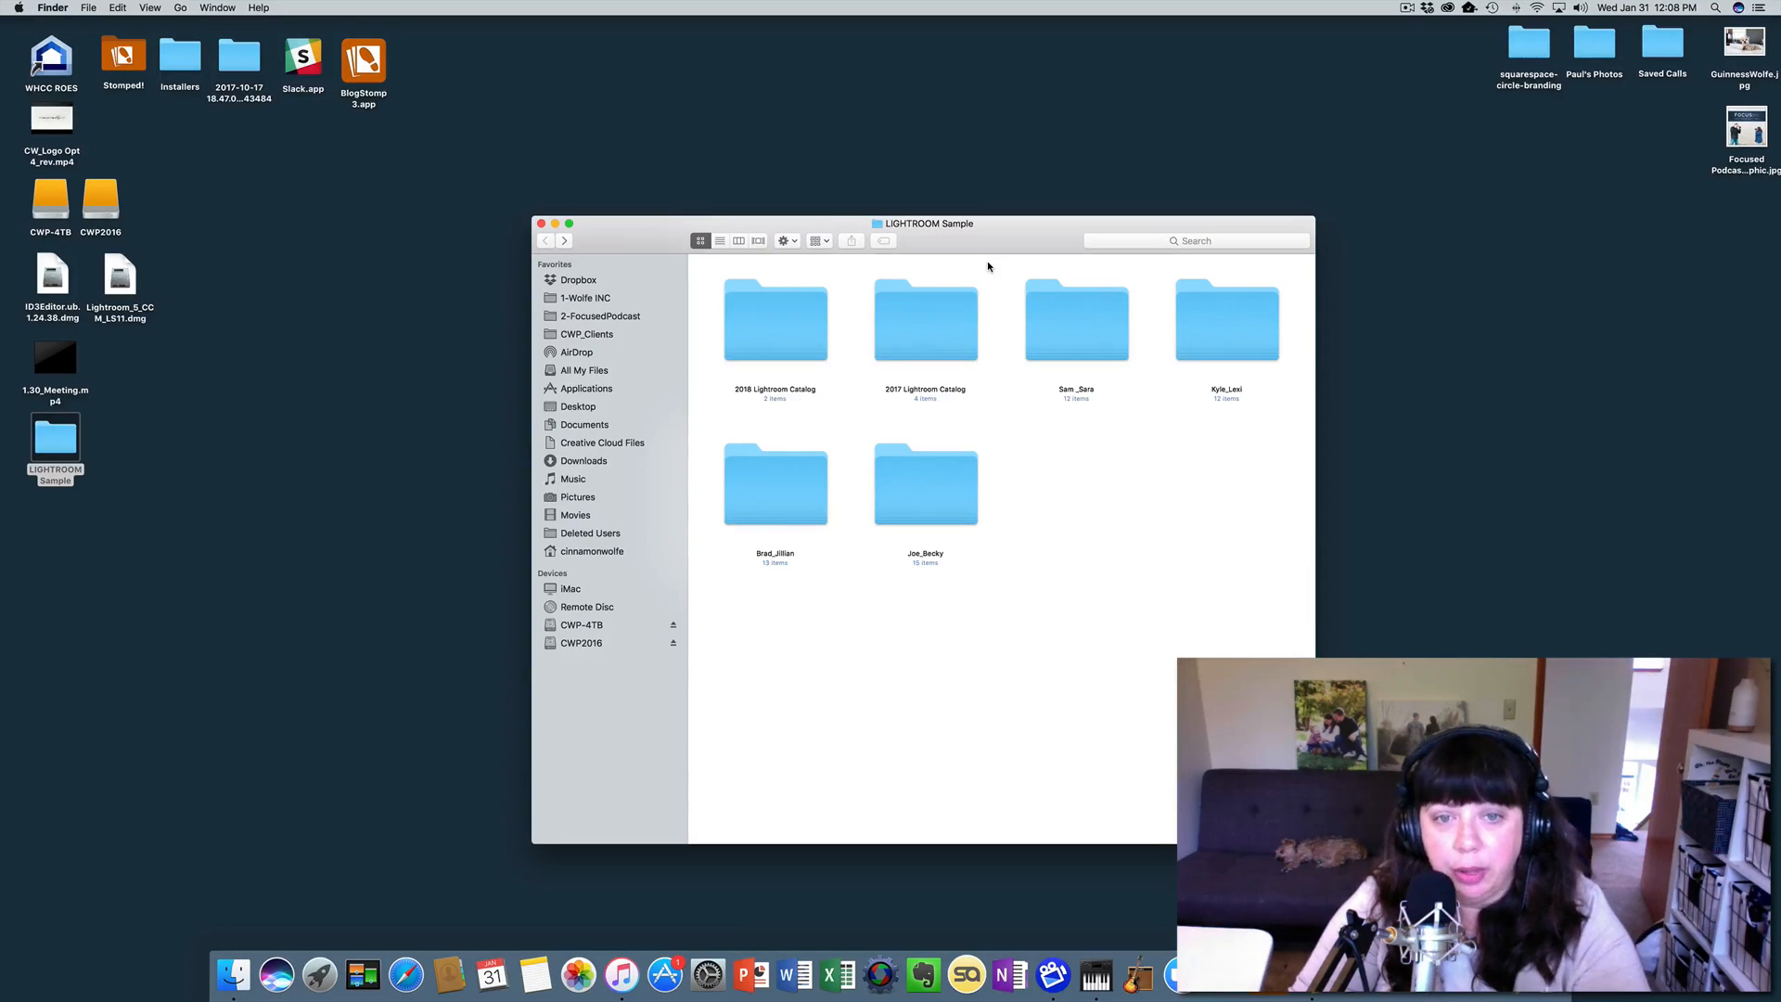
mouse_move(919, 396)
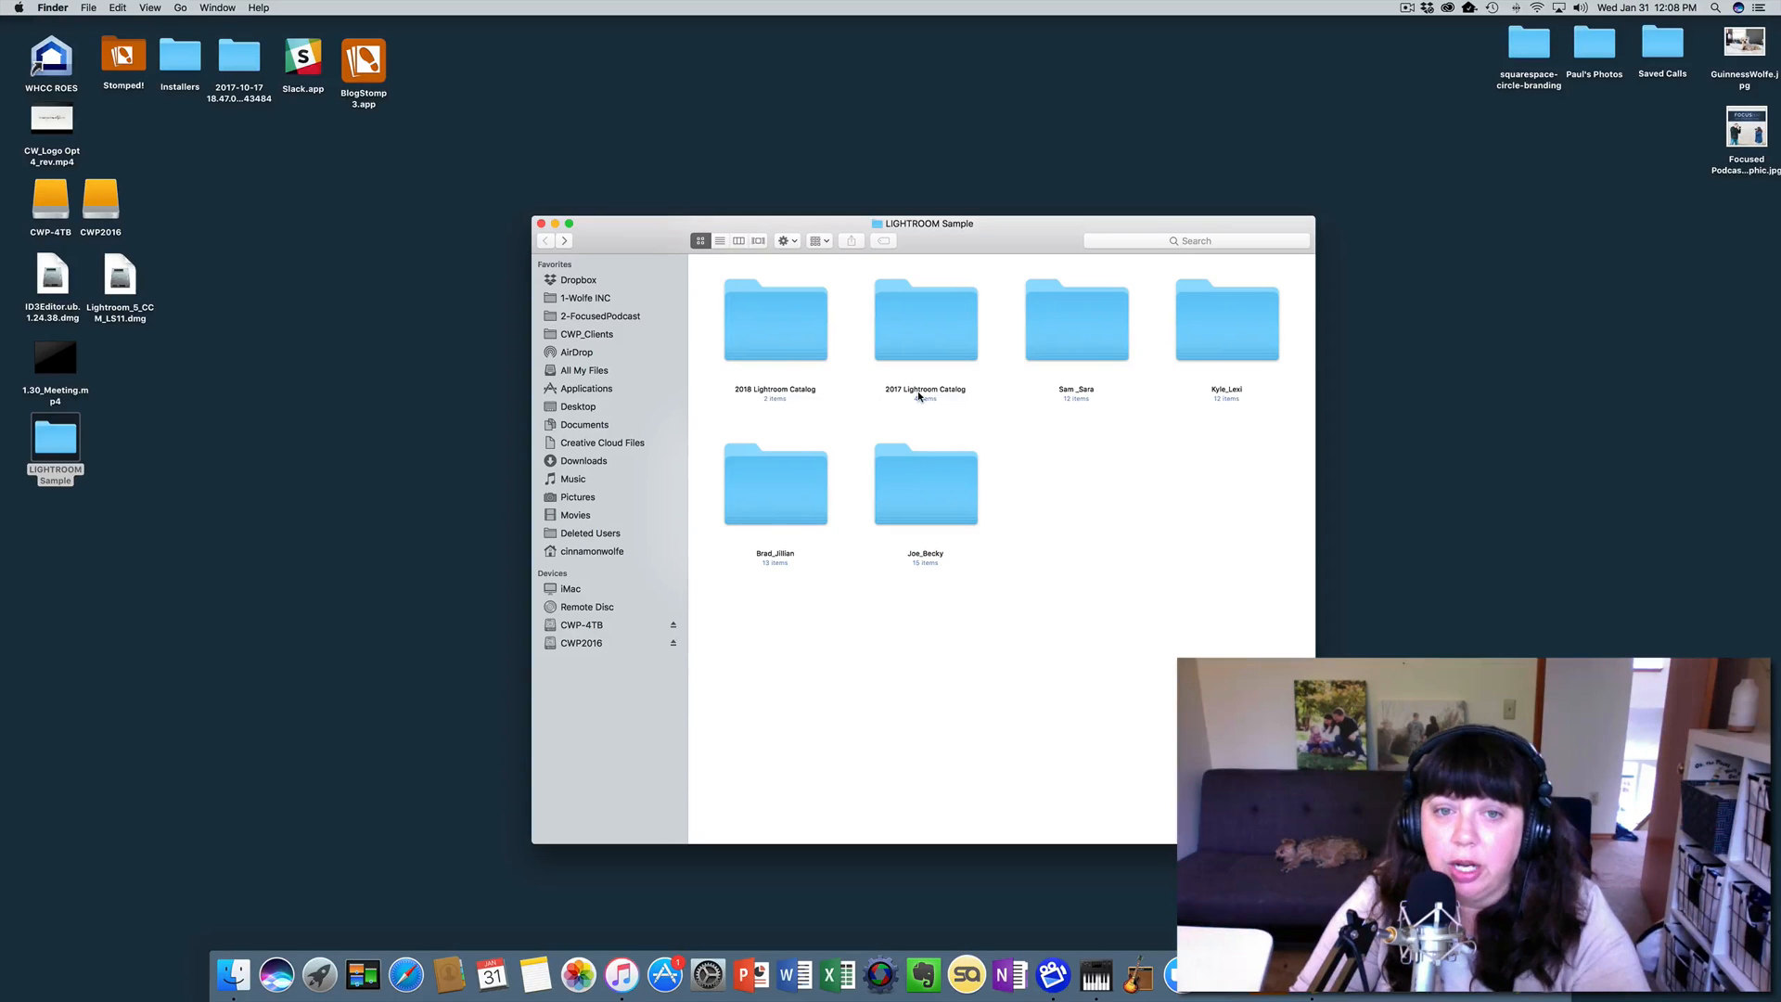